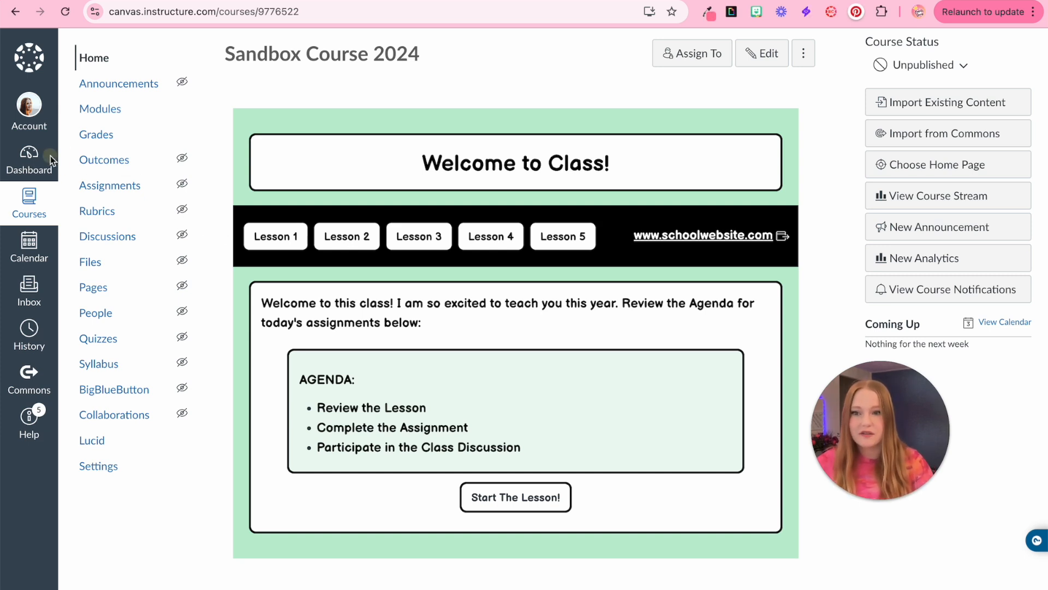
- From the Dashboard, reach Sandbox Course 2024's settings and scroll to the course actions
{"action": "left_click", "coordinate": [28, 158]}
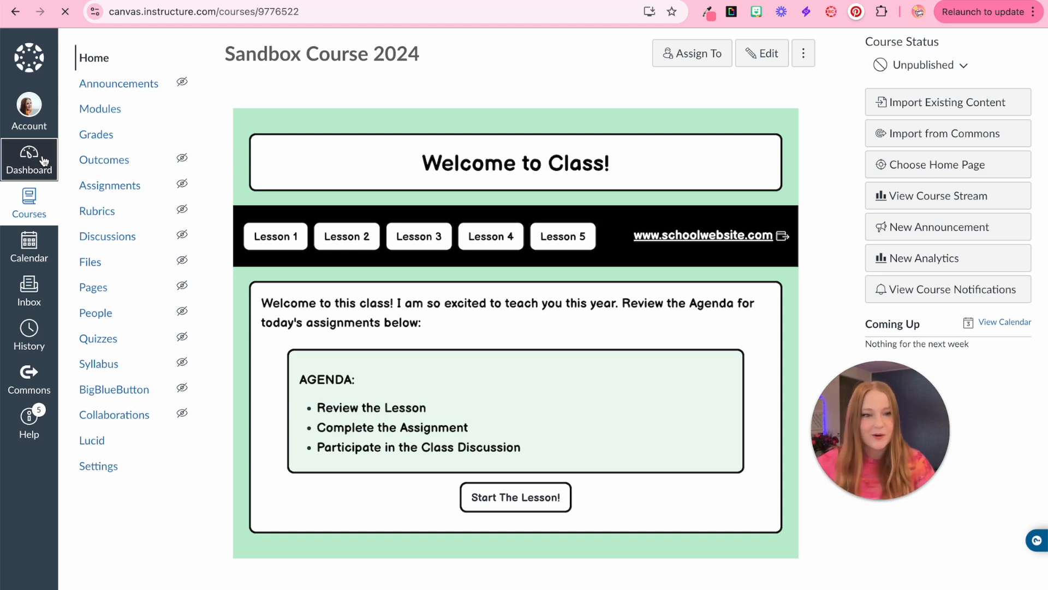
{"action": "left_click", "coordinate": [28, 159]}
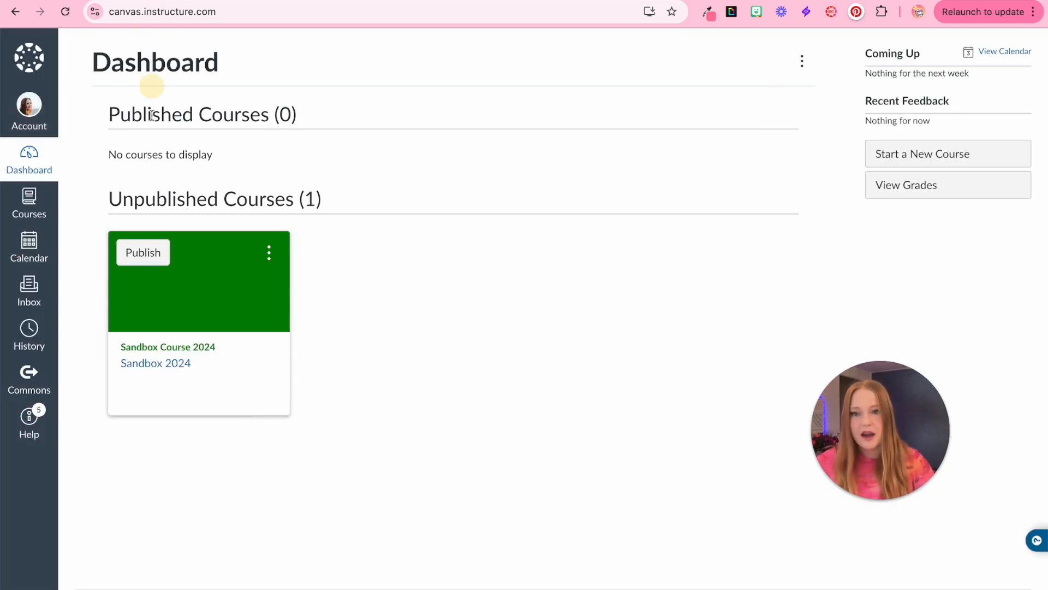
{"action": "left_click", "coordinate": [168, 347]}
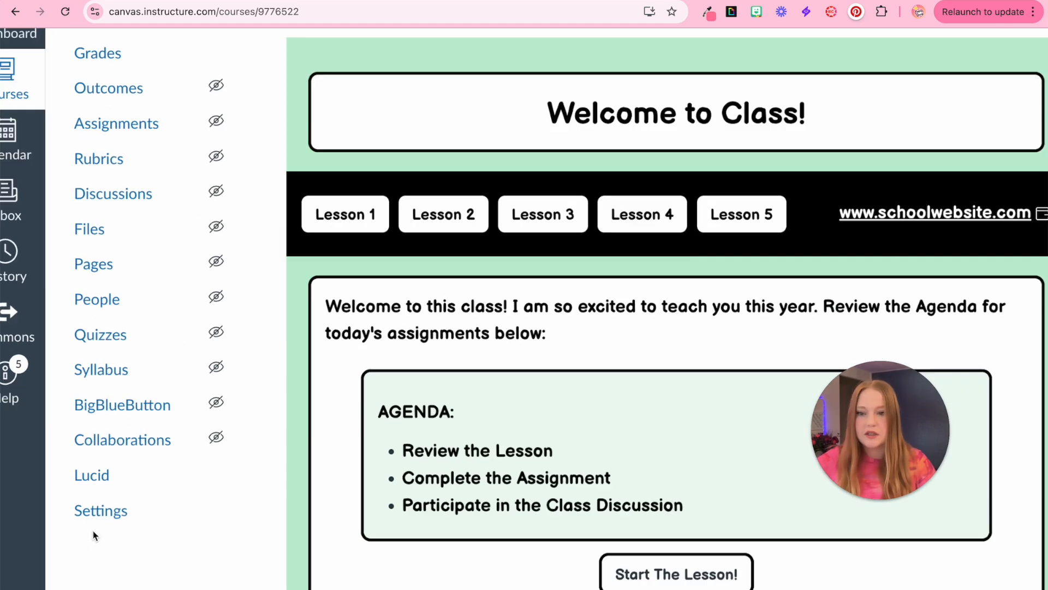
{"action": "left_click", "coordinate": [101, 510]}
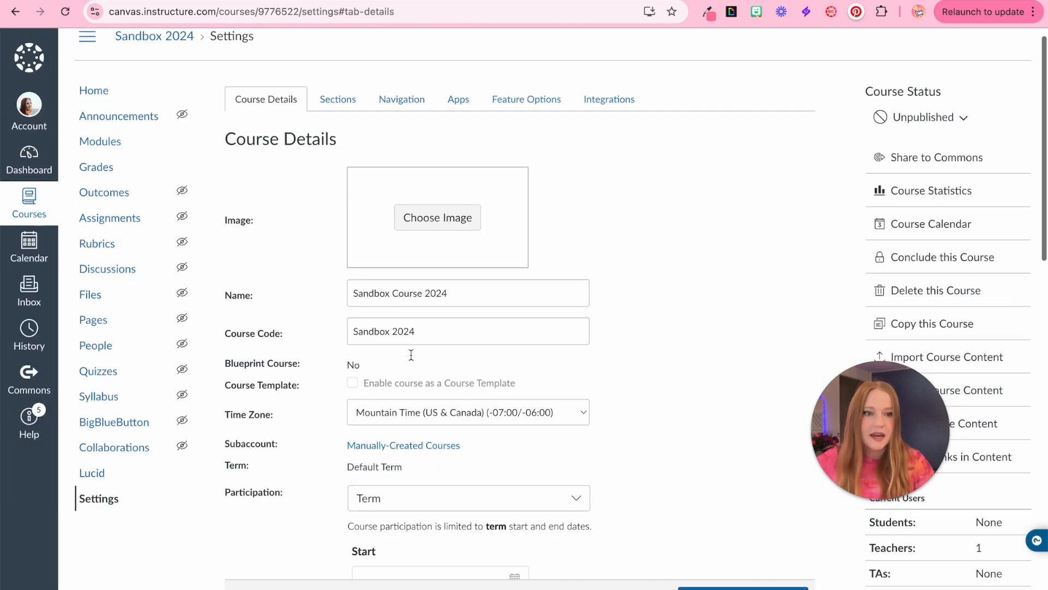
{"action": "scroll", "scroll_direction": "down", "scroll_amount": 3}
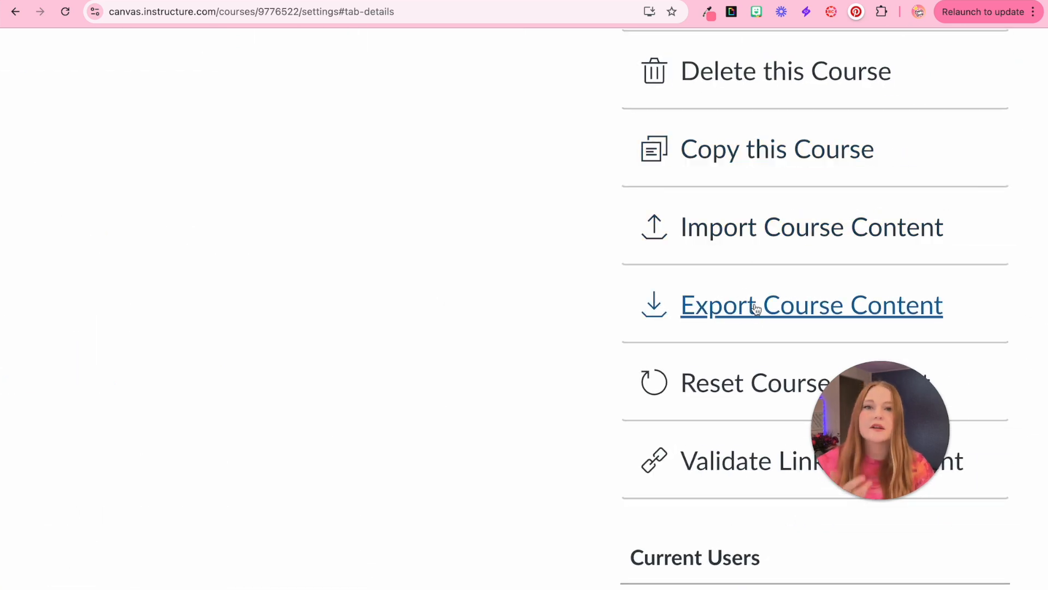
- Create a full Course export of Sandbox Course 2024 and download the .imscc package
{"action": "left_click", "coordinate": [812, 305]}
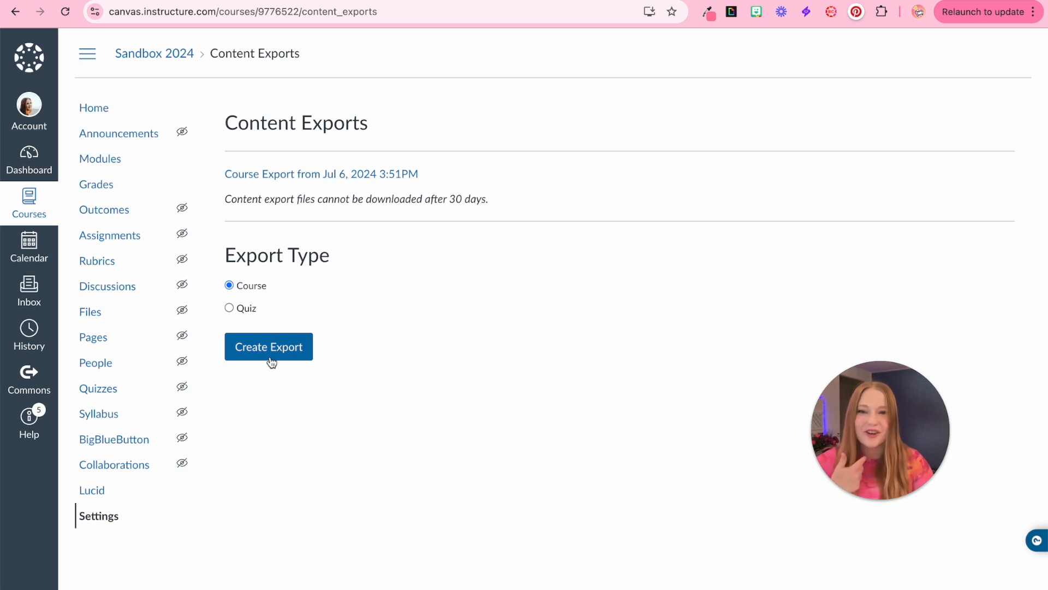
{"action": "left_click", "coordinate": [268, 346]}
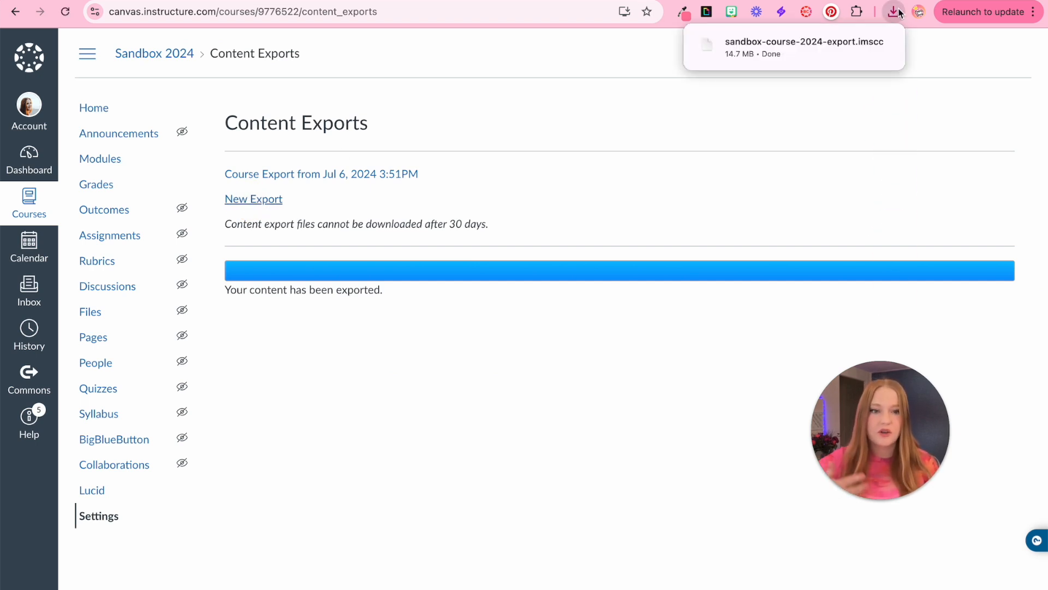
{"action": "mouse_move", "coordinate": [899, 166]}
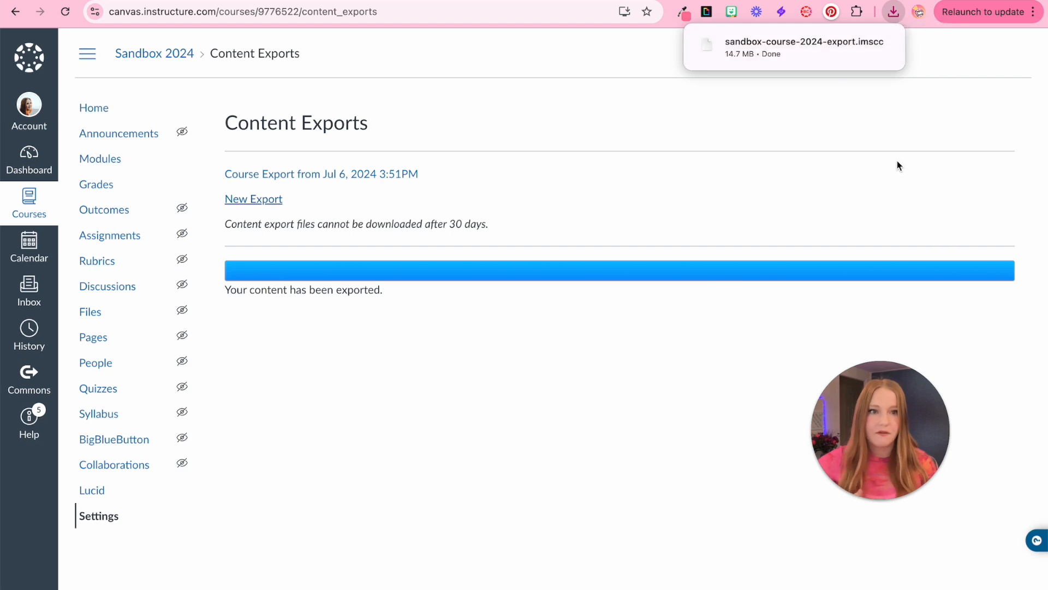
{"action": "mouse_move", "coordinate": [736, 72]}
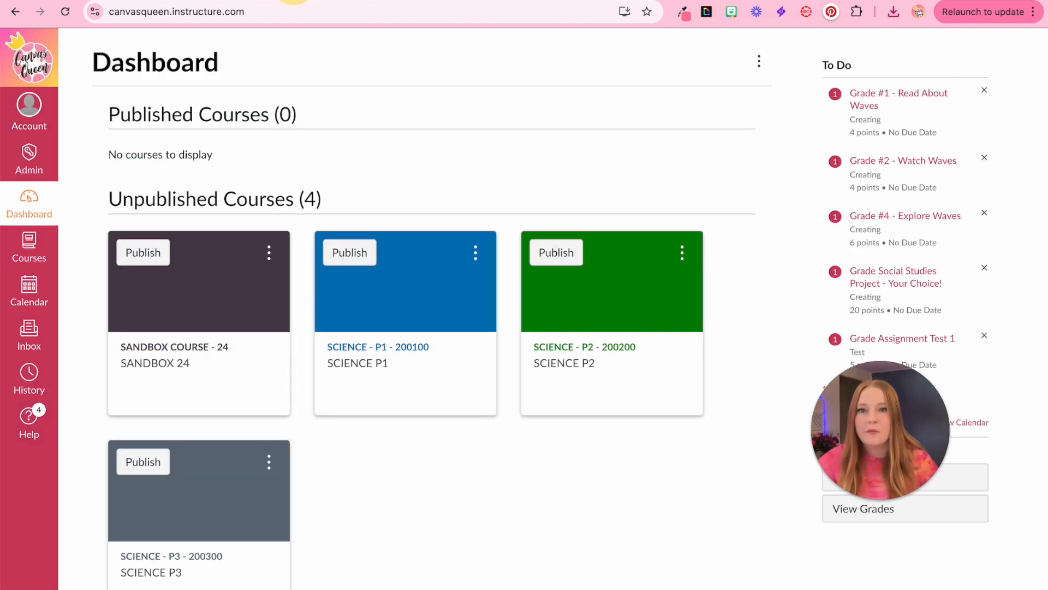
{"action": "mouse_move", "coordinate": [305, 232]}
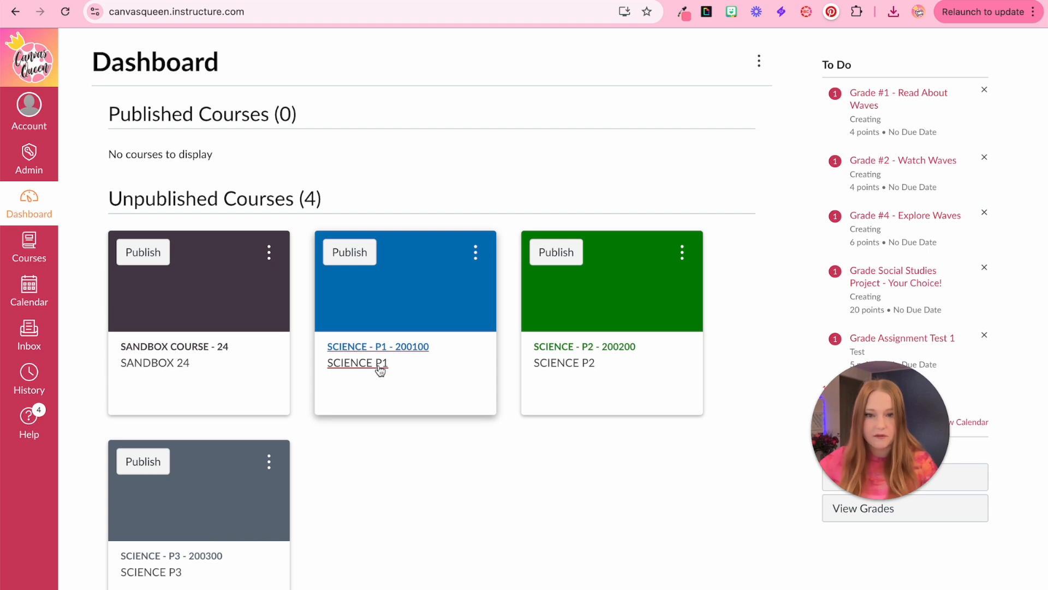
{"action": "mouse_move", "coordinate": [529, 546]}
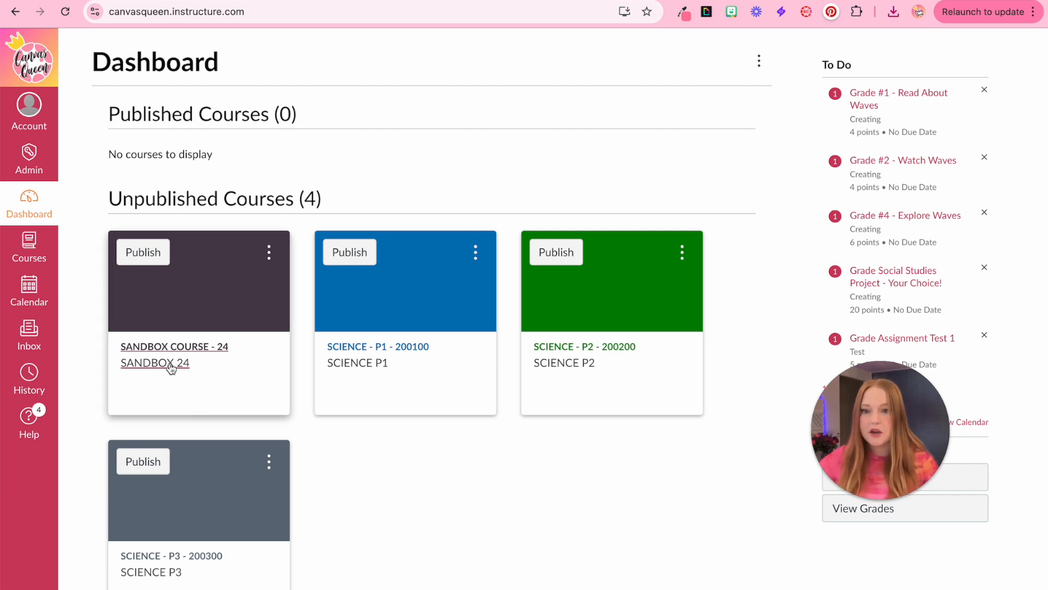
{"action": "mouse_move", "coordinate": [154, 363]}
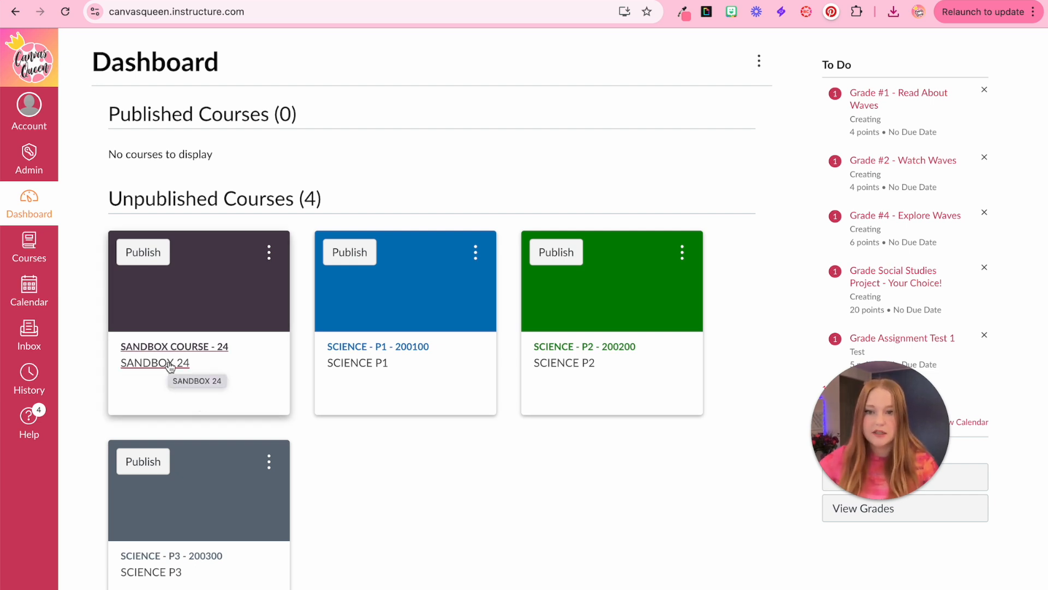
- Enter the empty SANDBOX 24 course from its dashboard card
{"action": "left_click", "coordinate": [154, 346]}
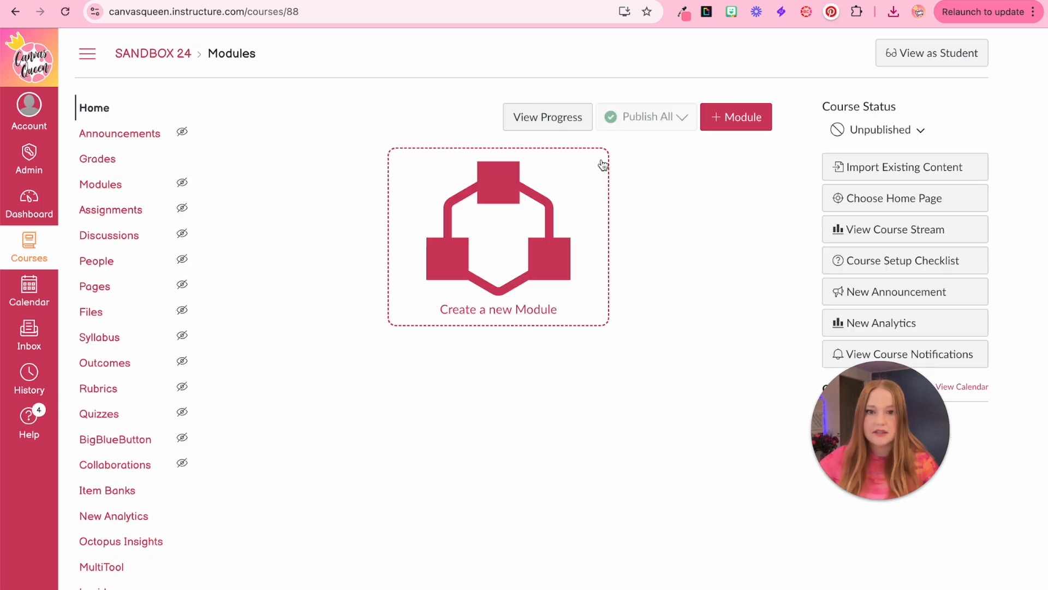
{"action": "mouse_move", "coordinate": [592, 348]}
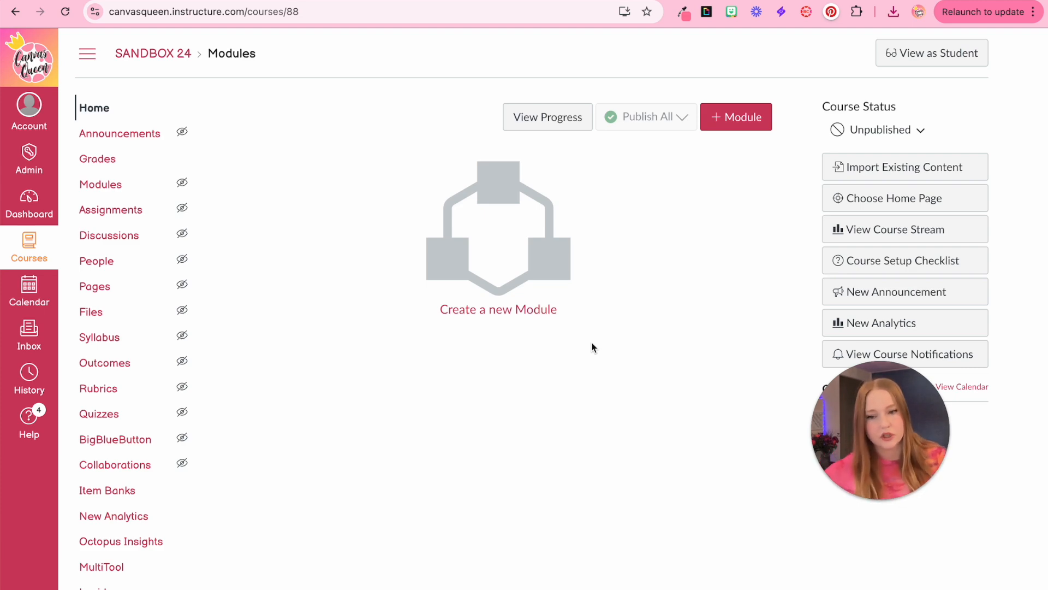
{"action": "scroll", "scroll_direction": "down", "scroll_amount": 3}
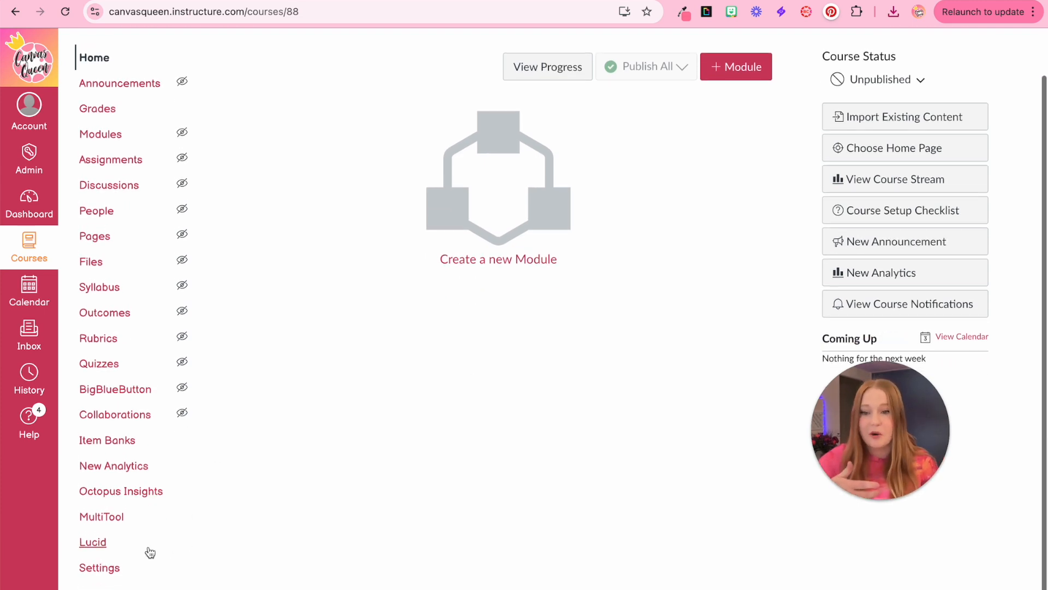
- Start Import Course Content for SANDBOX 24 with Canvas Course Export Package as the content type
{"action": "left_click", "coordinate": [100, 566]}
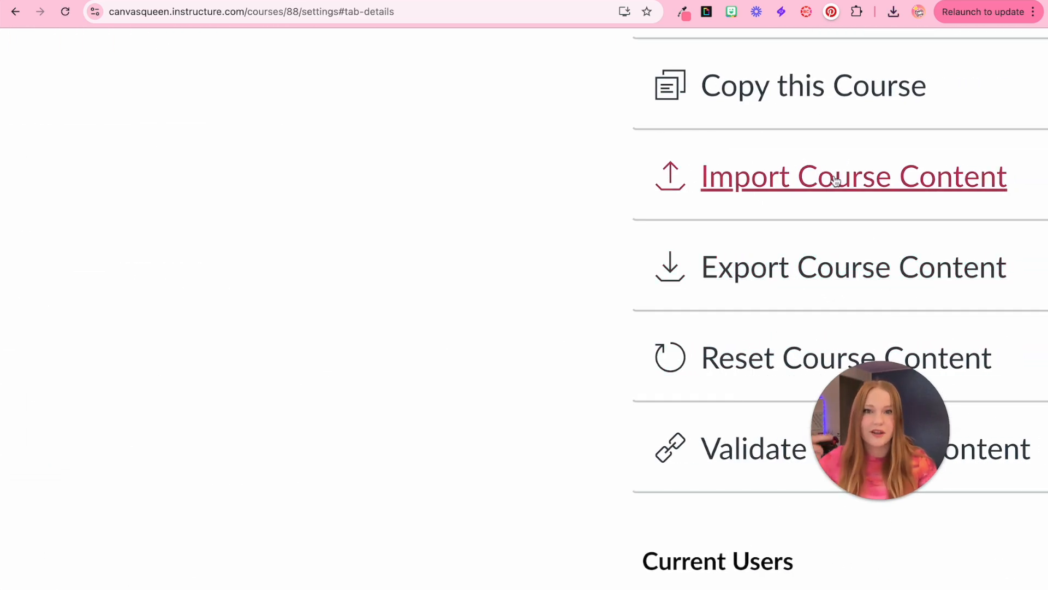
{"action": "left_click", "coordinate": [853, 175]}
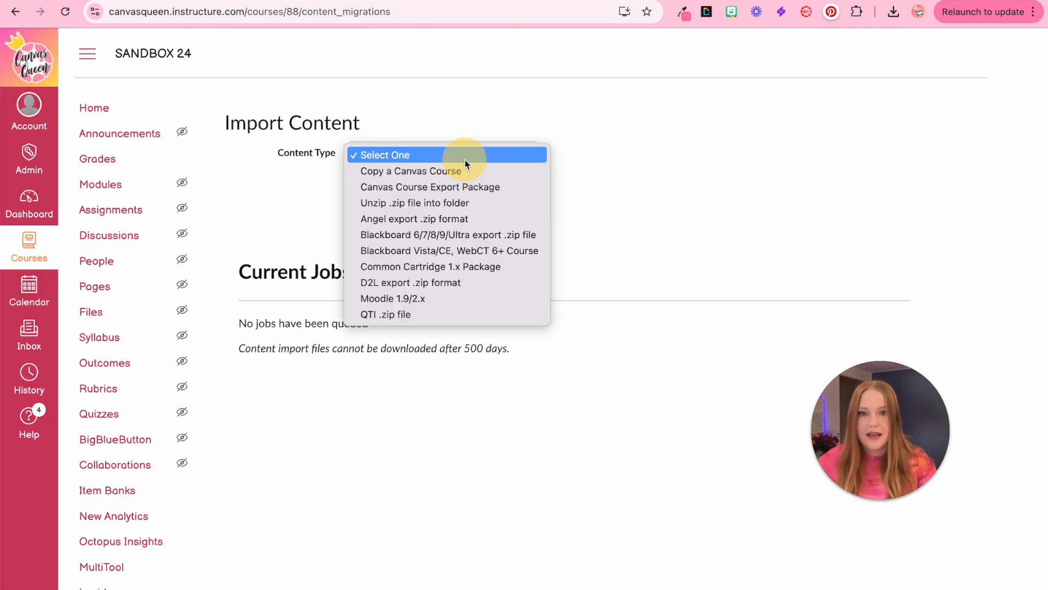
{"action": "mouse_move", "coordinate": [415, 203]}
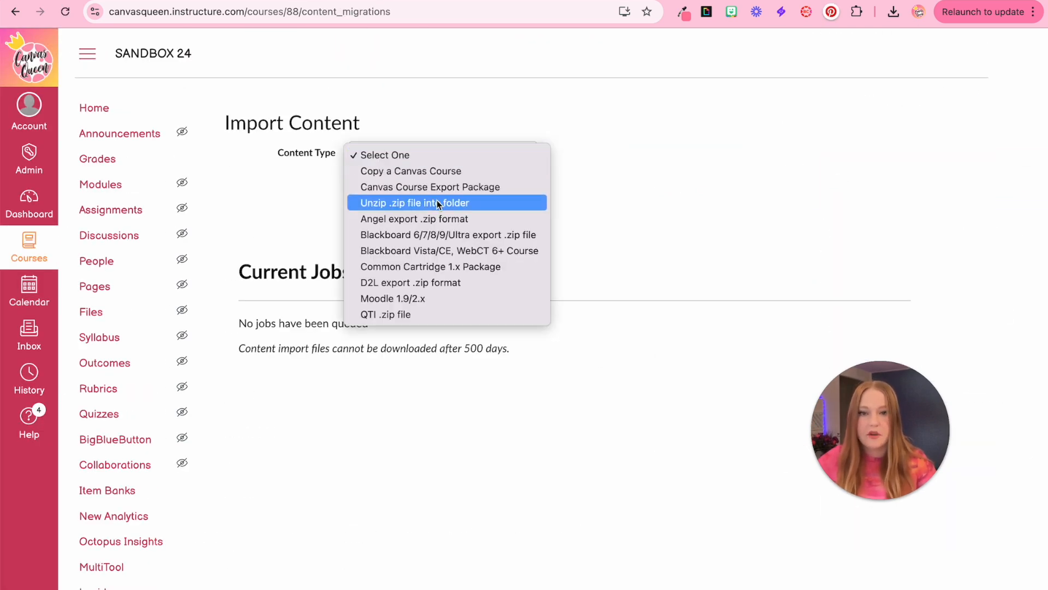
{"action": "mouse_move", "coordinate": [411, 187]}
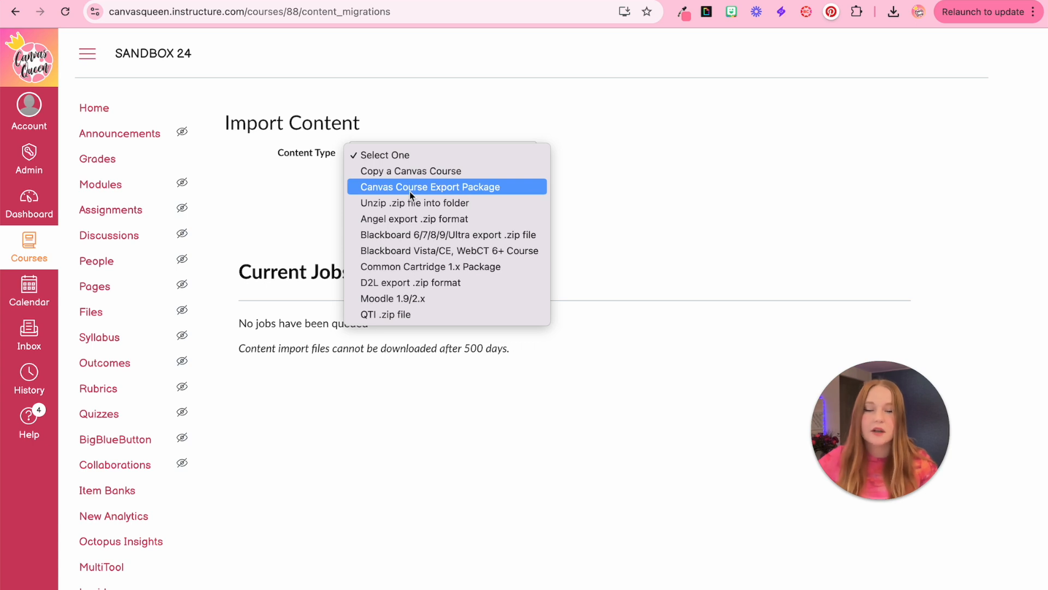
{"action": "left_click", "coordinate": [407, 187]}
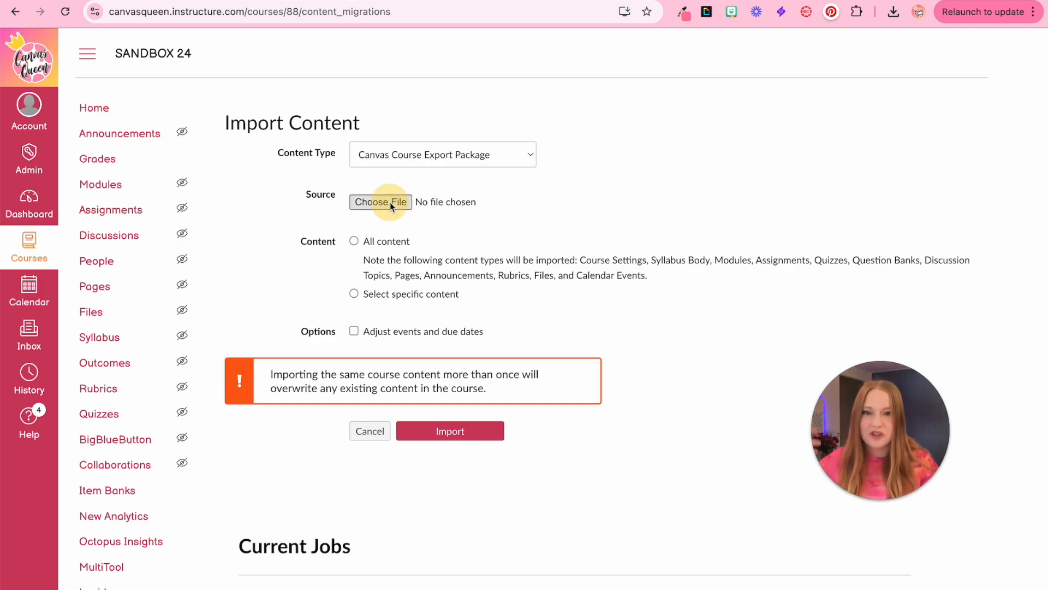
- Attach sandbox-course-2024-export.imscc from Downloads as the import source
{"action": "left_click", "coordinate": [380, 200]}
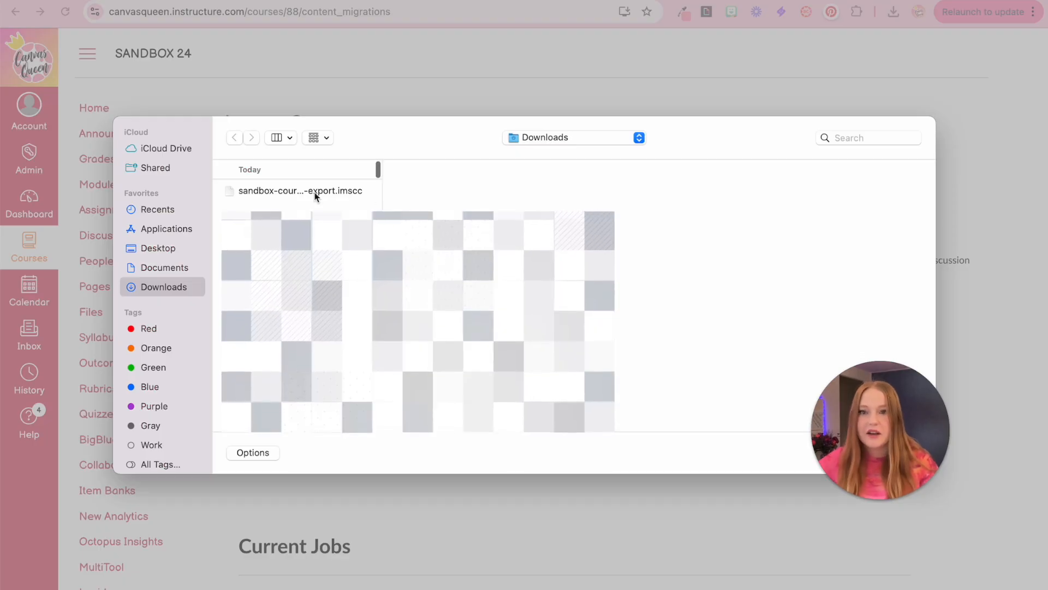
{"action": "left_click", "coordinate": [299, 190]}
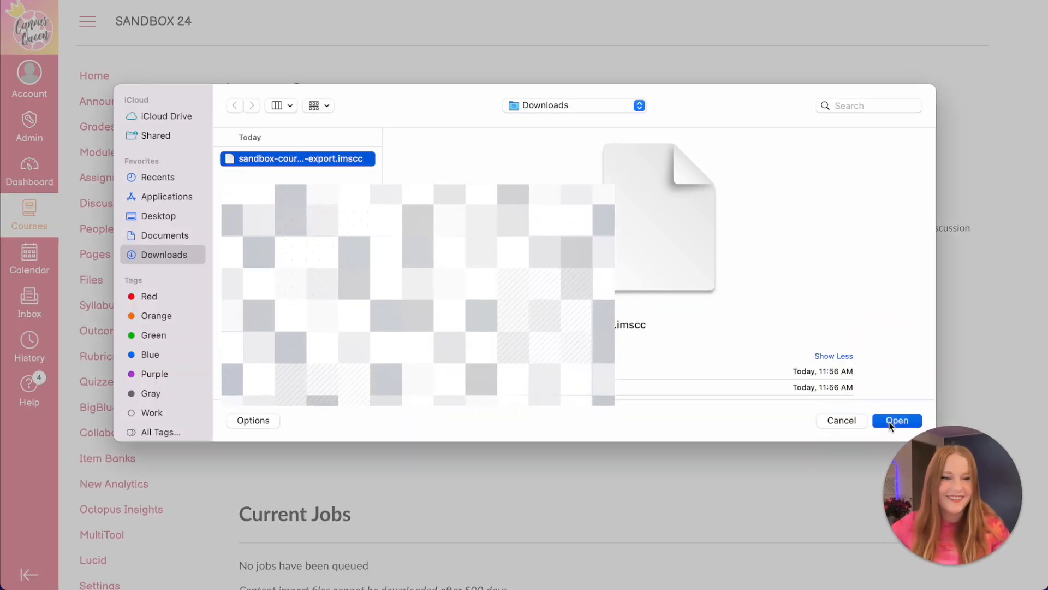
{"action": "left_click", "coordinate": [897, 419]}
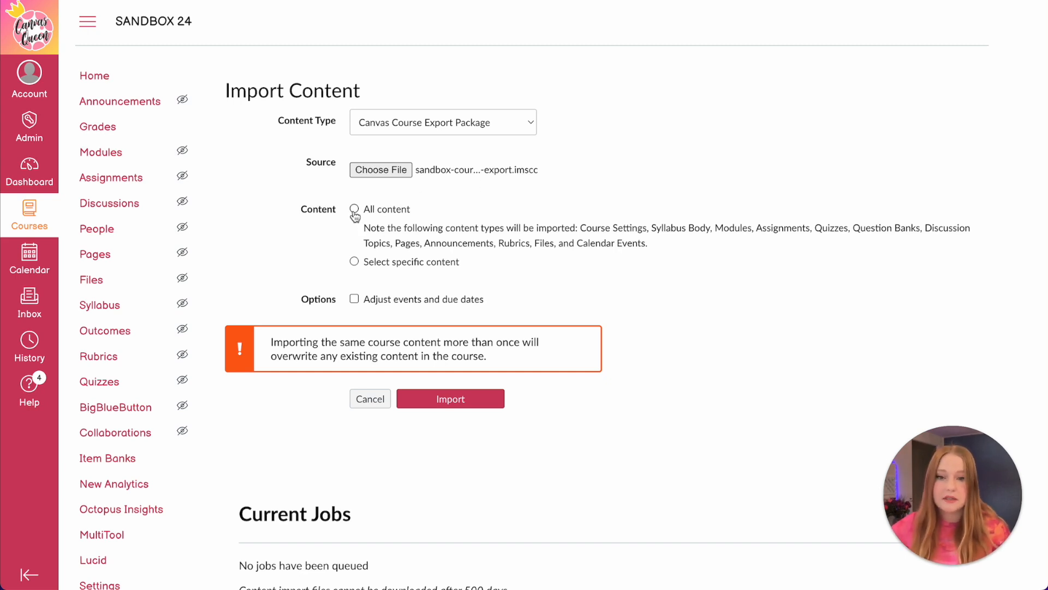
- Import all content from the package into SANDBOX 24
{"action": "left_click", "coordinate": [354, 208]}
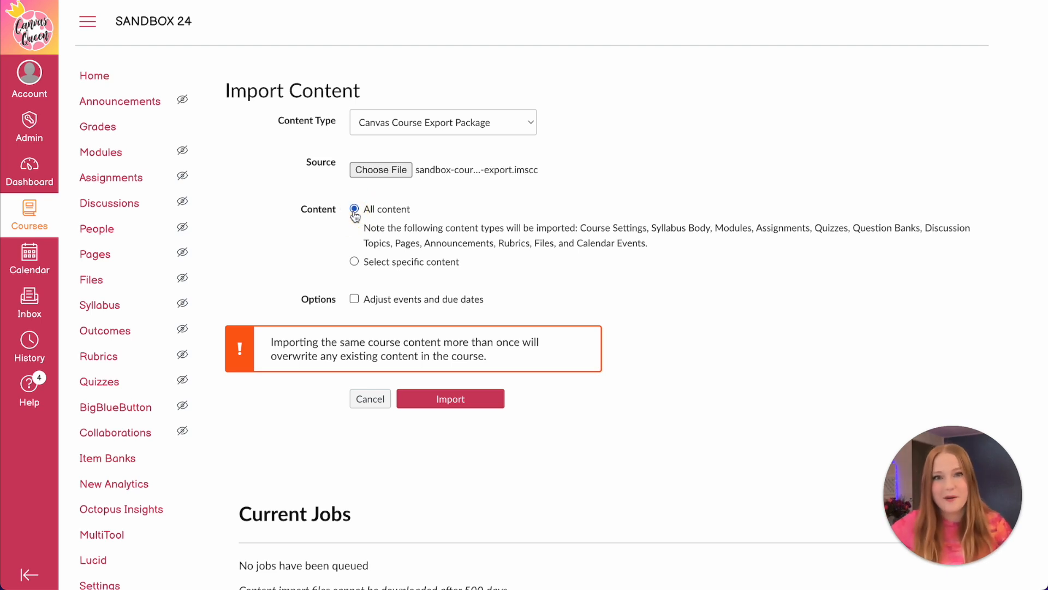
{"action": "mouse_move", "coordinate": [383, 270]}
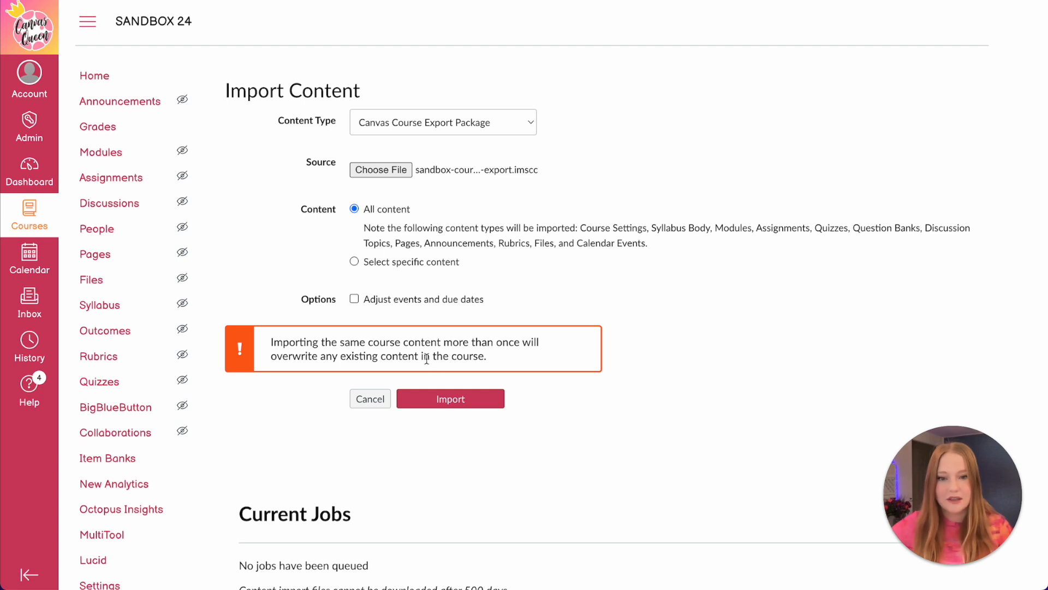
{"action": "left_click", "coordinate": [450, 399]}
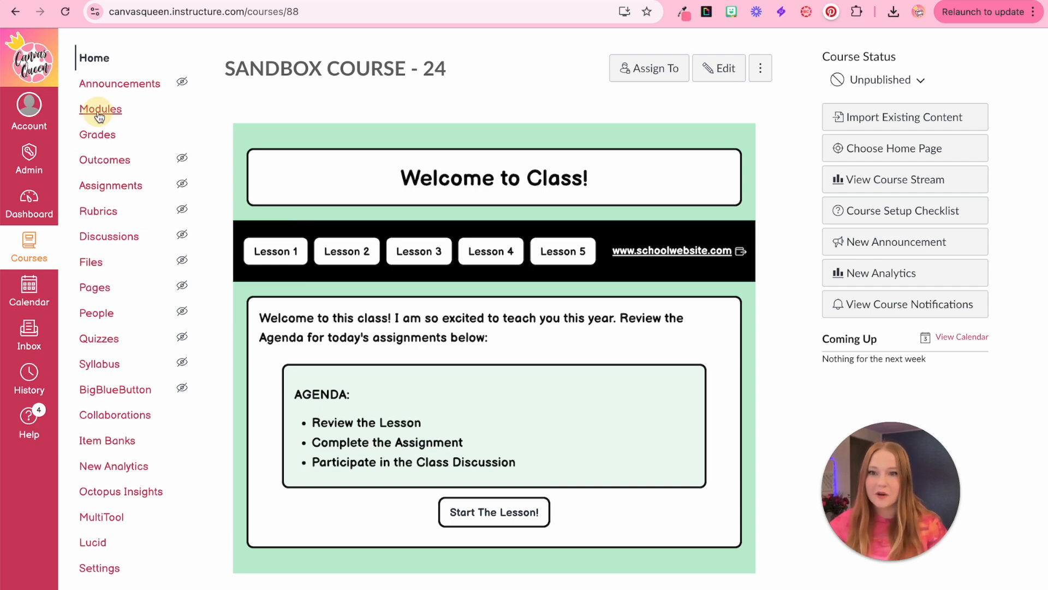
{"action": "left_click", "coordinate": [100, 109]}
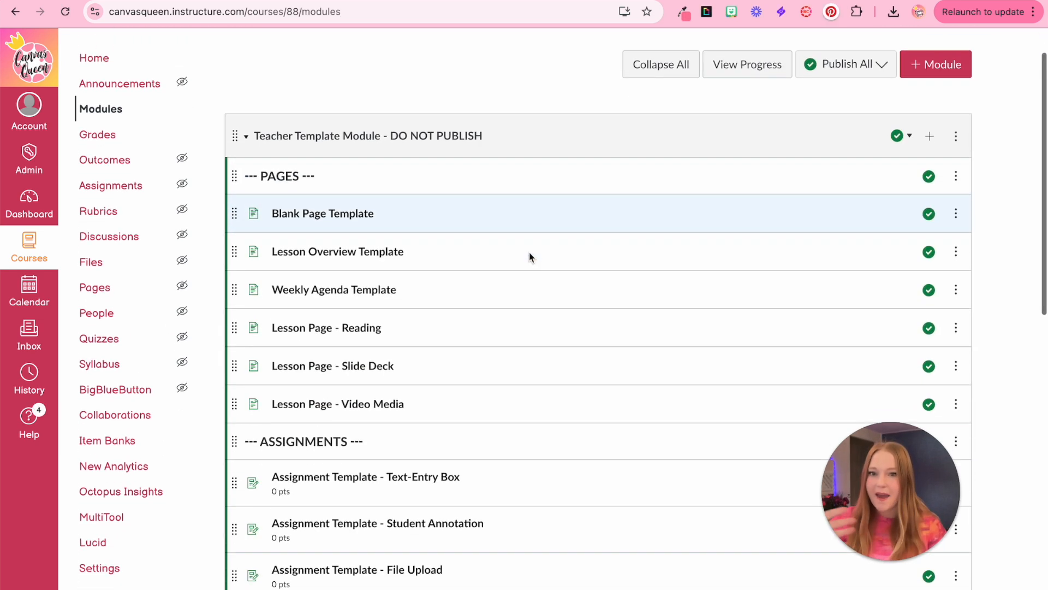
{"action": "scroll", "scroll_direction": "down", "scroll_amount": 3}
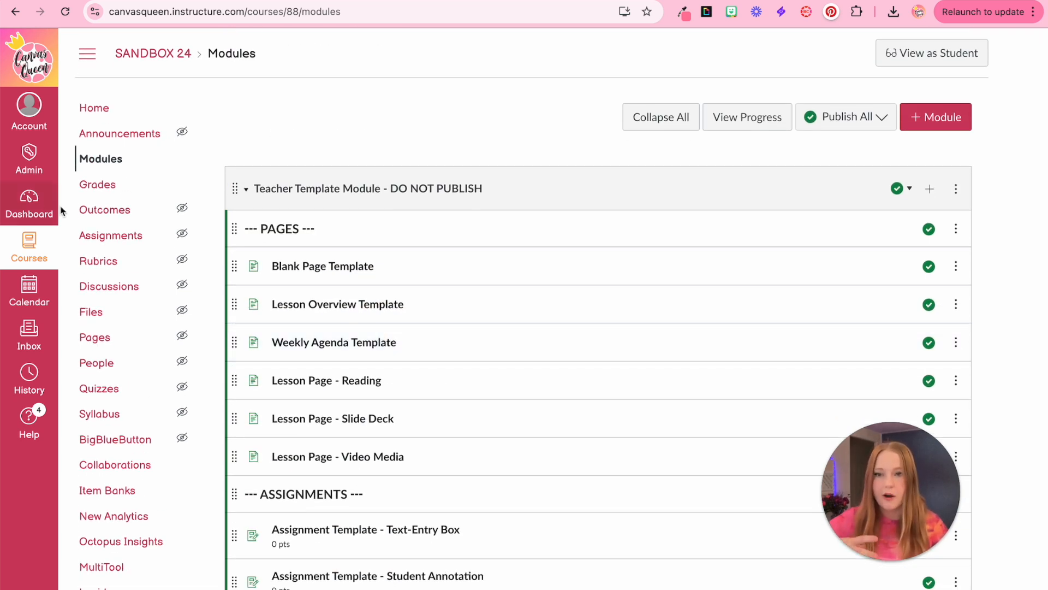
- Return to the Dashboard and review the four unpublished course cards including SANDBOX 24 and Science P1–P3
{"action": "left_click", "coordinate": [29, 204]}
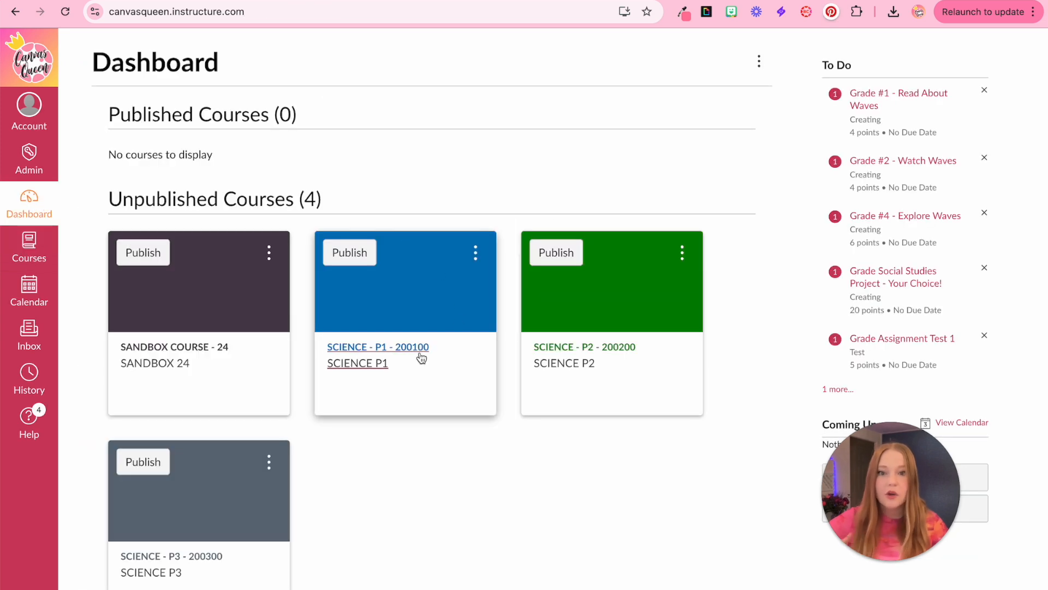
{"action": "scroll", "scroll_direction": "down", "scroll_amount": 3}
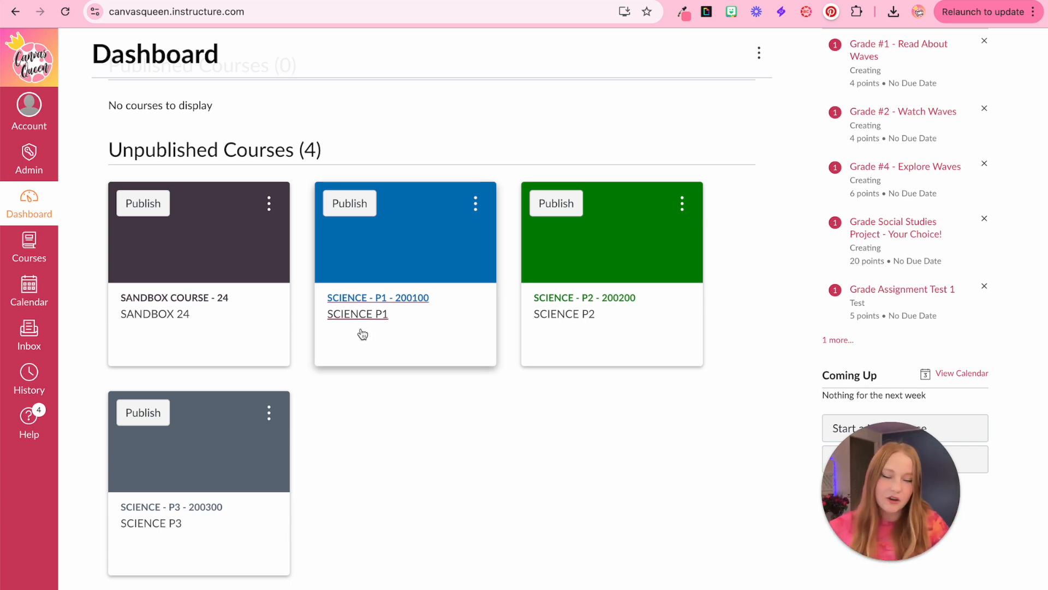
{"action": "mouse_move", "coordinate": [563, 297]}
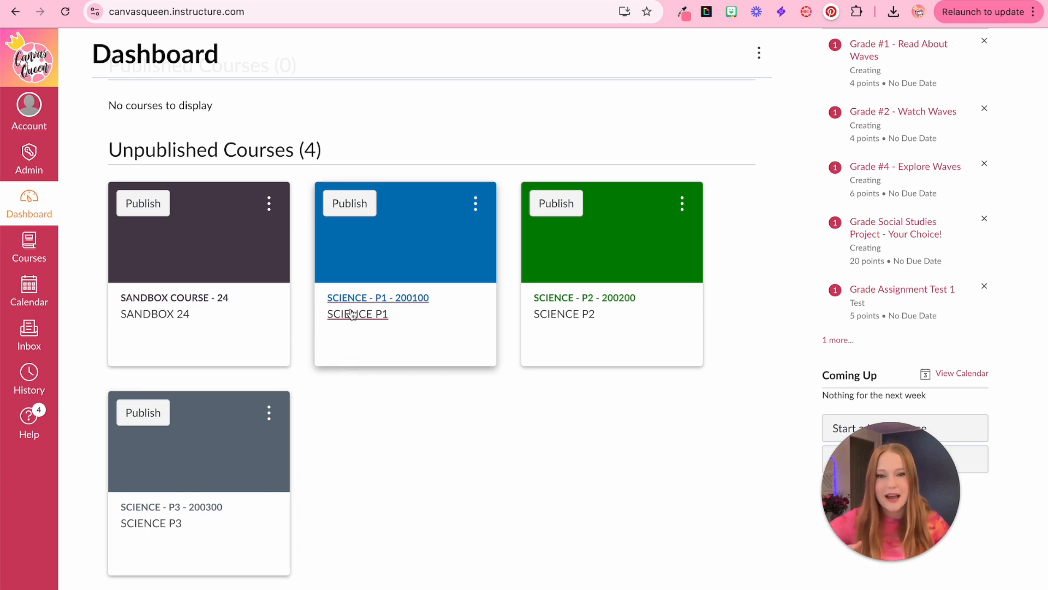
{"action": "scroll", "scroll_direction": "down", "scroll_amount": 3}
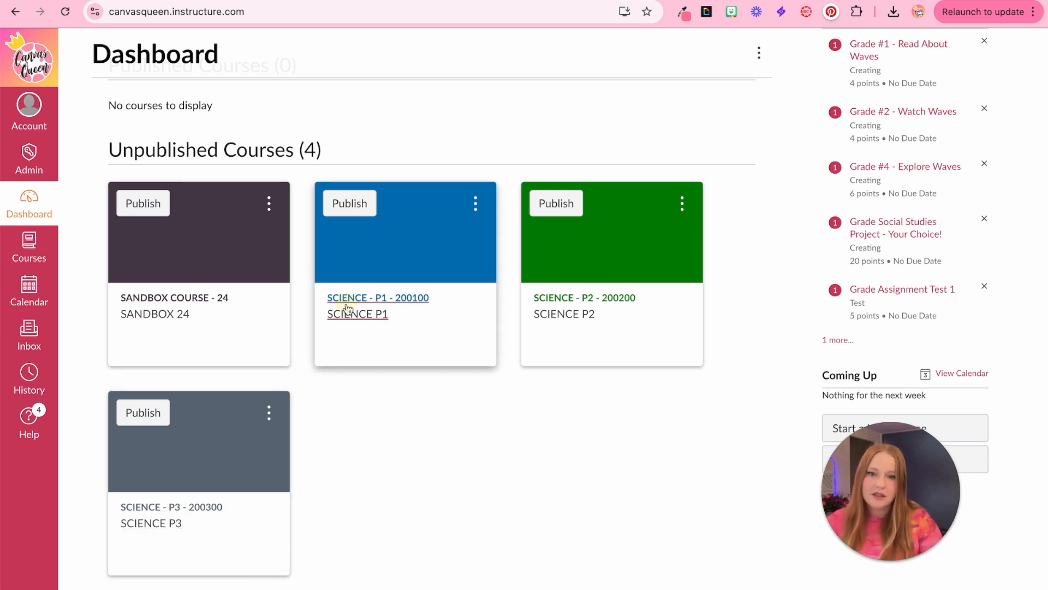
{"action": "left_click", "coordinate": [378, 297]}
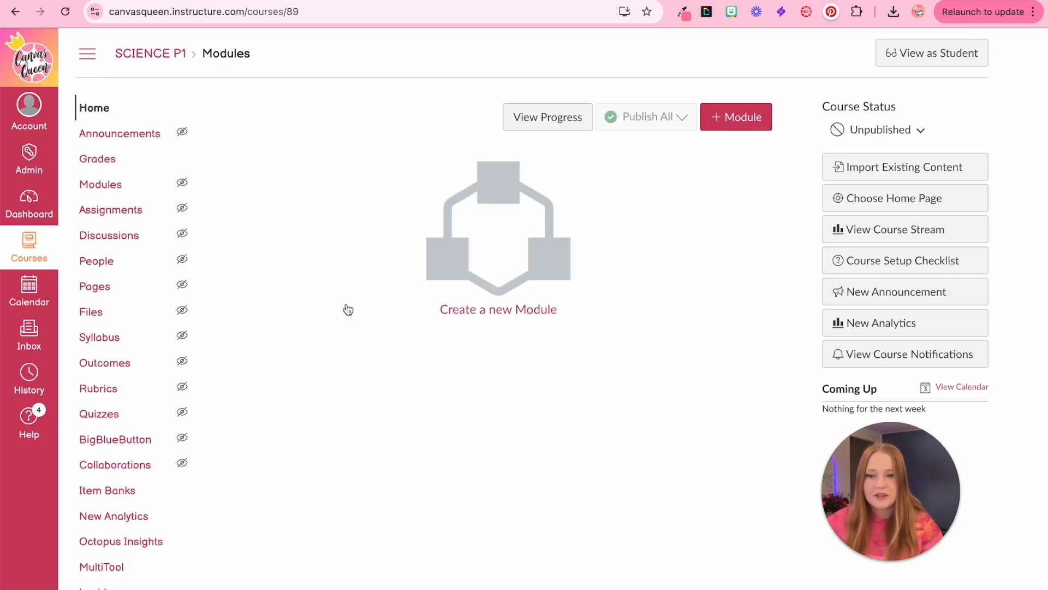
{"action": "scroll", "scroll_direction": "down", "scroll_amount": 3}
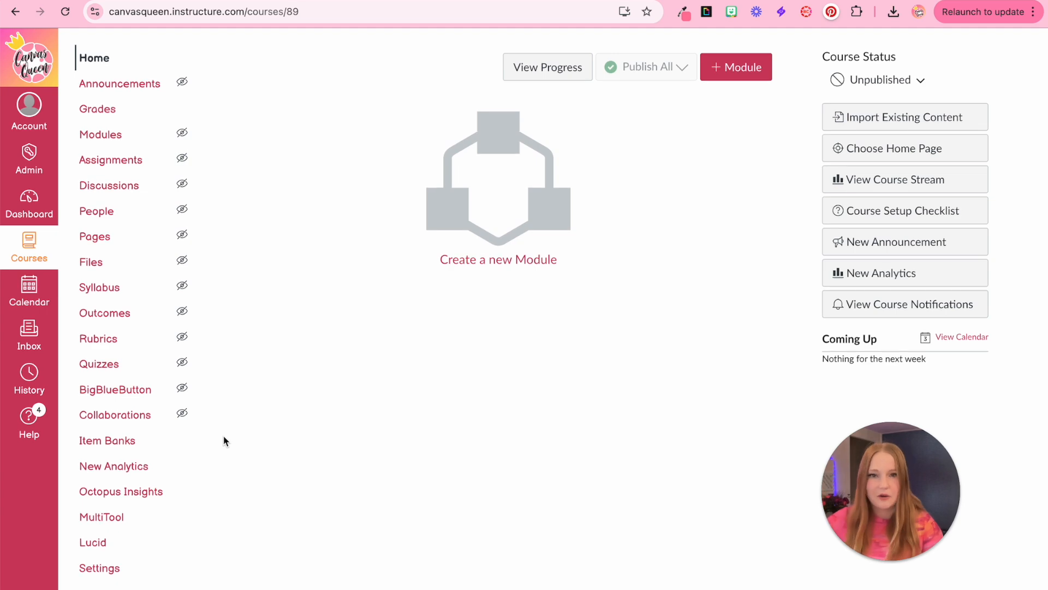
{"action": "left_click", "coordinate": [100, 567]}
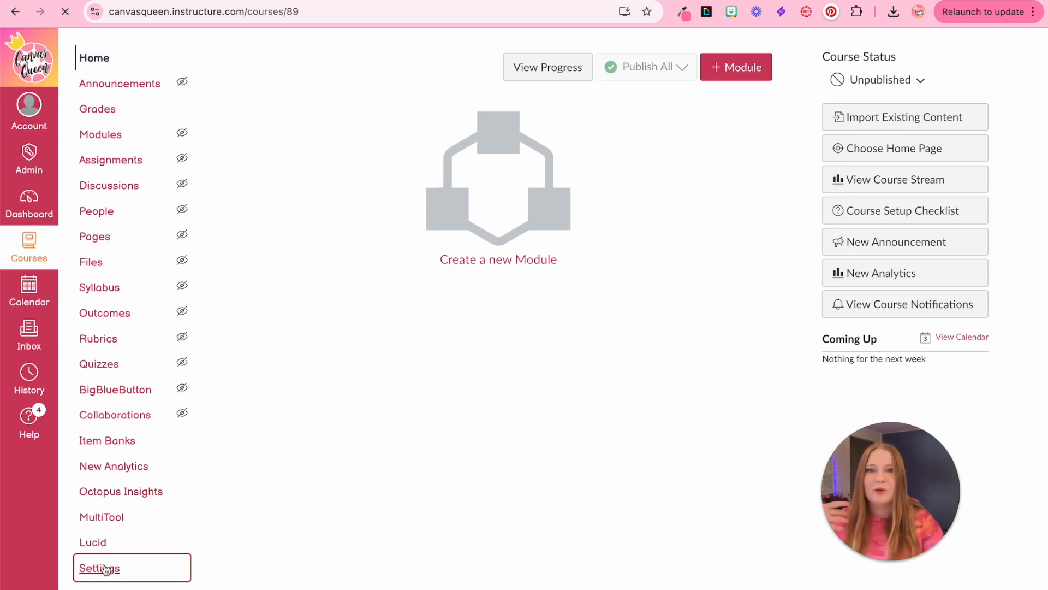
{"action": "left_click", "coordinate": [100, 568]}
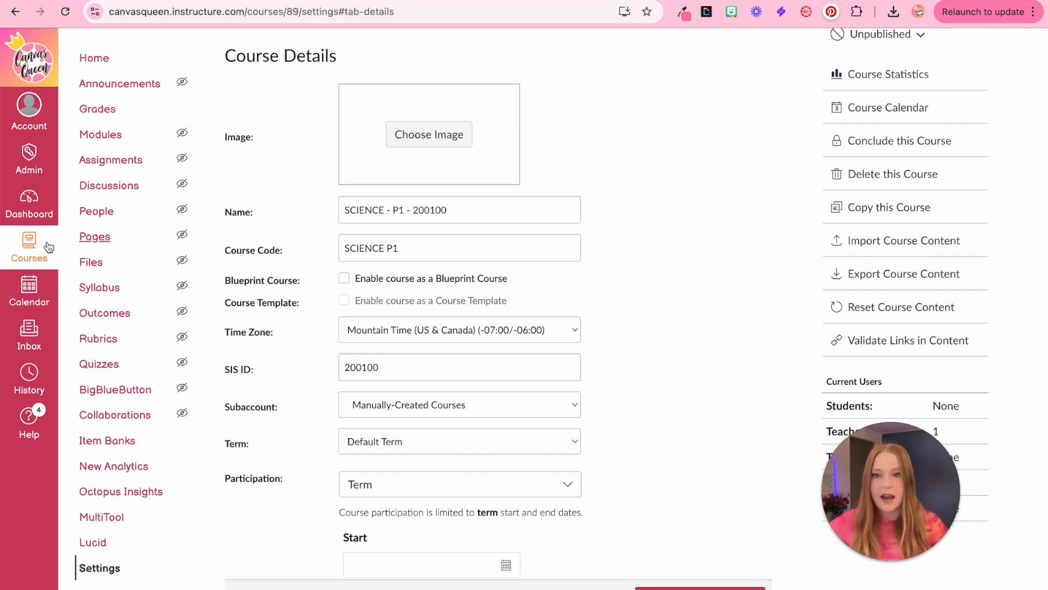
{"action": "left_click", "coordinate": [29, 205]}
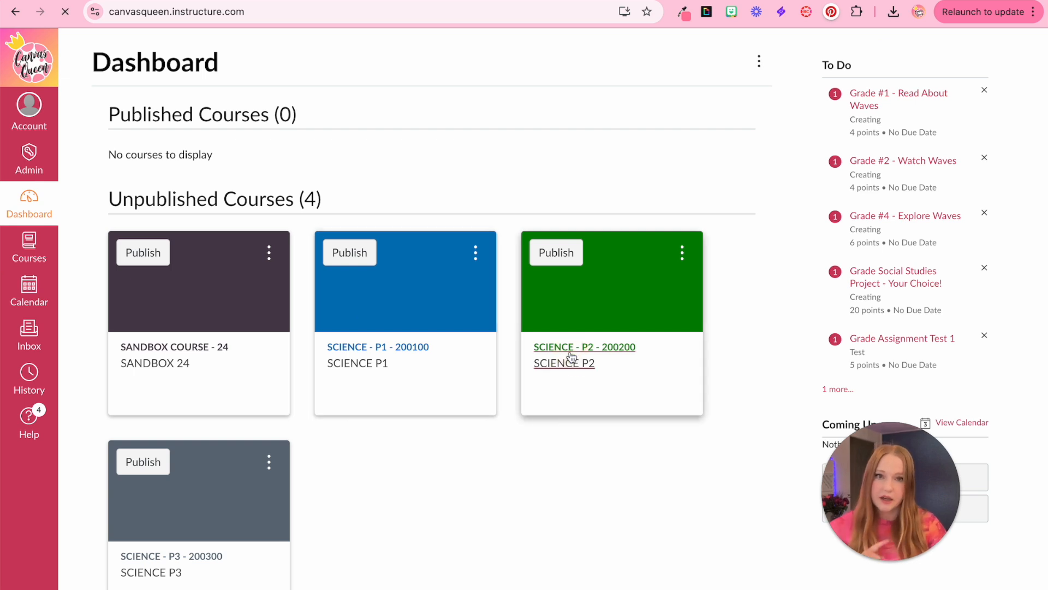
- Enter SCIENCE P2, view its Sections, and reach the SCIENCE - P2 - 200200 section page
{"action": "left_click", "coordinate": [583, 346]}
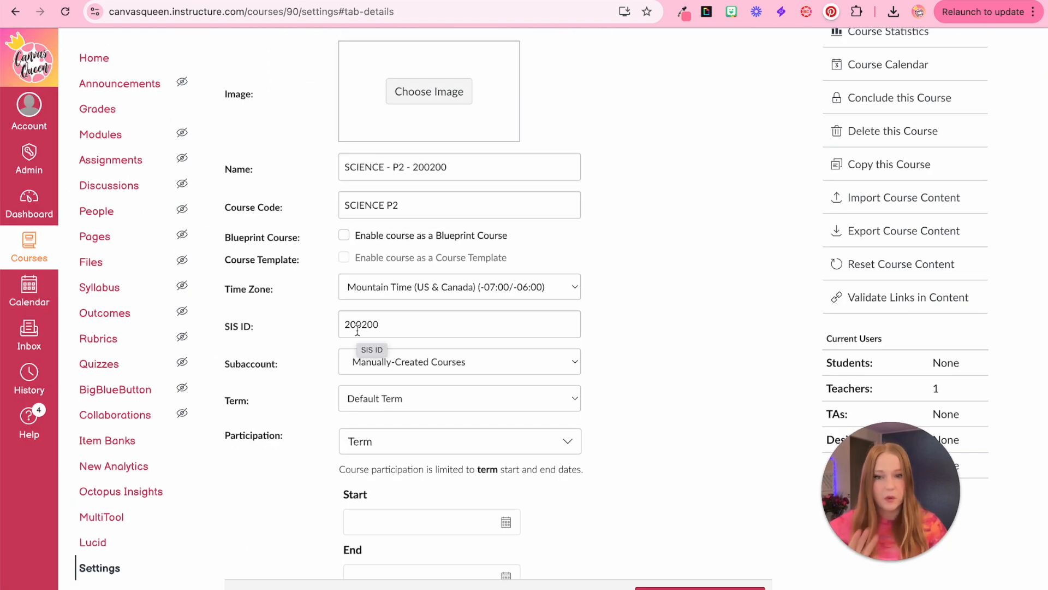
{"action": "left_click", "coordinate": [338, 96]}
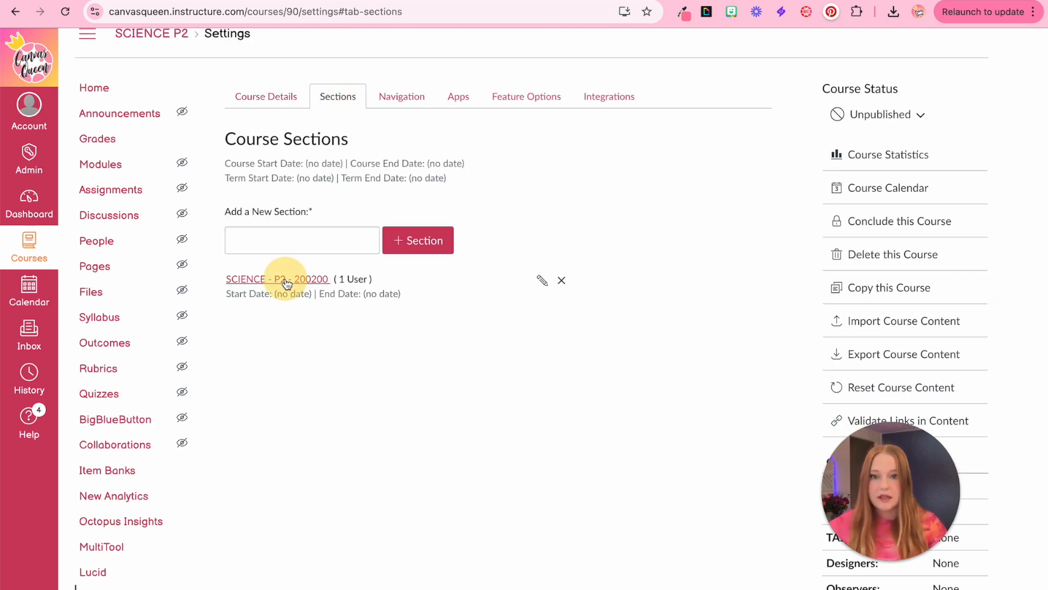
{"action": "left_click", "coordinate": [278, 278]}
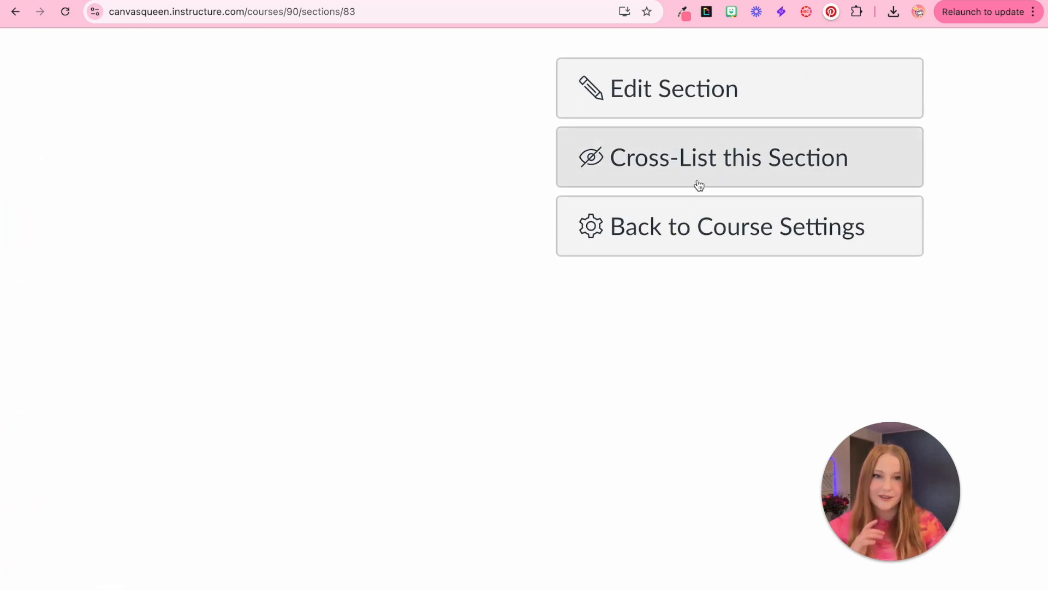
- Begin cross-listing the section, trying course ID 200100 and a 'Sci' search before clearing them
{"action": "left_click", "coordinate": [728, 158]}
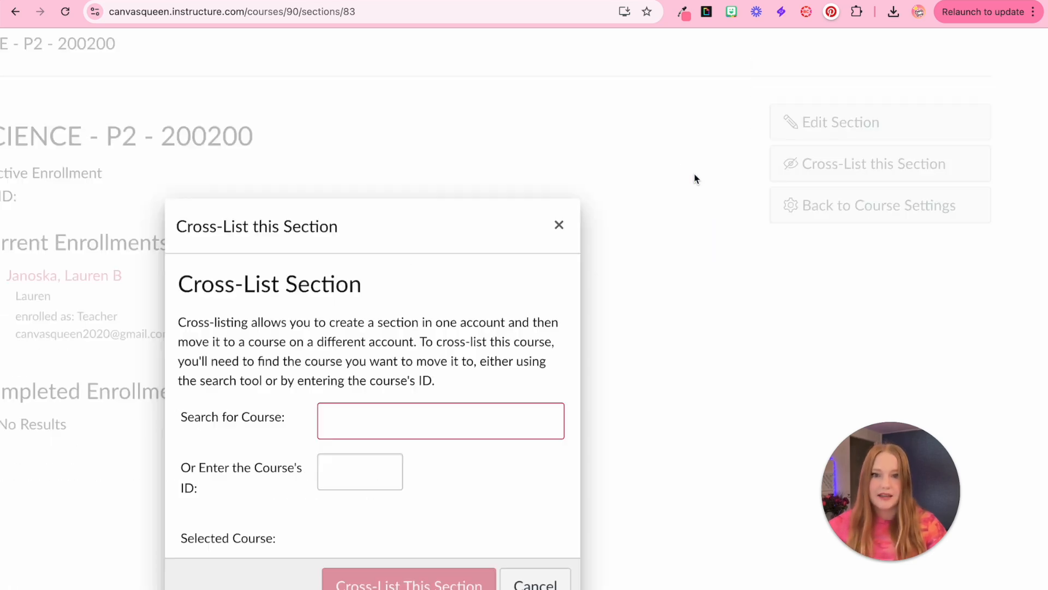
{"action": "type", "text": "200100"}
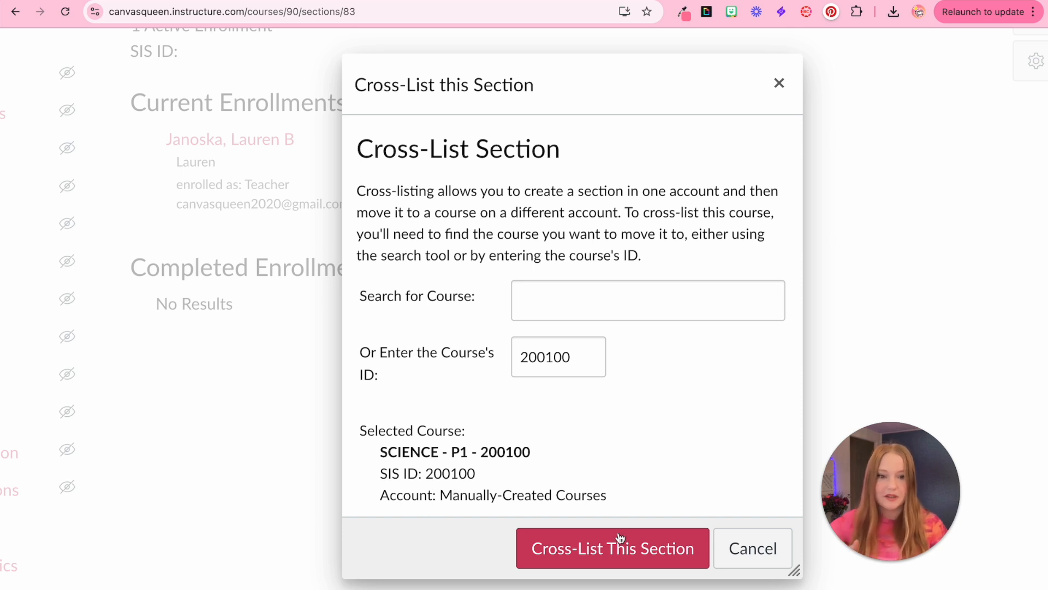
{"action": "left_click", "coordinate": [558, 356]}
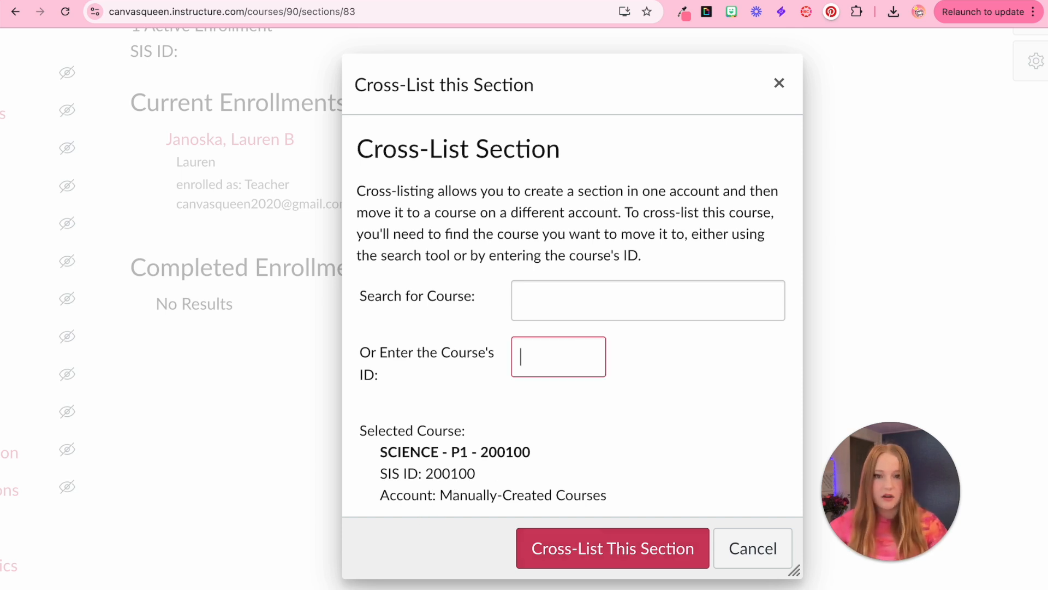
{"action": "type", "text": "Science"}
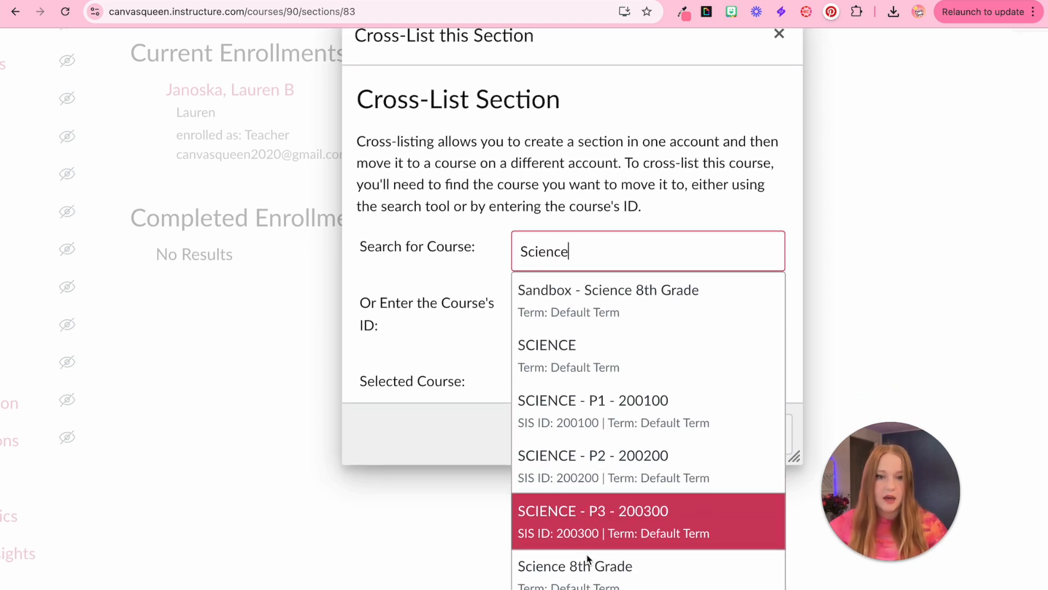
{"action": "mouse_move", "coordinate": [592, 465]}
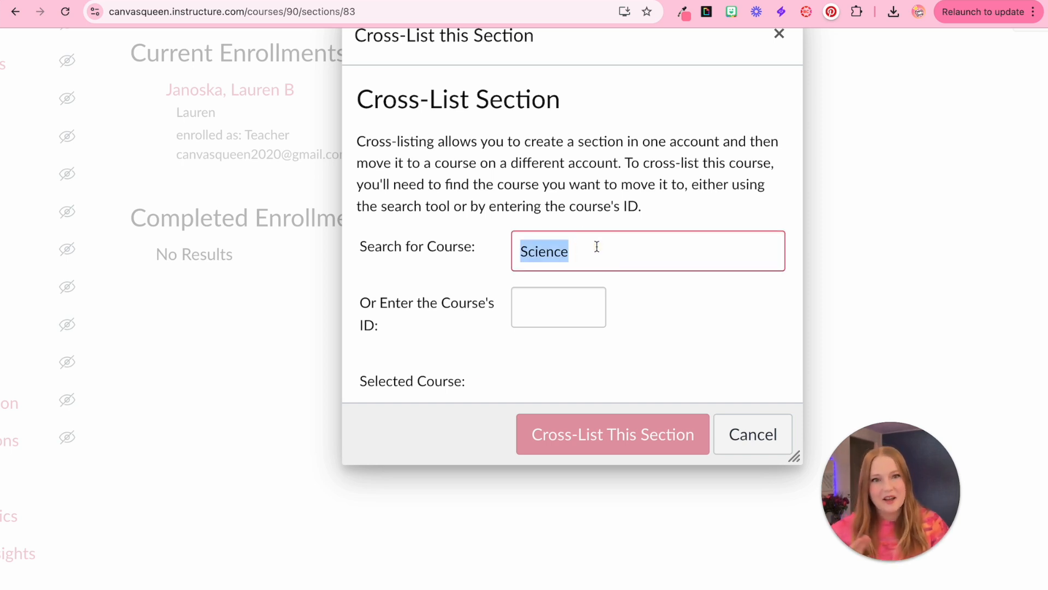
{"action": "key", "text": "Backspace"}
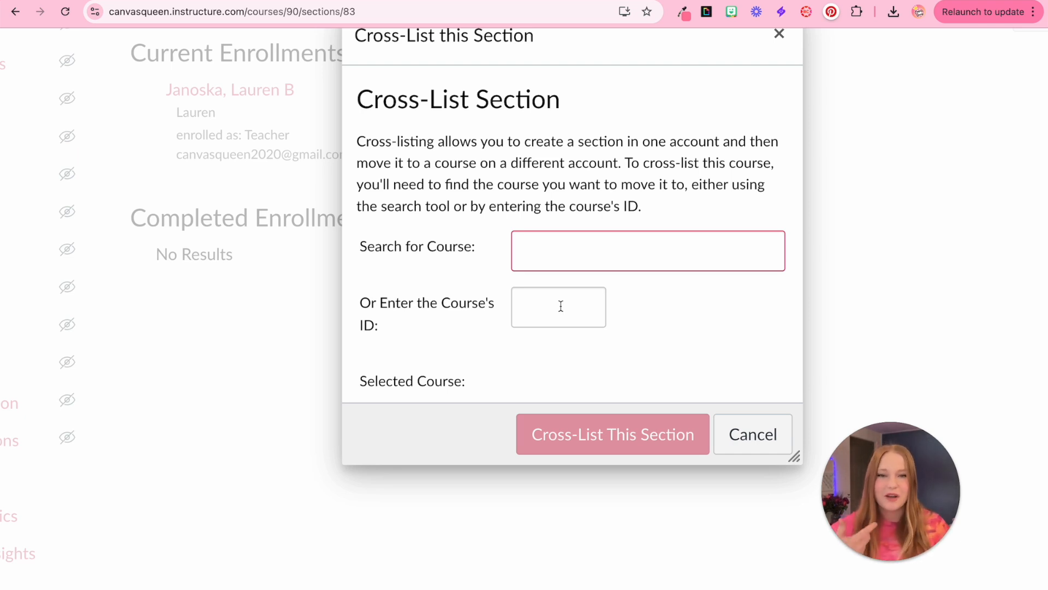
- Cross-list the SCIENCE - P2 - 200200 section into SCIENCE P1 using course ID 200100
{"action": "left_click", "coordinate": [558, 306]}
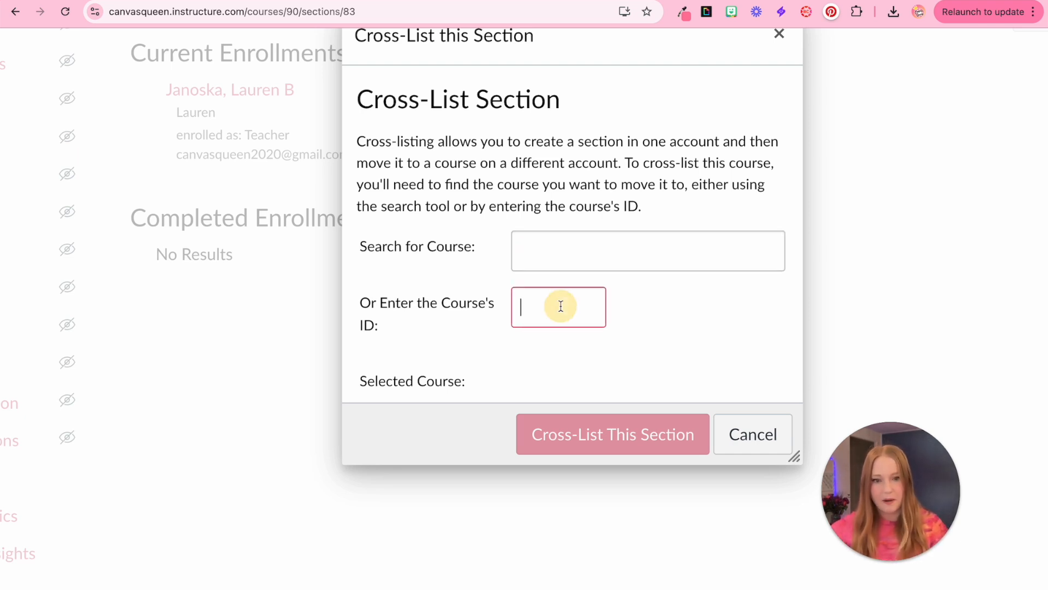
{"action": "type", "text": "200100"}
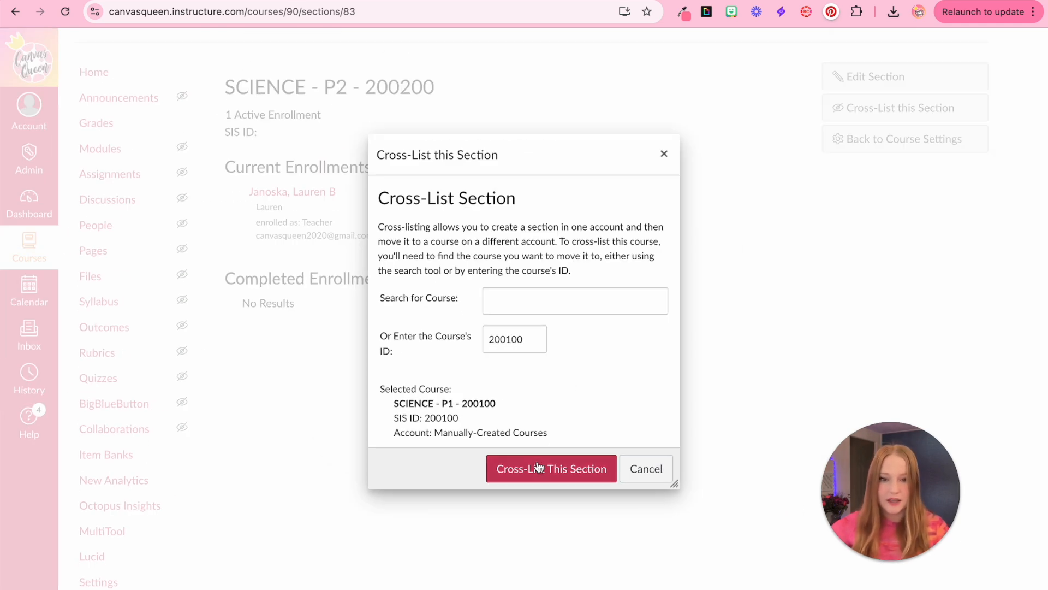
{"action": "left_click", "coordinate": [550, 468]}
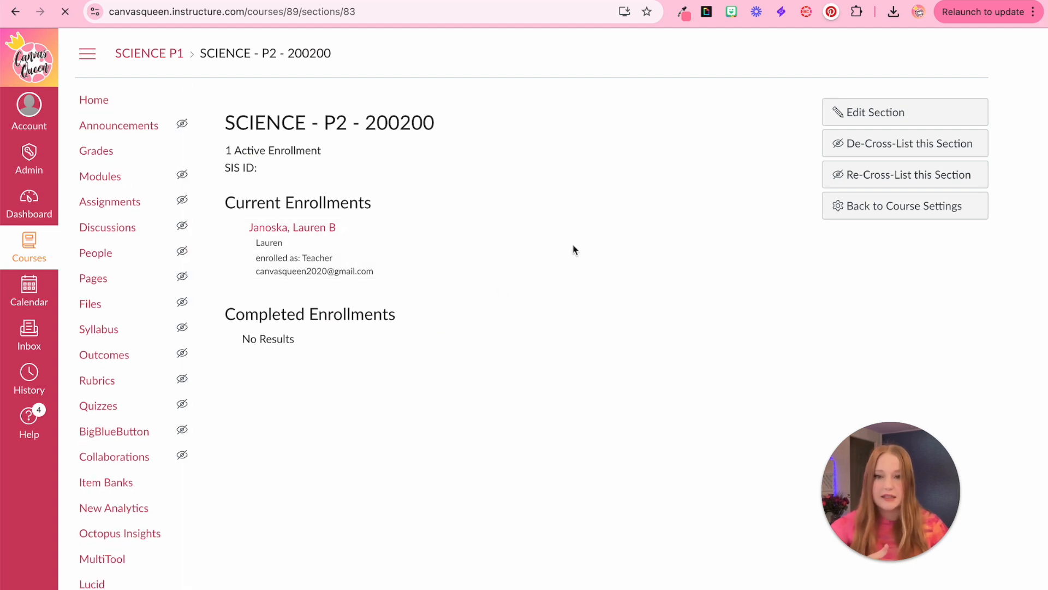
- Confirm SCIENCE P1 now lists both P1 and P2 sections, then return to the Dashboard
{"action": "left_click", "coordinate": [904, 206]}
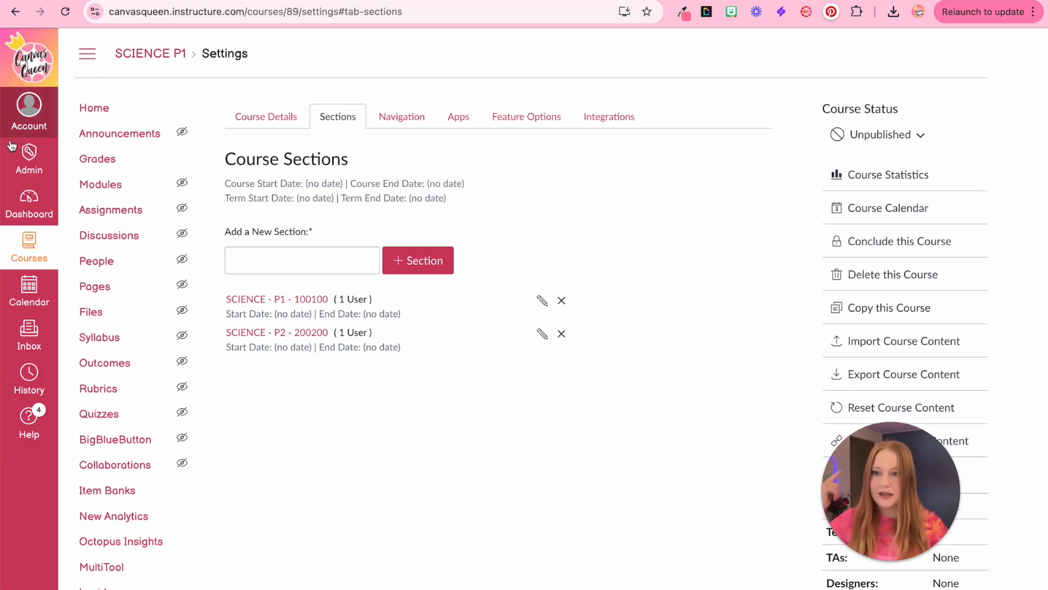
{"action": "left_click", "coordinate": [28, 204]}
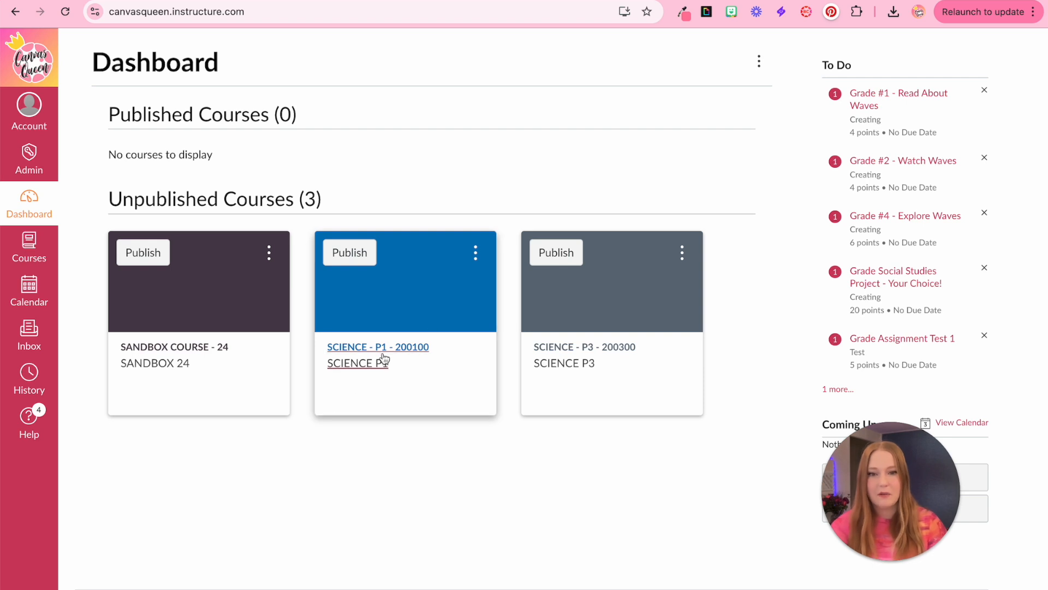
{"action": "mouse_move", "coordinate": [378, 348]}
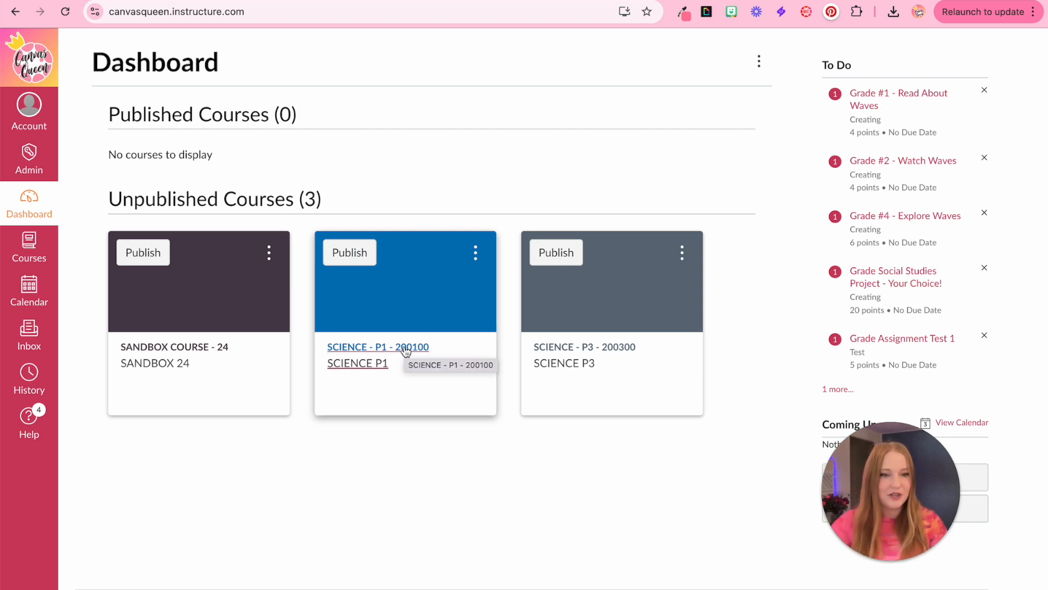
{"action": "mouse_move", "coordinate": [594, 379]}
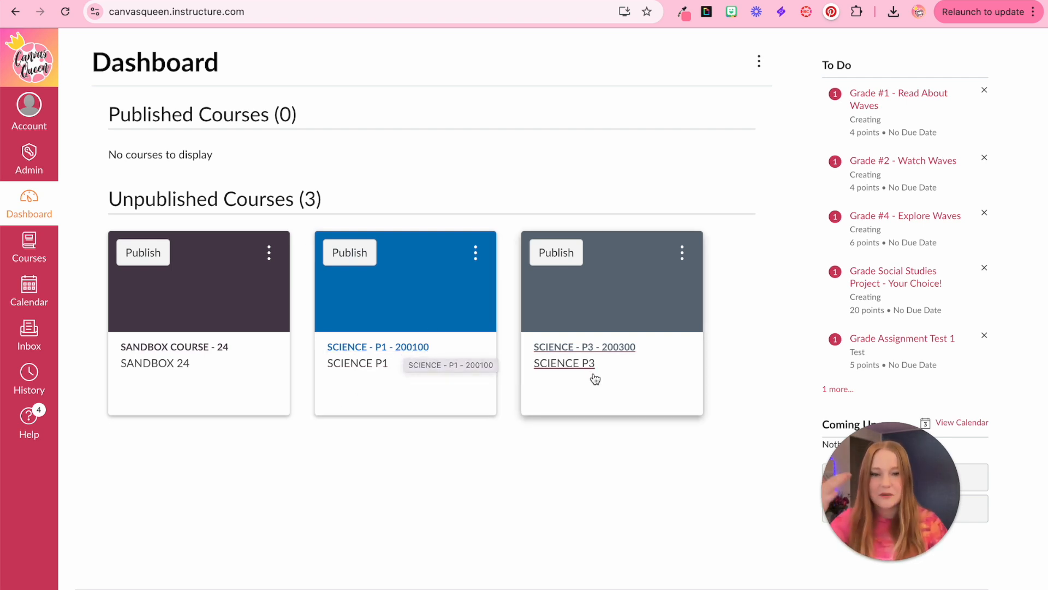
- Cross-list the SCIENCE - P3 - 200300 section into course ID 200100 (SCIENCE P1)
{"action": "left_click", "coordinate": [564, 363]}
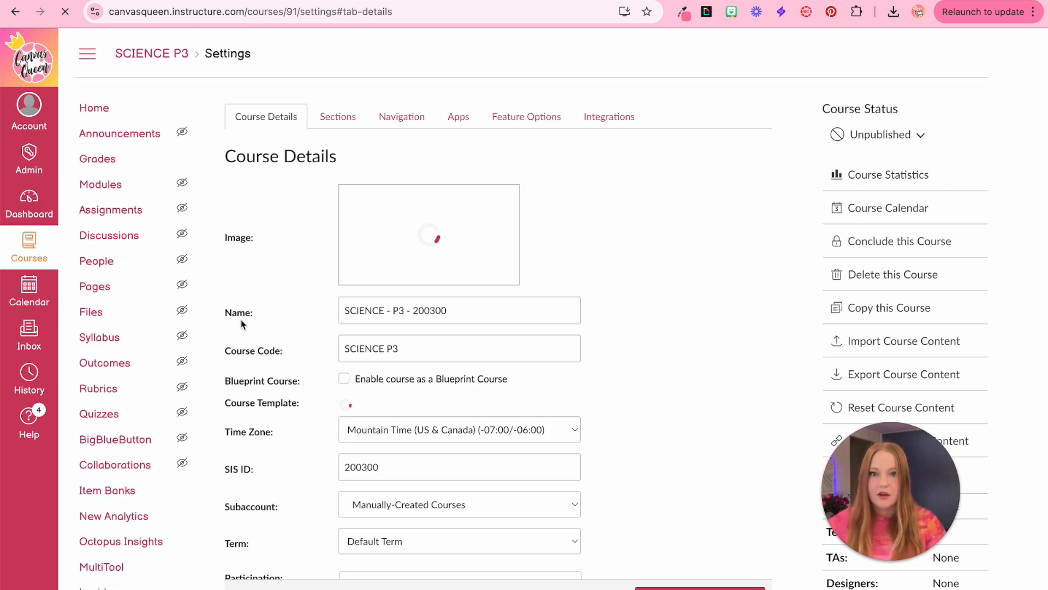
{"action": "left_click", "coordinate": [338, 117]}
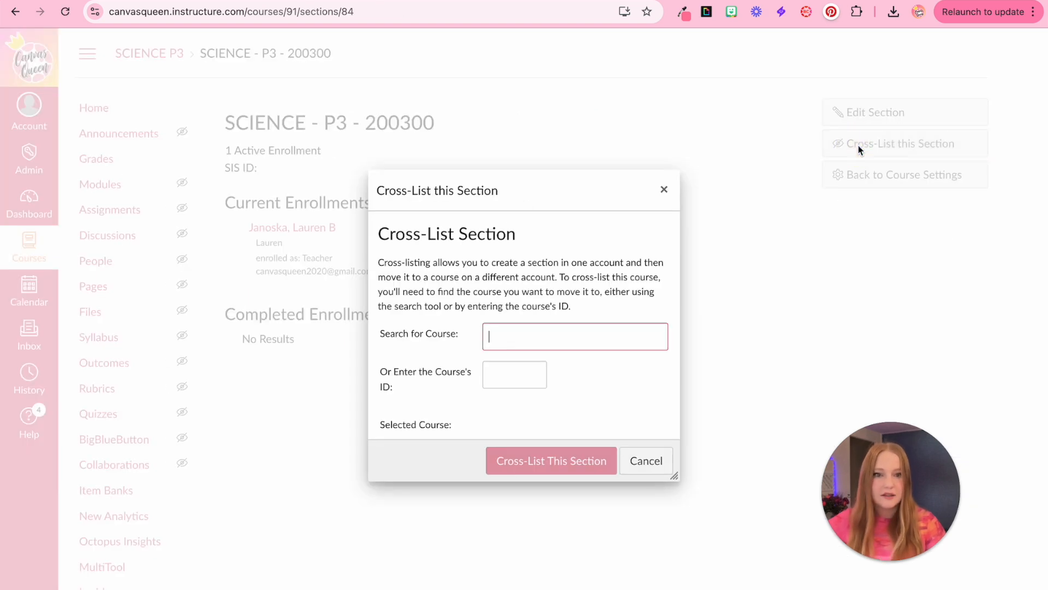
{"action": "type", "text": "200100"}
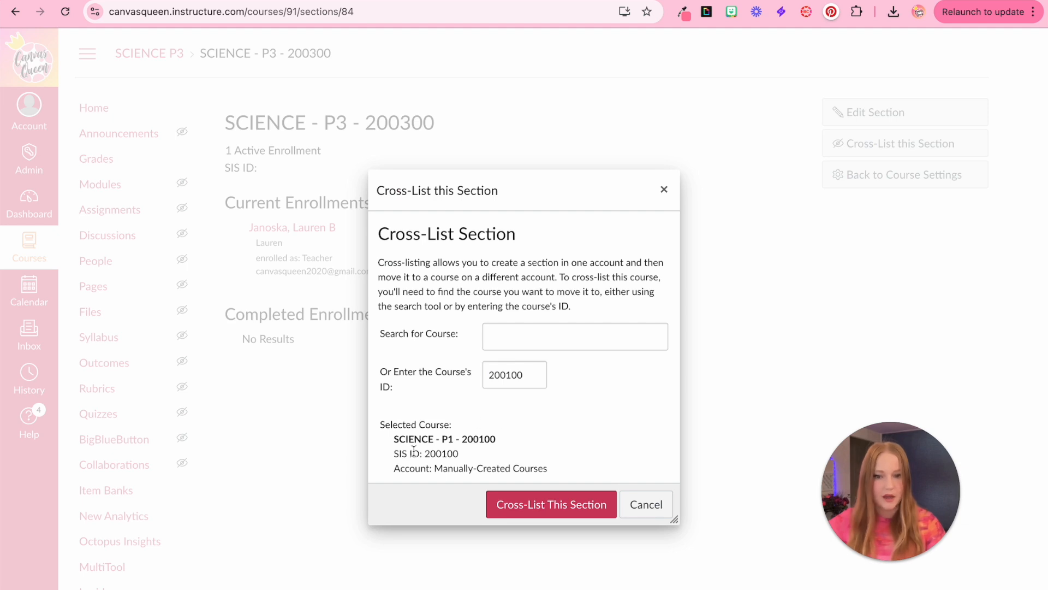
{"action": "left_click", "coordinate": [550, 504]}
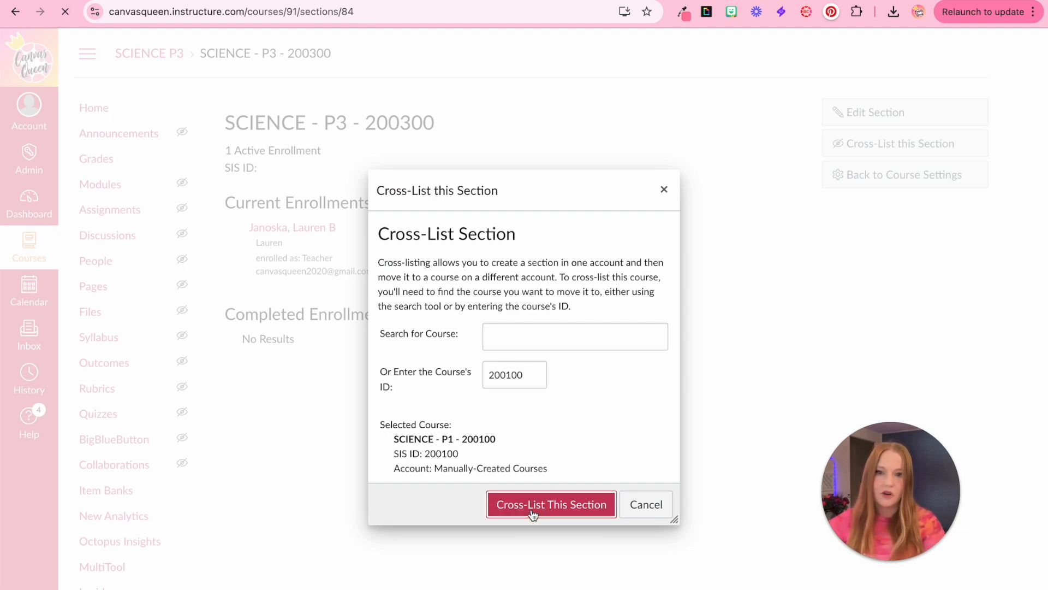
{"action": "left_click", "coordinate": [551, 504]}
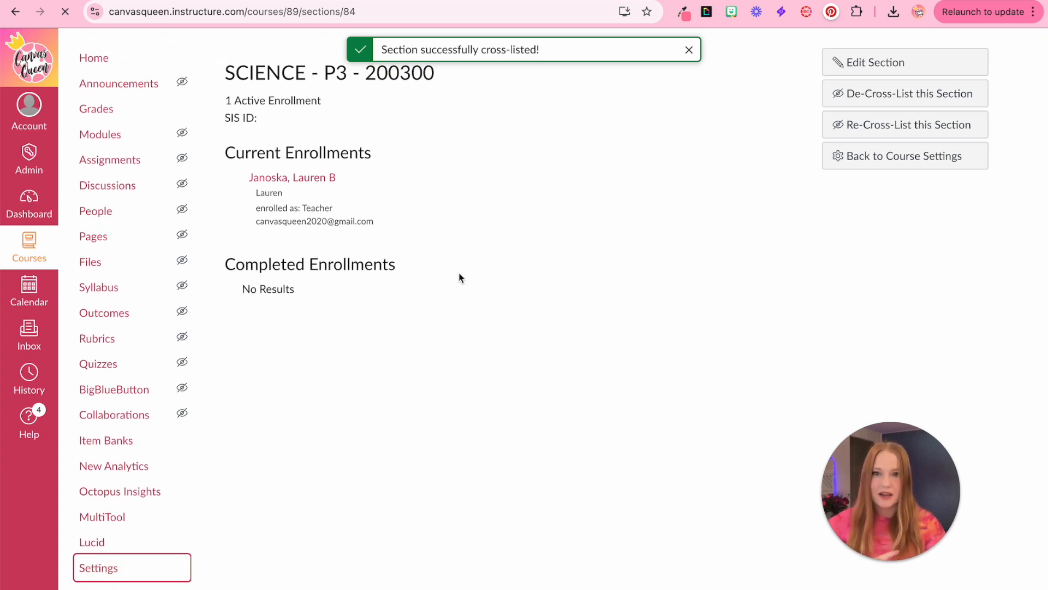
- Review the sections list confirming P1, P2 and P3, then return to the SCIENCE P1 course
{"action": "left_click", "coordinate": [904, 156]}
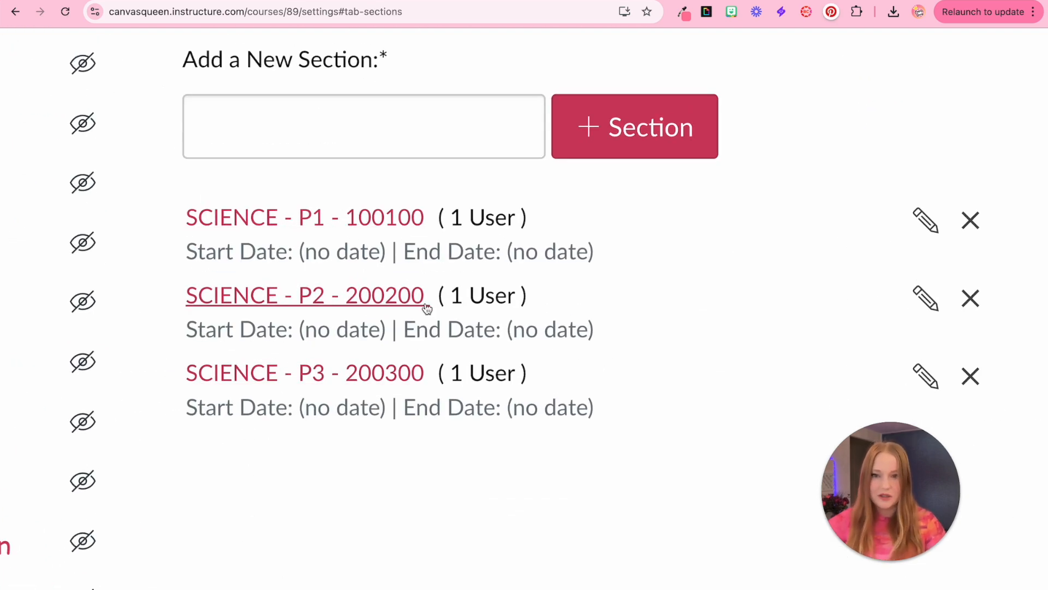
{"action": "mouse_move", "coordinate": [378, 372]}
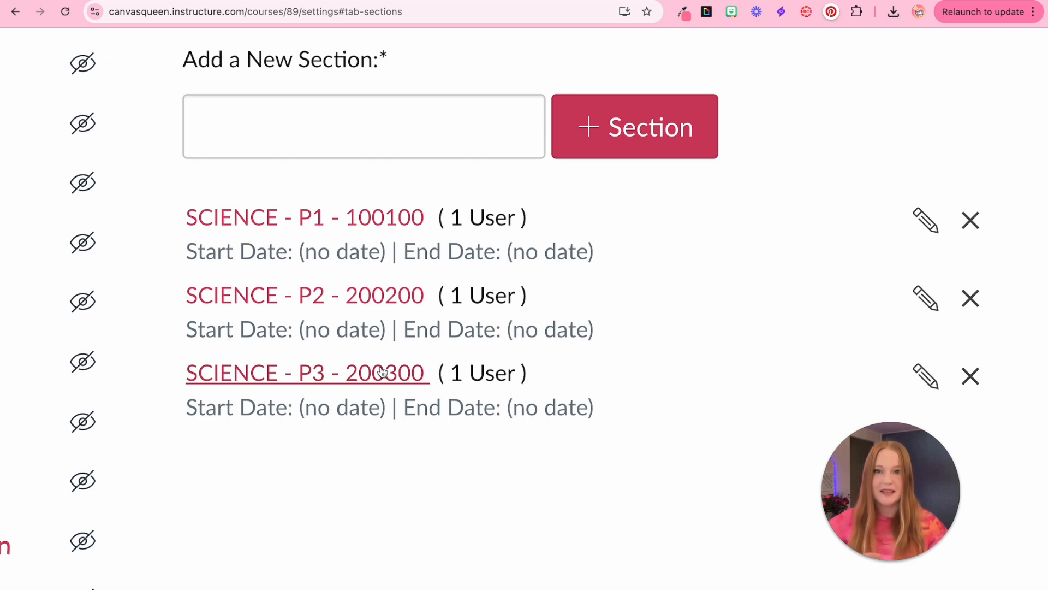
{"action": "left_click", "coordinate": [28, 205]}
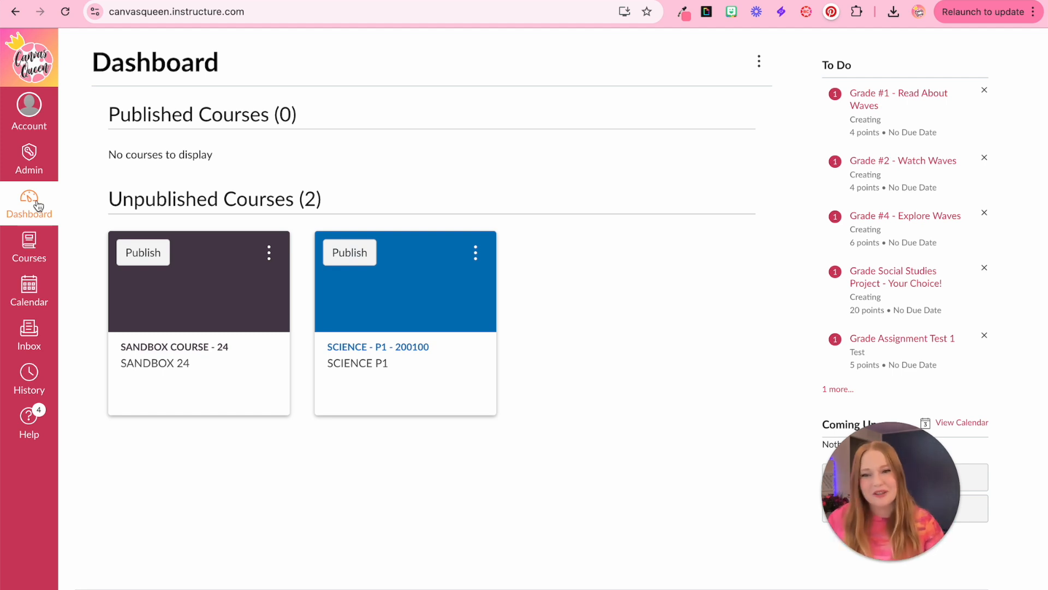
{"action": "mouse_move", "coordinate": [452, 395]}
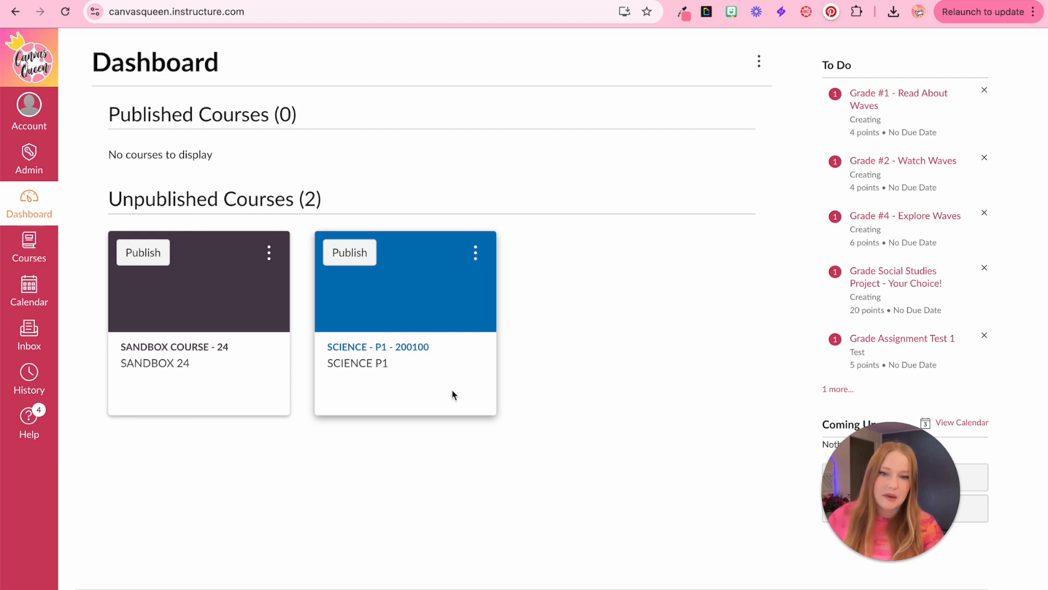
{"action": "mouse_move", "coordinate": [446, 390]}
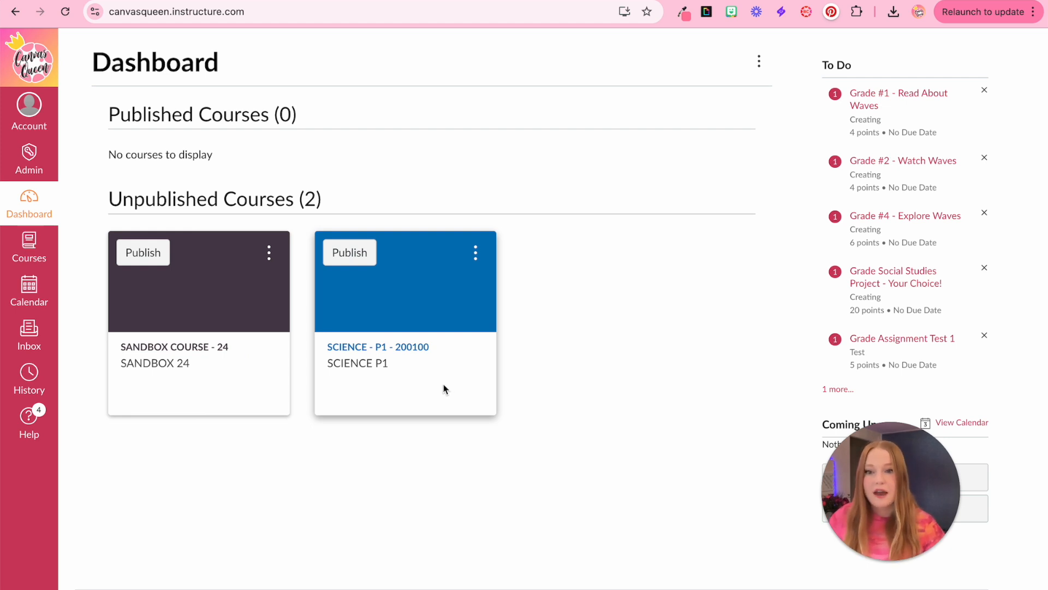
{"action": "mouse_move", "coordinate": [174, 346]}
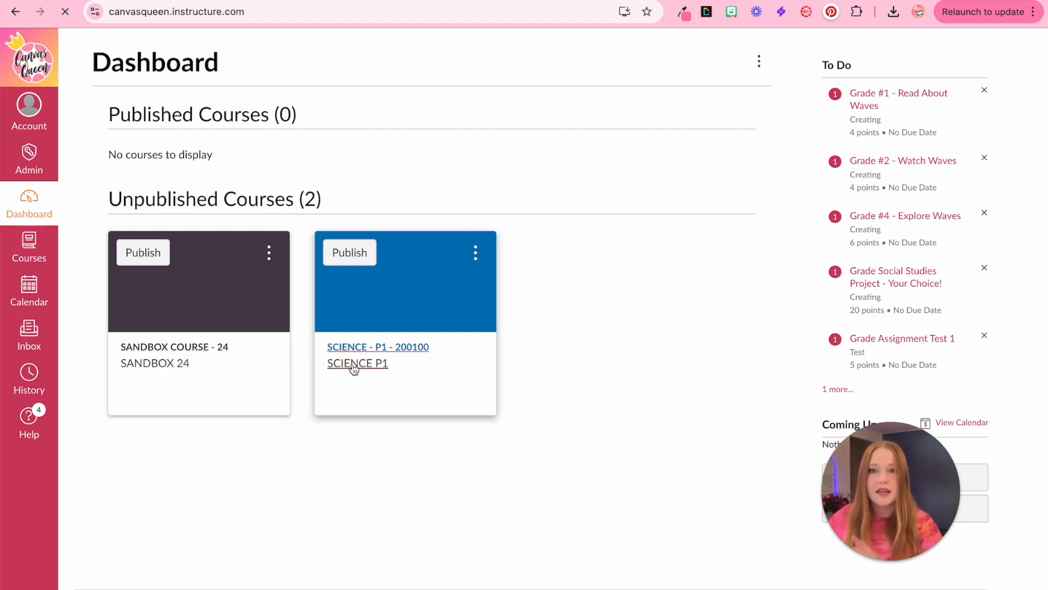
{"action": "left_click", "coordinate": [378, 347]}
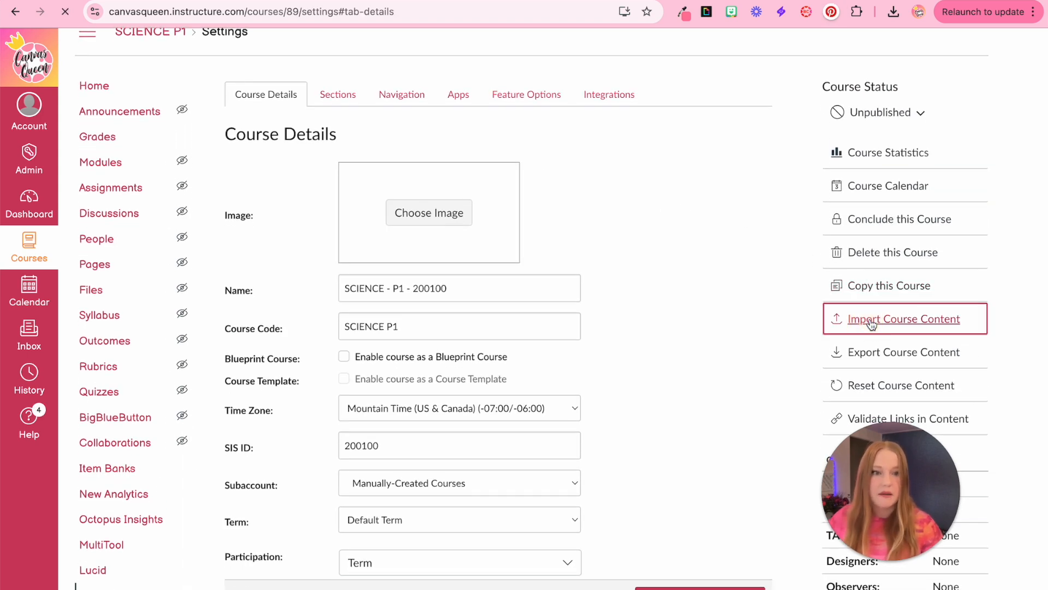
- Import all content from SANDBOX COURSE - 24 into SCIENCE P1 via Copy a Canvas Course
{"action": "left_click", "coordinate": [904, 318]}
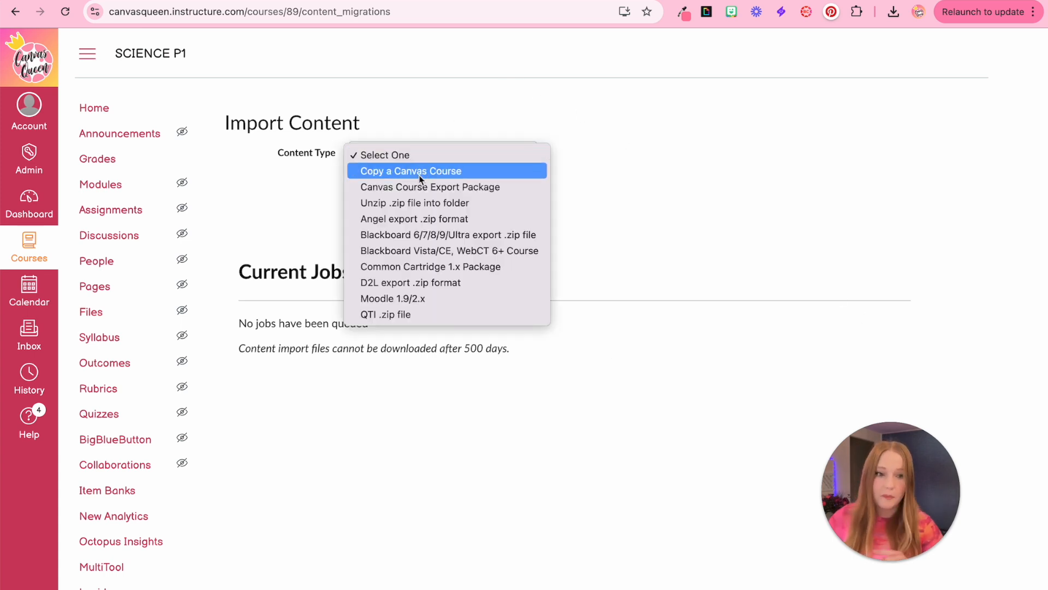
{"action": "left_click", "coordinate": [411, 170]}
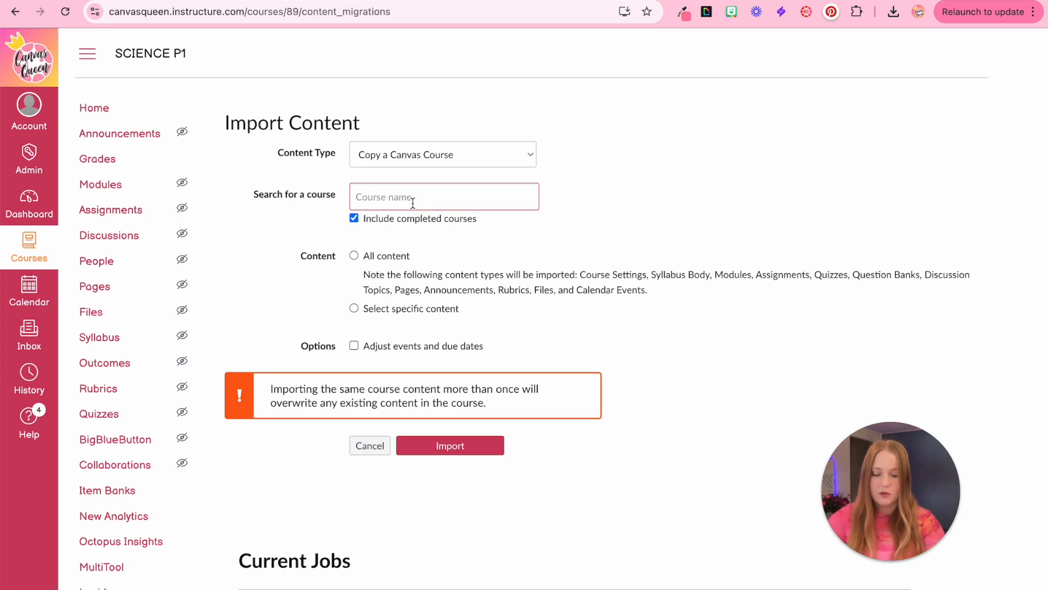
{"action": "type", "text": "Sandbox"}
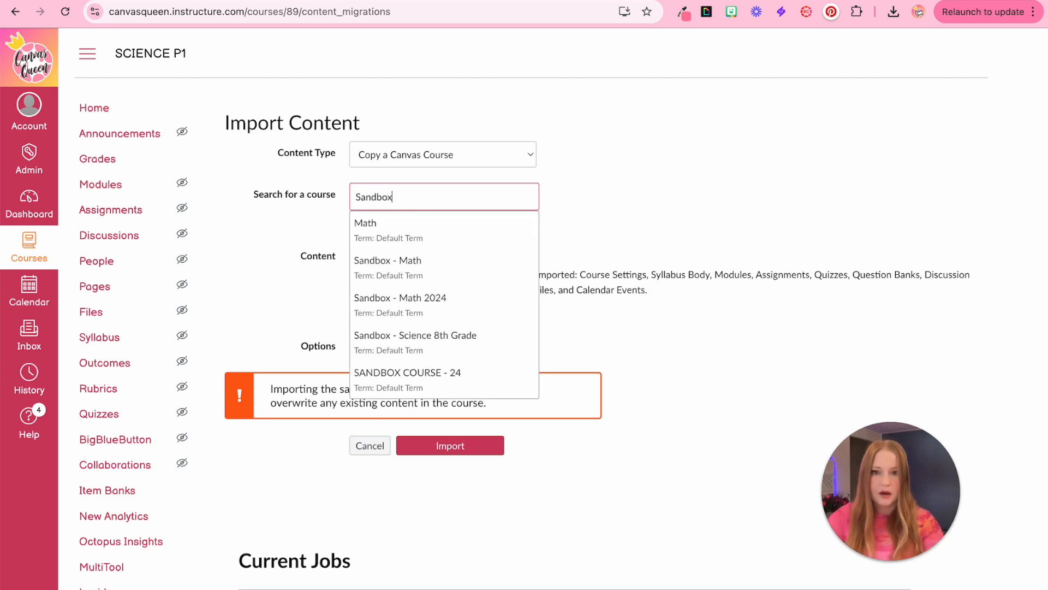
{"action": "left_click", "coordinate": [407, 372]}
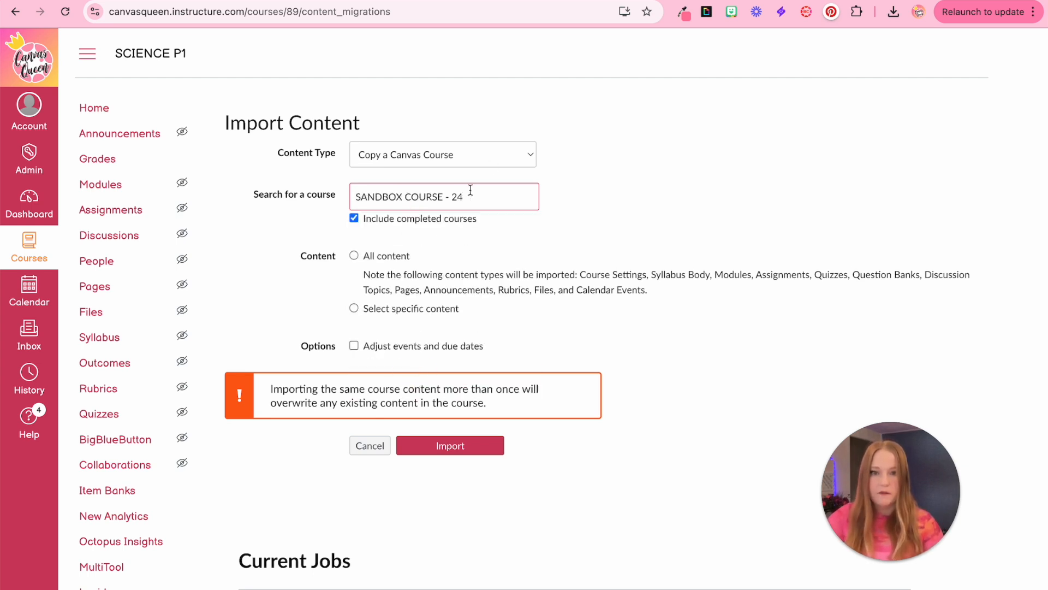
{"action": "left_click", "coordinate": [354, 256]}
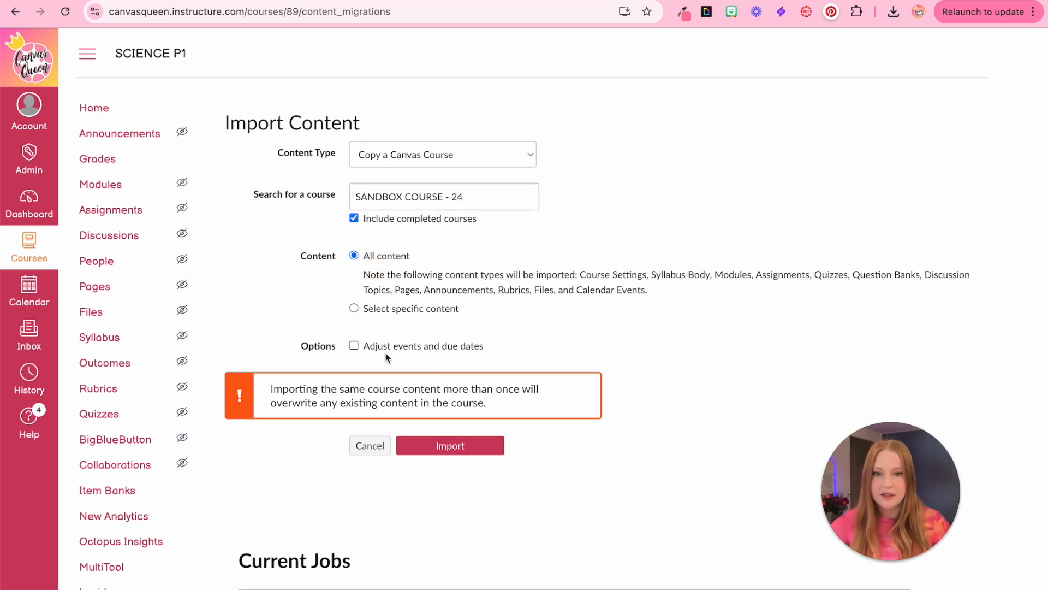
{"action": "left_click", "coordinate": [354, 346]}
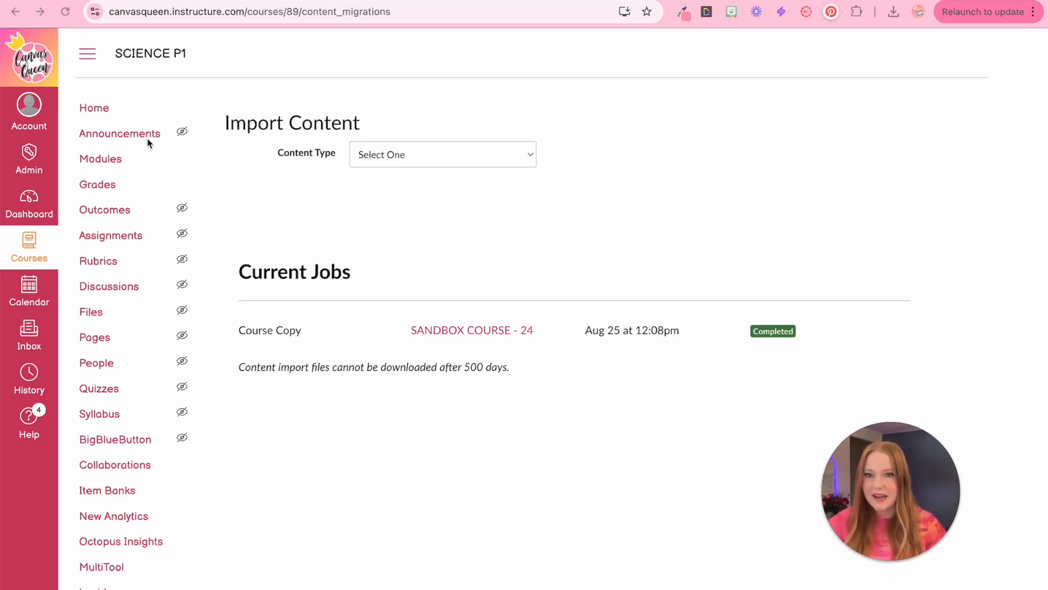
{"action": "left_click", "coordinate": [94, 108]}
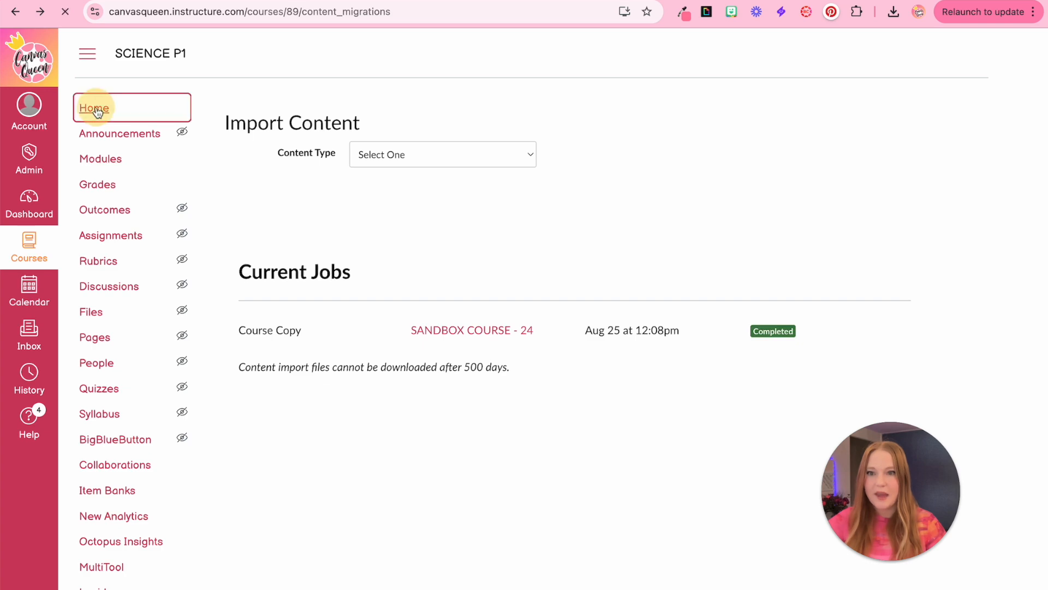
- Unpublish the Teacher Template Module and all of its items in Modules
{"action": "left_click", "coordinate": [94, 108]}
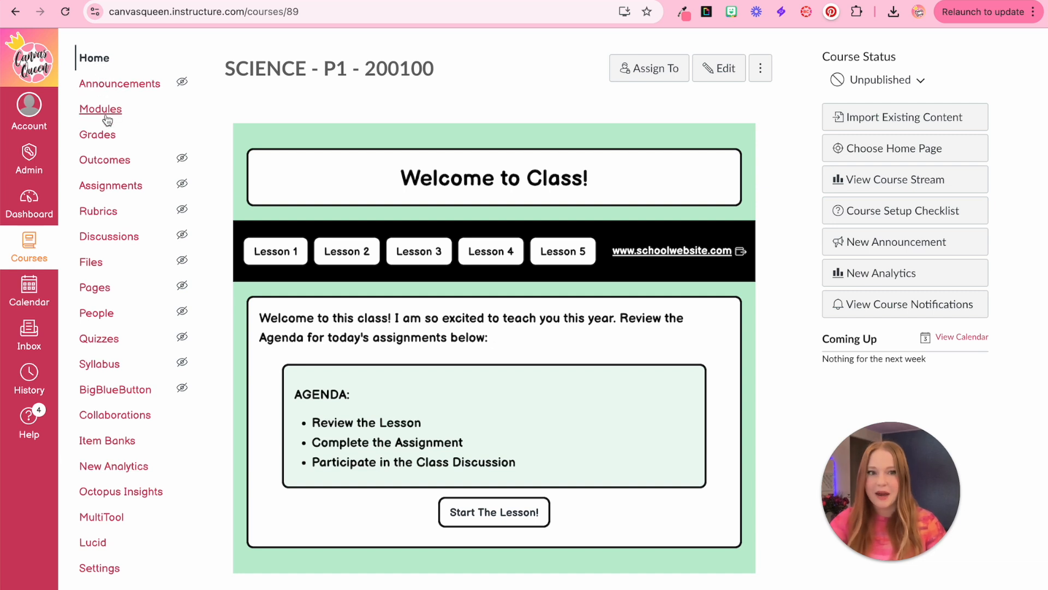
{"action": "left_click", "coordinate": [101, 109]}
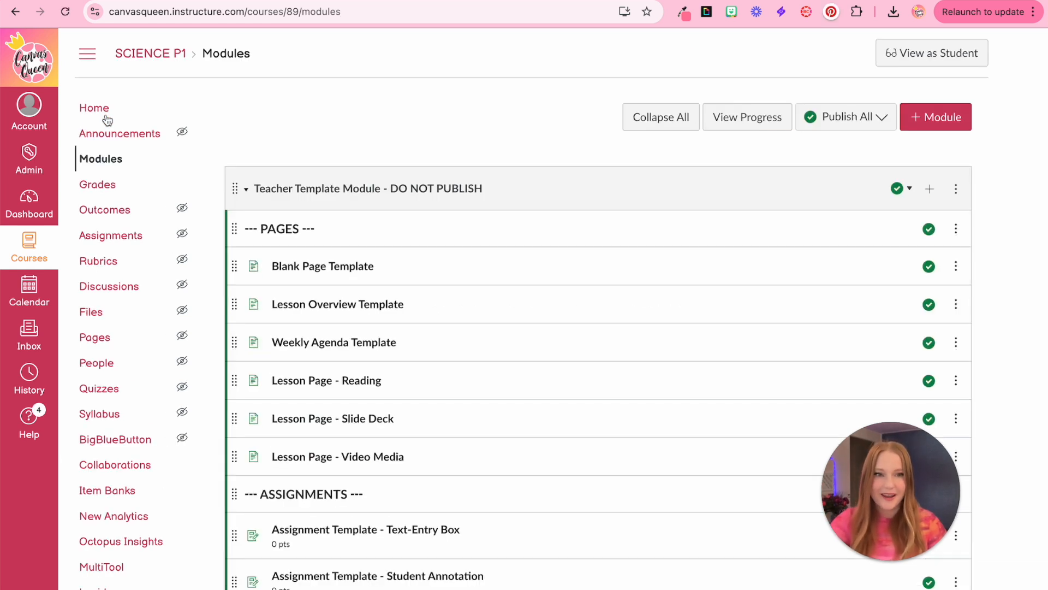
{"action": "scroll", "scroll_direction": "down", "scroll_amount": 3}
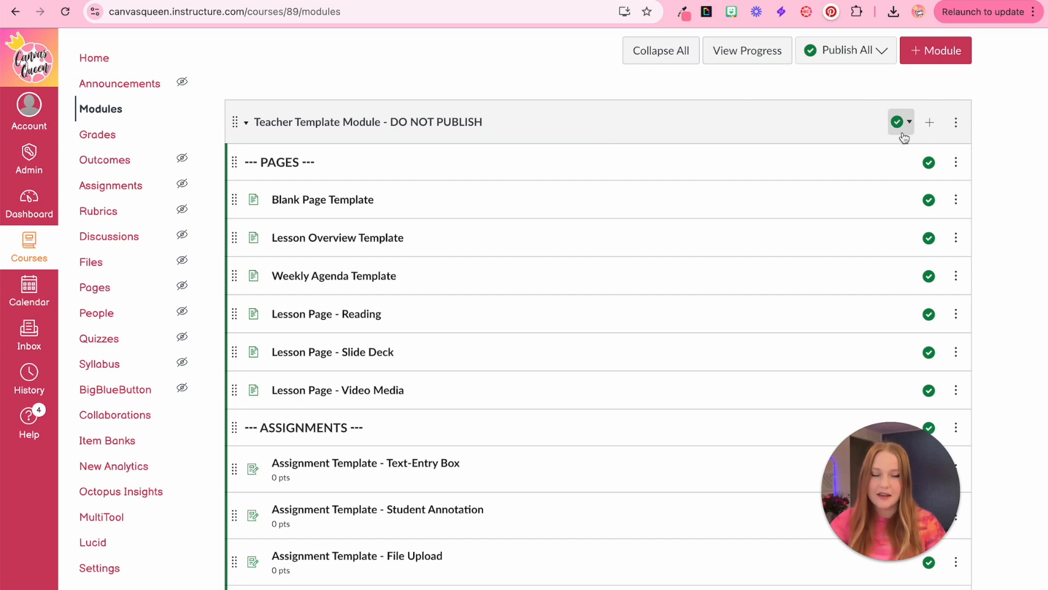
{"action": "left_click", "coordinate": [898, 122]}
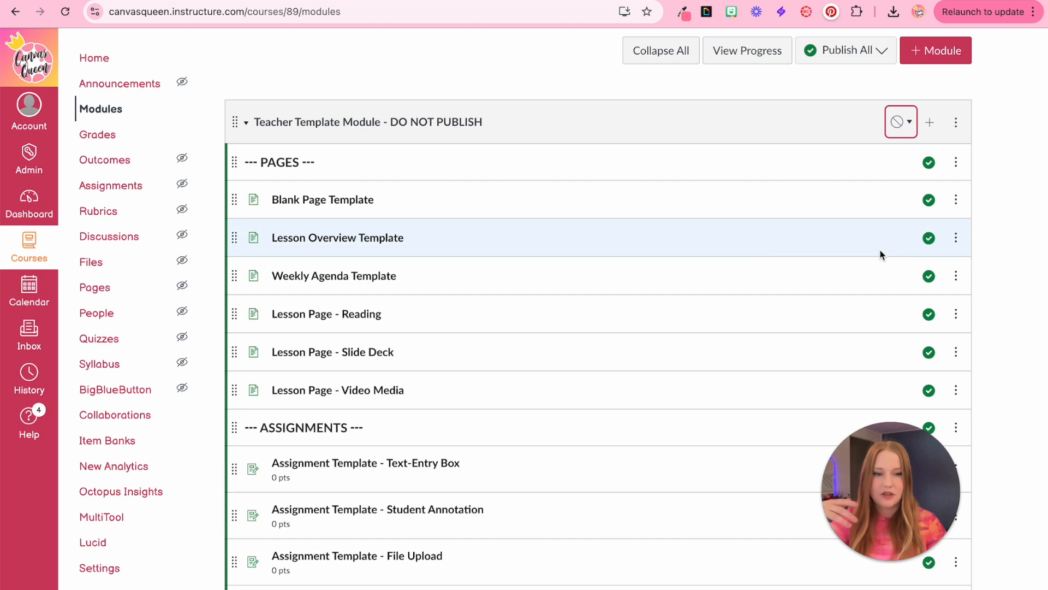
{"action": "left_click", "coordinate": [900, 121]}
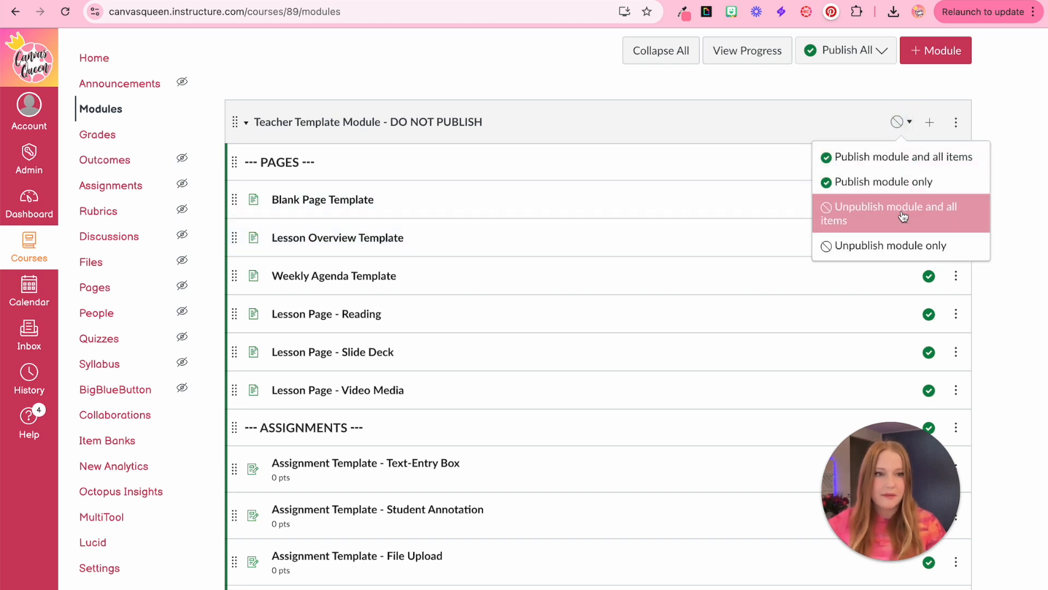
{"action": "left_click", "coordinate": [892, 213]}
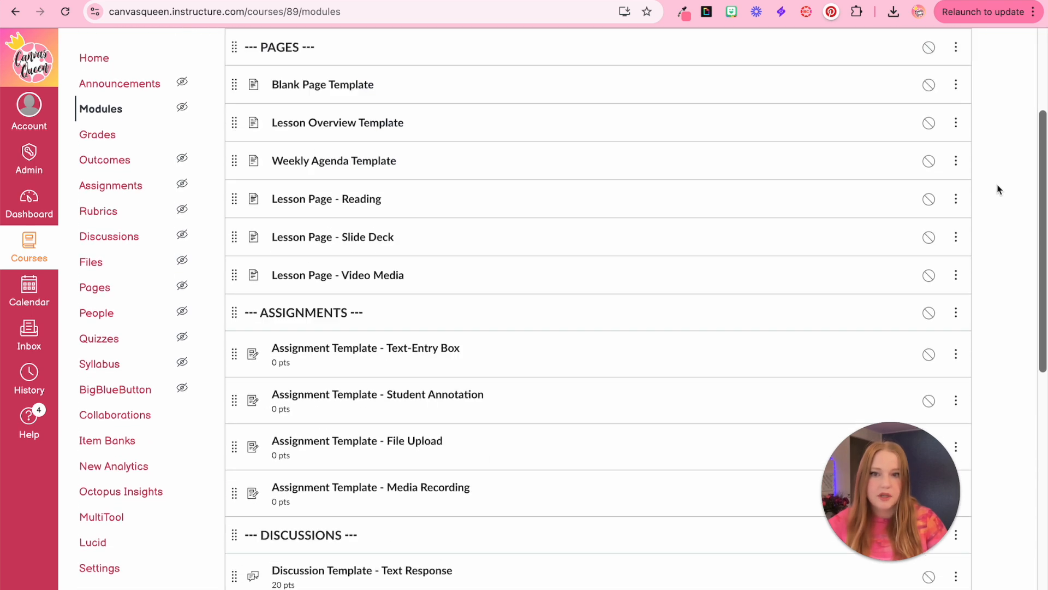
- Publish Module 1 together with all of its items
{"action": "scroll", "scroll_direction": "down", "scroll_amount": 3}
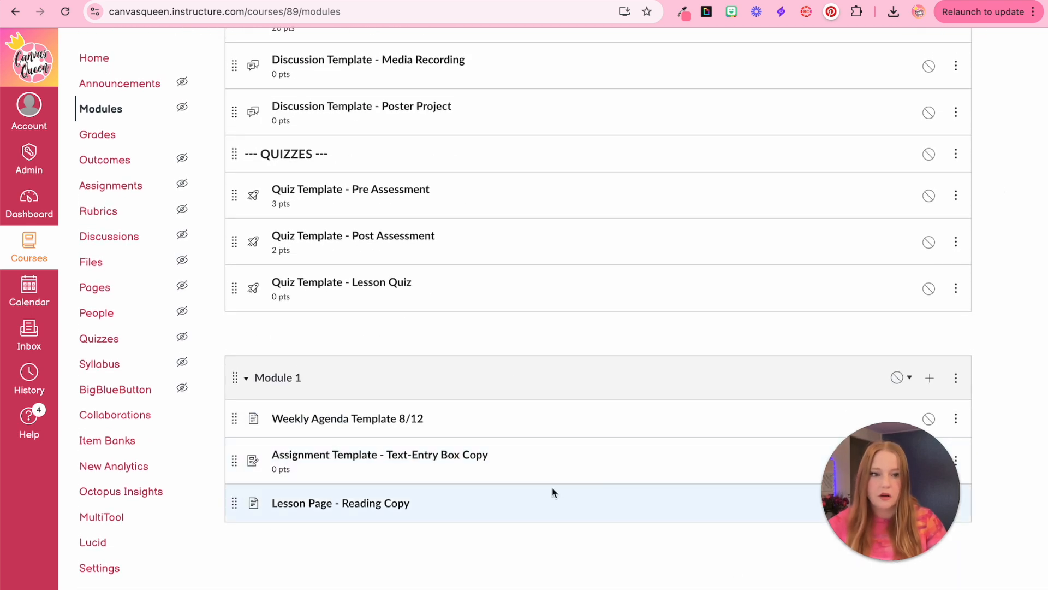
{"action": "left_click", "coordinate": [897, 377]}
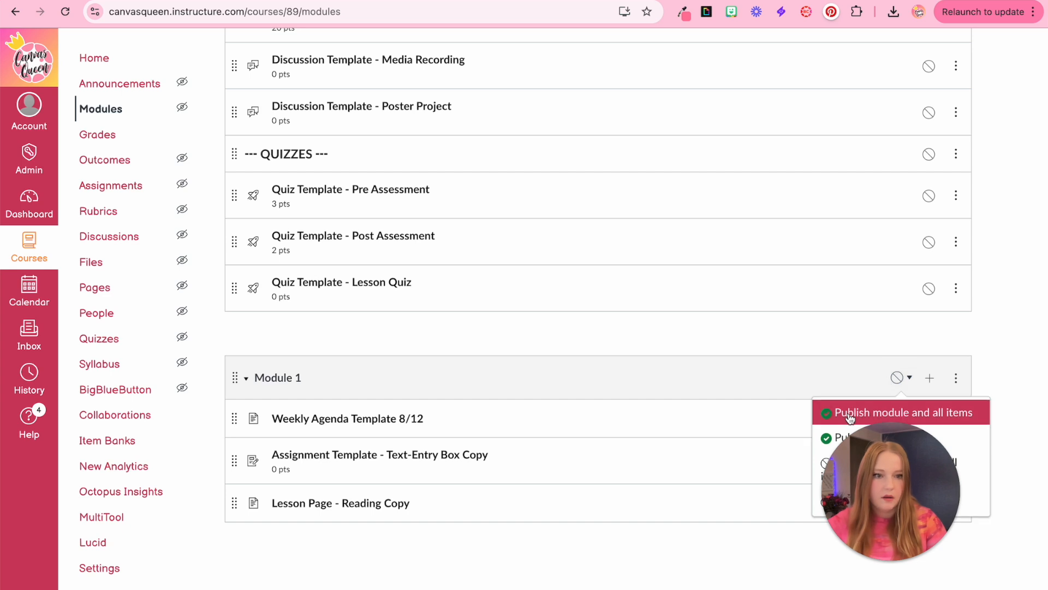
{"action": "left_click", "coordinate": [898, 412]}
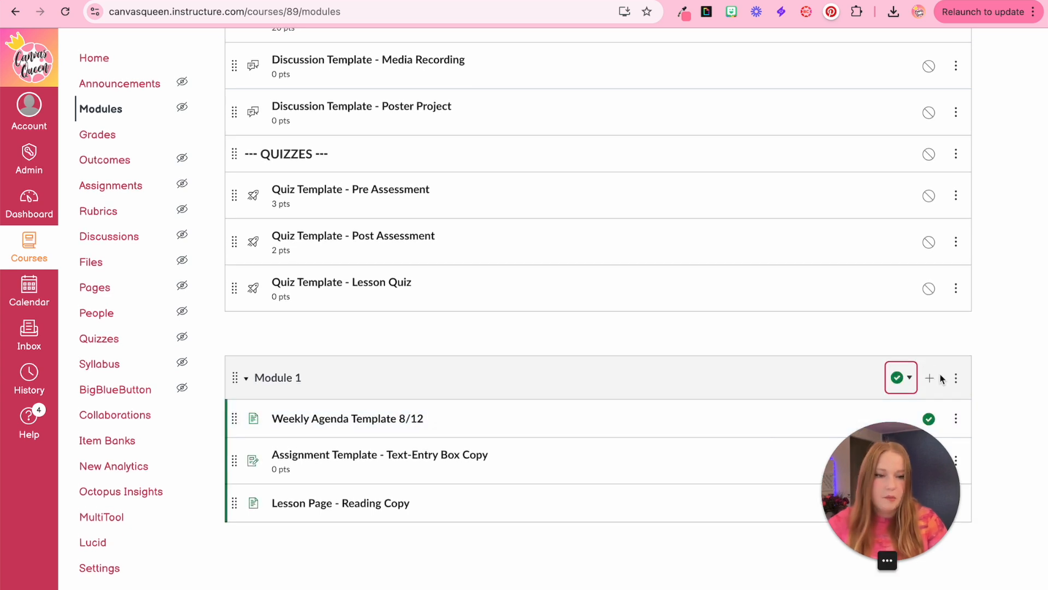
{"action": "left_click", "coordinate": [956, 377]}
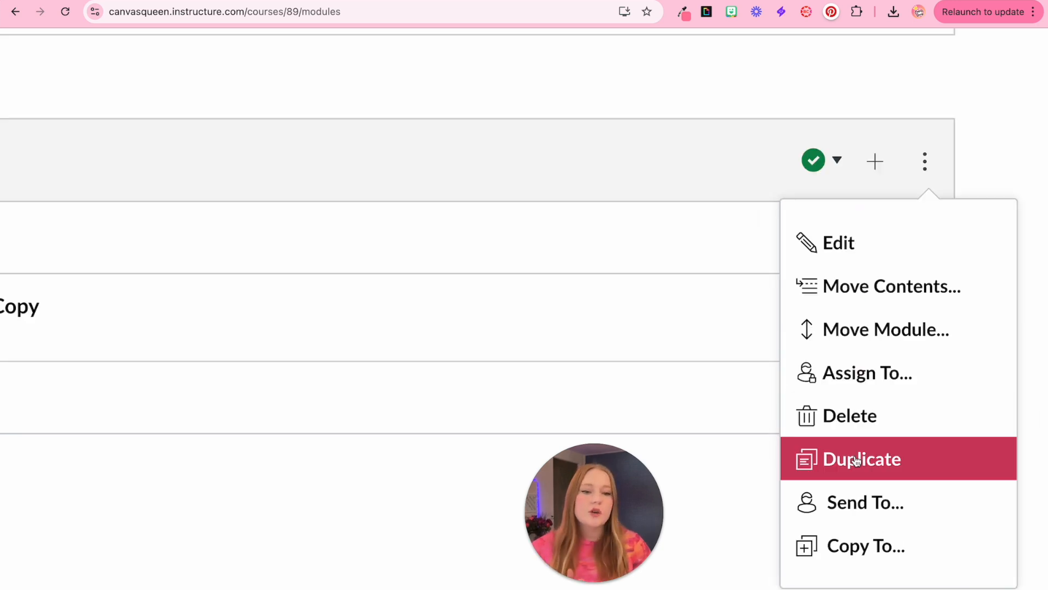
{"action": "left_click", "coordinate": [865, 503]}
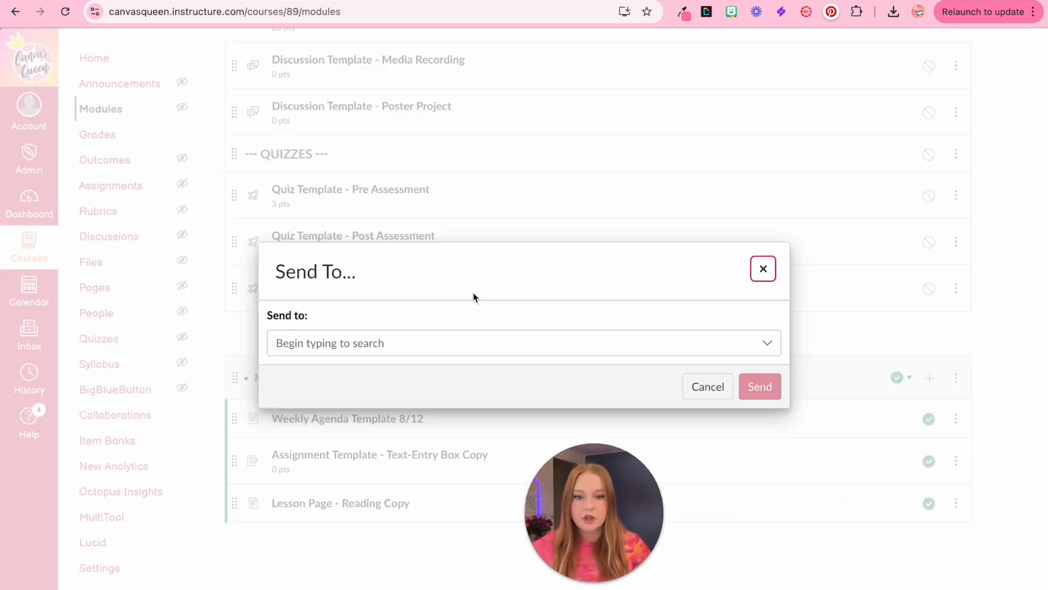
{"action": "left_click", "coordinate": [463, 343]}
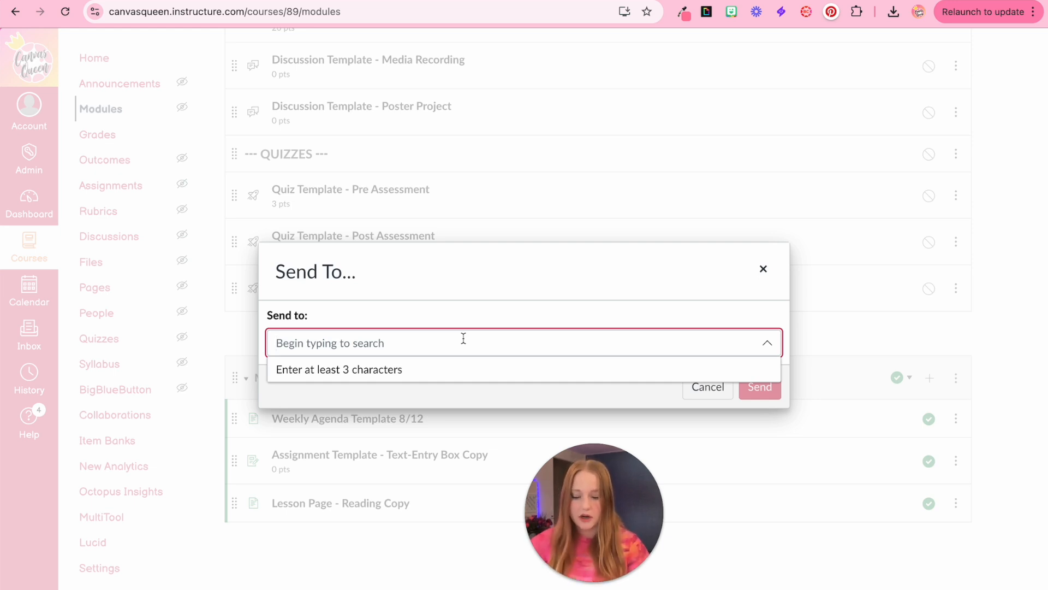
{"action": "type", "text": "canvasquenn"}
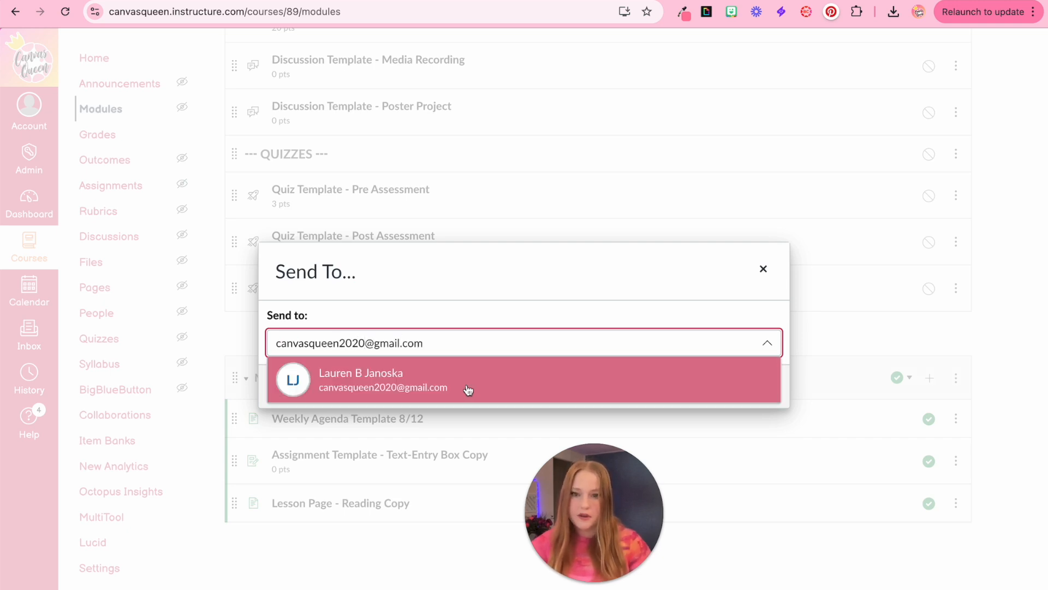
{"action": "left_click", "coordinate": [468, 380]}
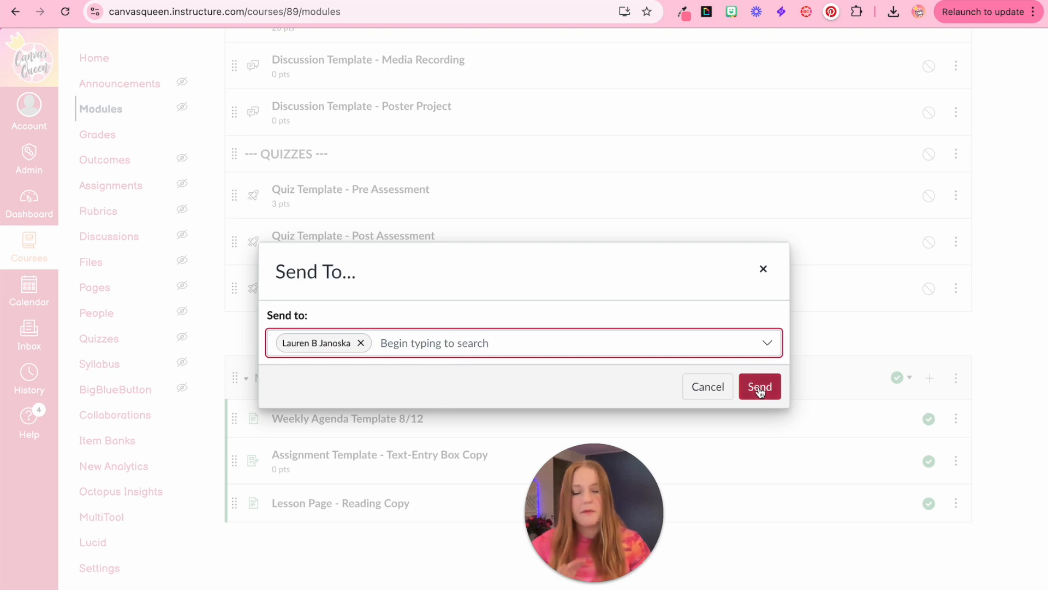
{"action": "left_click", "coordinate": [760, 386]}
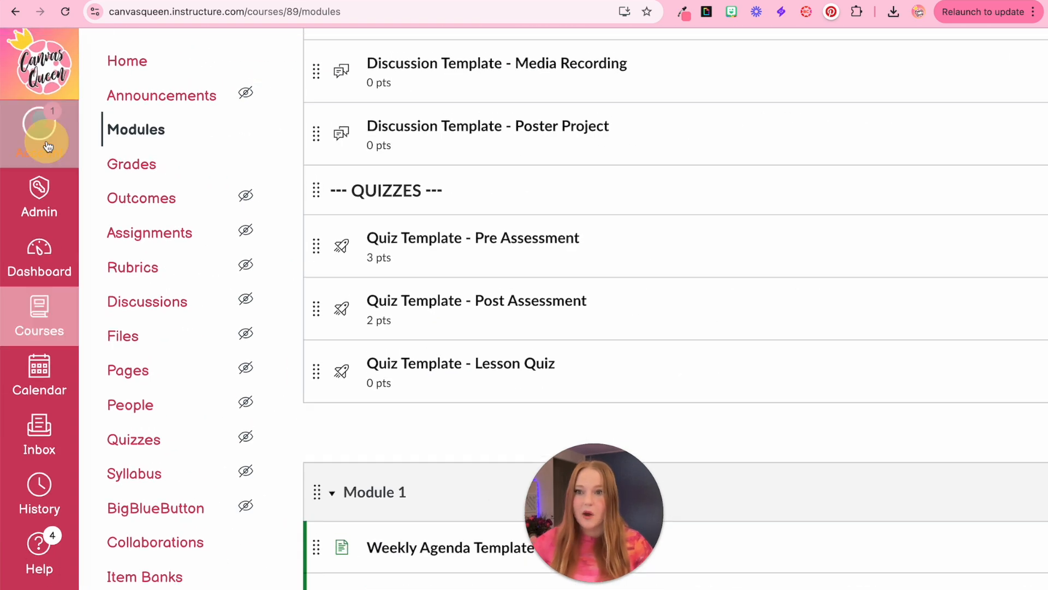
- Preview the received Module 1 share in Account > Shared Content
{"action": "left_click", "coordinate": [40, 130]}
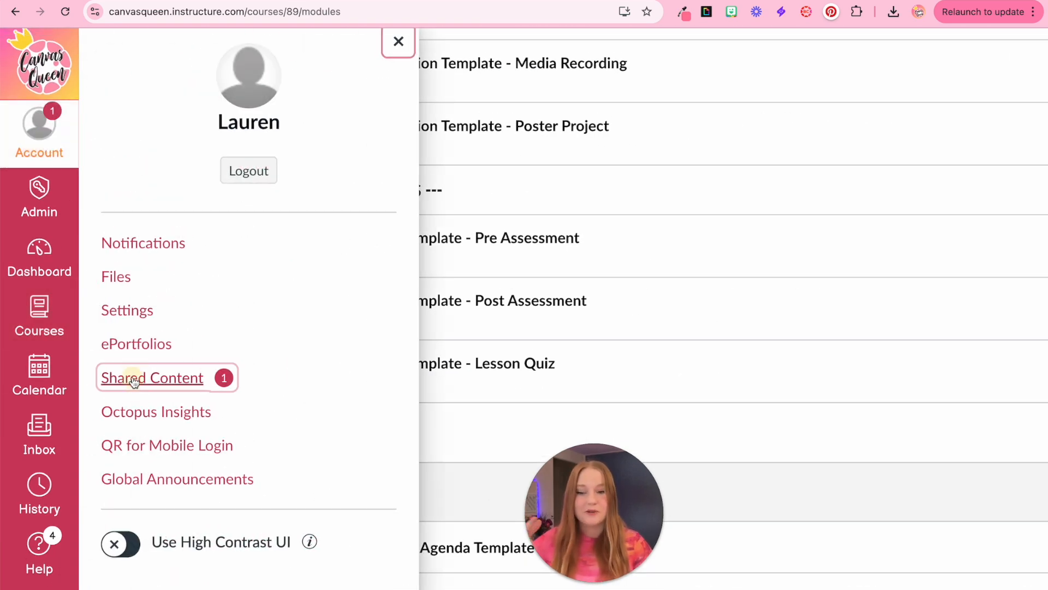
{"action": "left_click", "coordinate": [151, 378]}
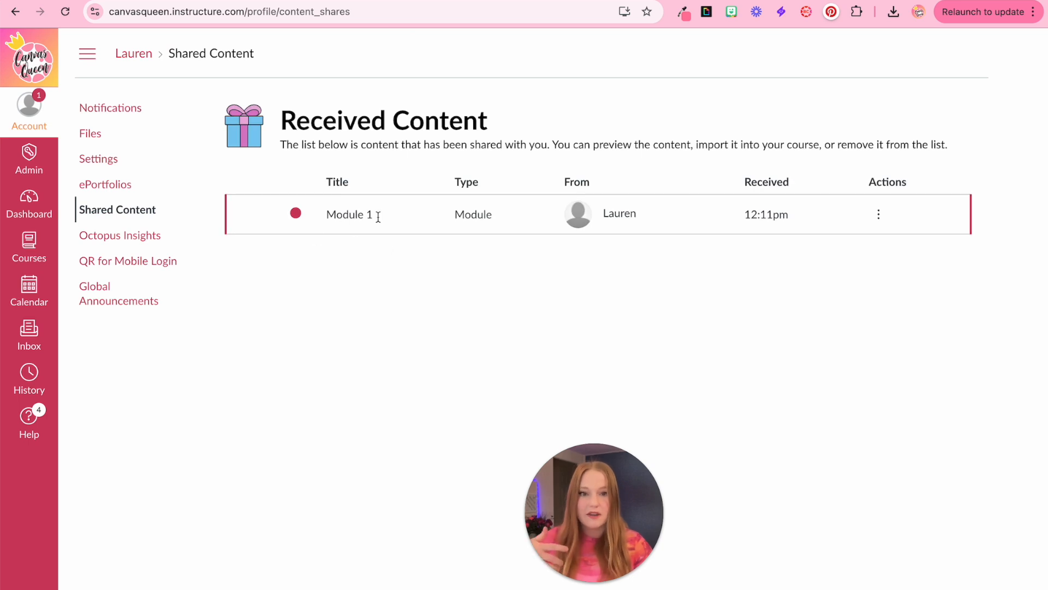
{"action": "left_click", "coordinate": [878, 214]}
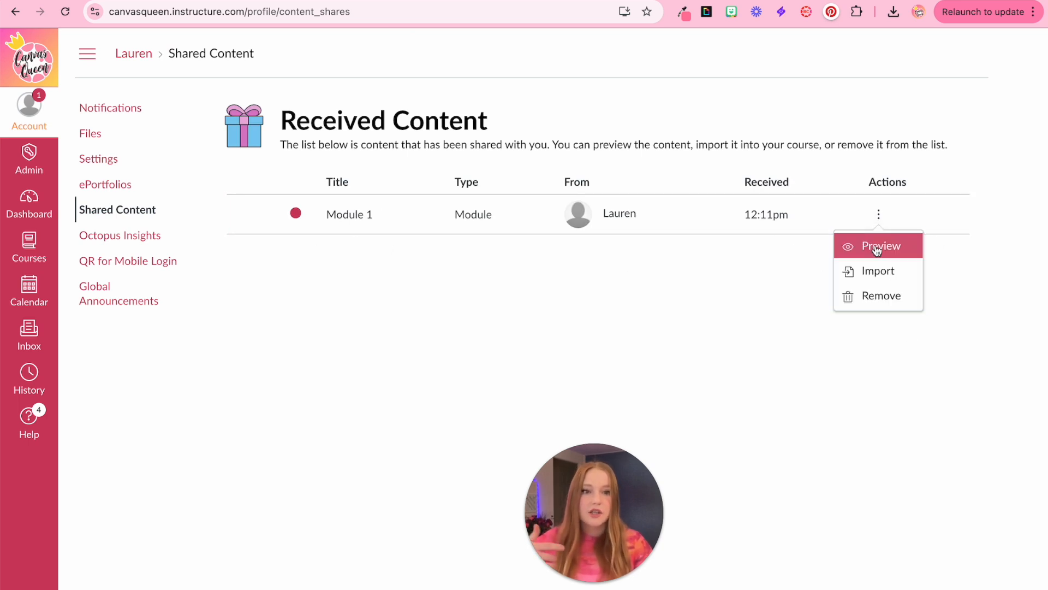
{"action": "mouse_move", "coordinate": [878, 271]}
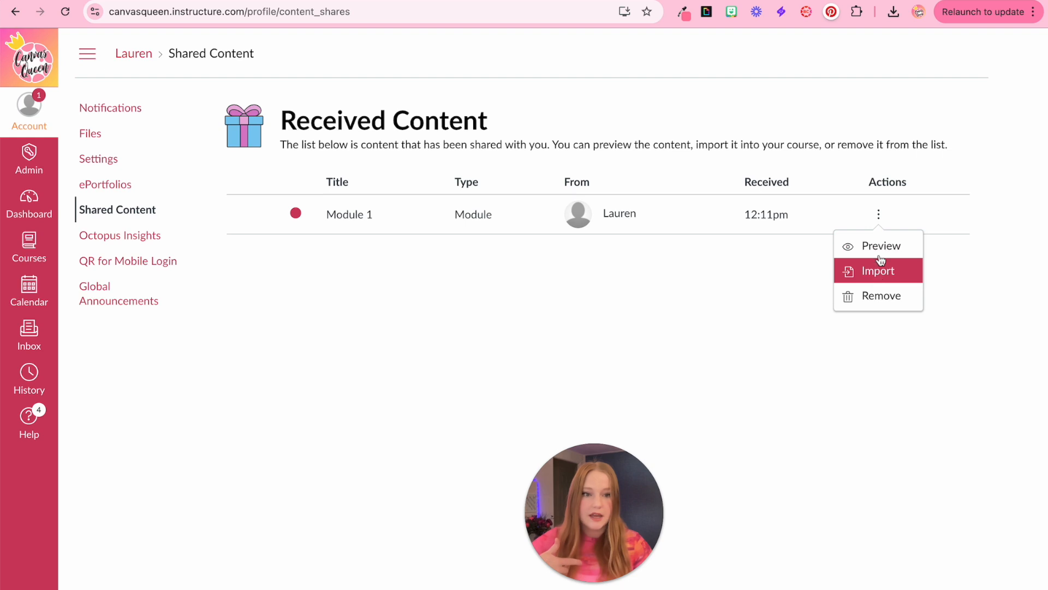
{"action": "left_click", "coordinate": [880, 246]}
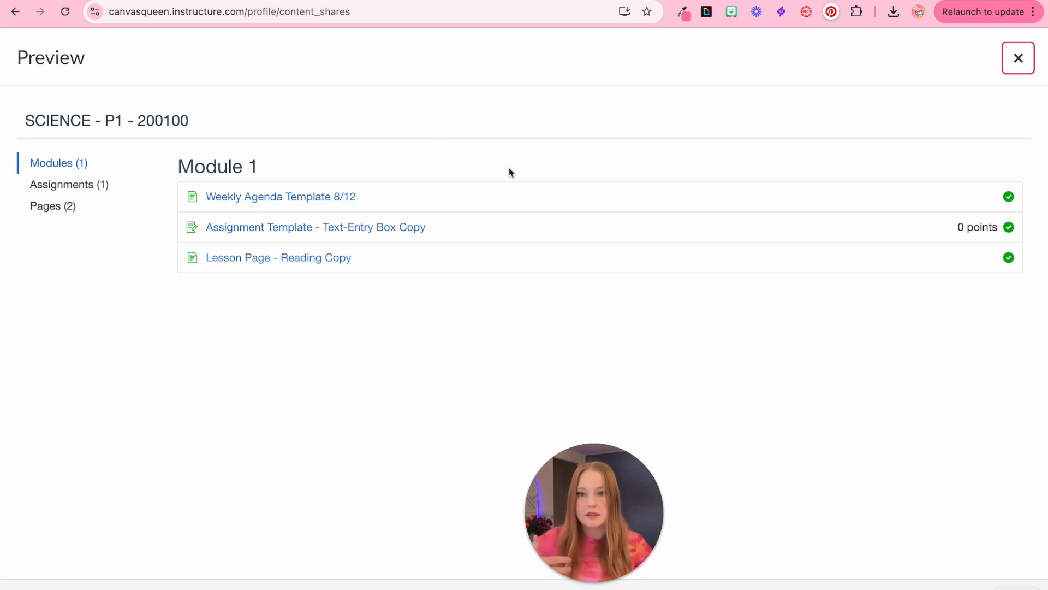
{"action": "left_click", "coordinate": [1018, 57]}
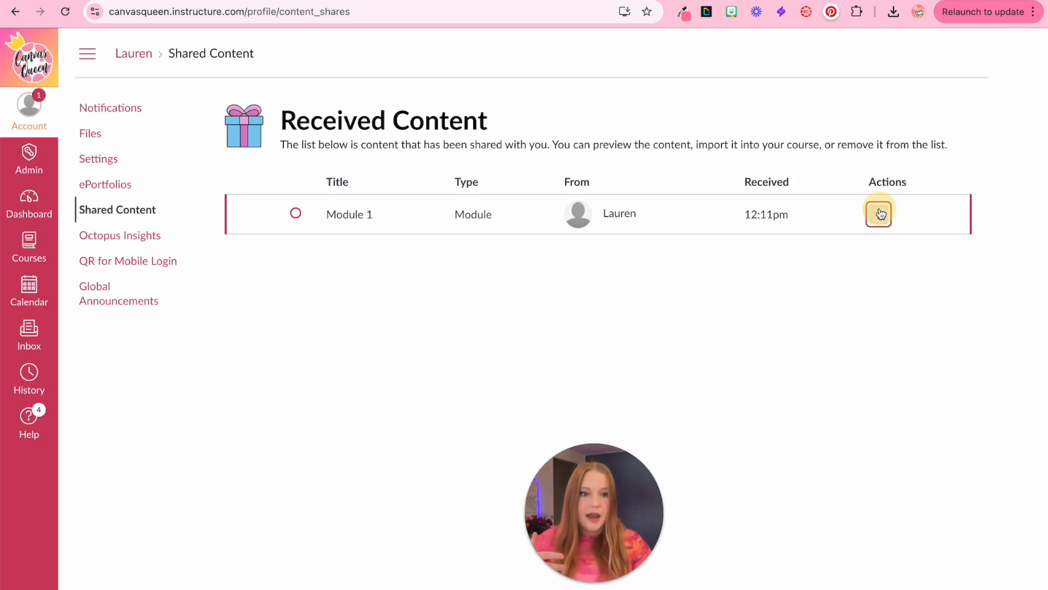
- Remove the received Module 1 share from Shared Content, confirming with OK
{"action": "left_click", "coordinate": [878, 214]}
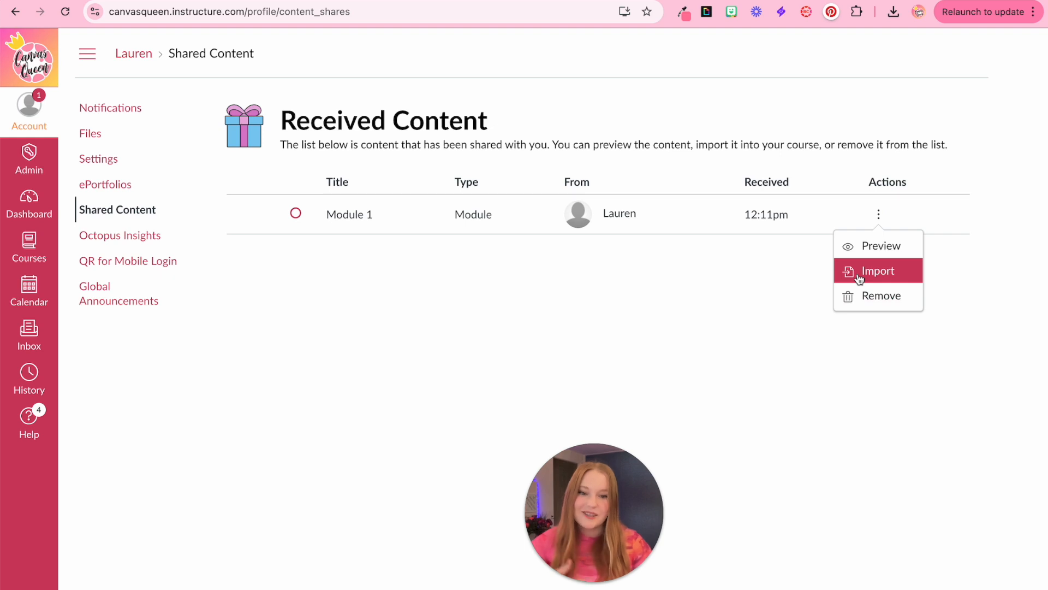
{"action": "left_click", "coordinate": [881, 296]}
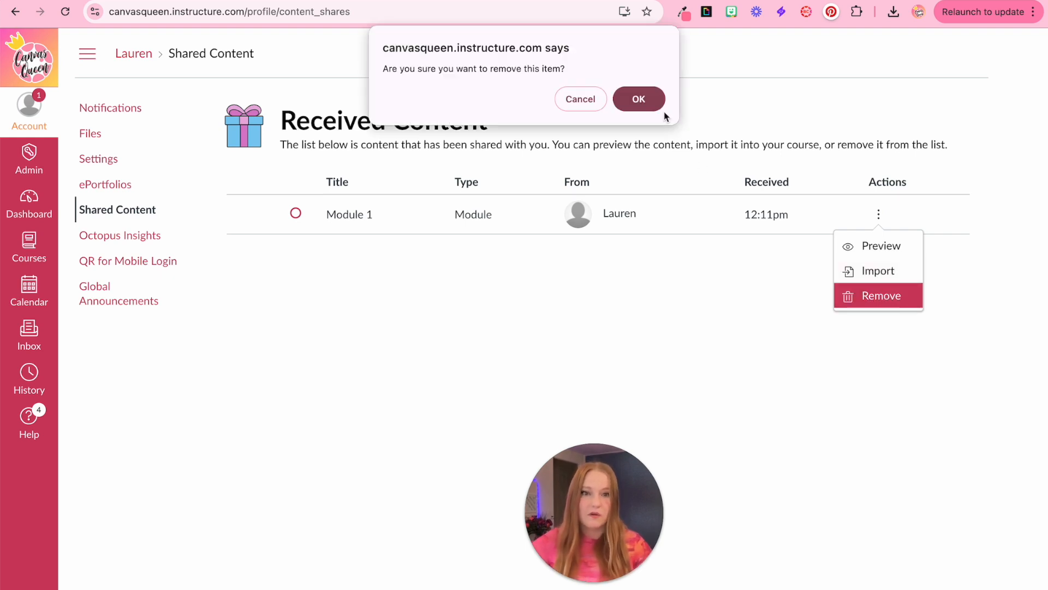
{"action": "left_click", "coordinate": [637, 99]}
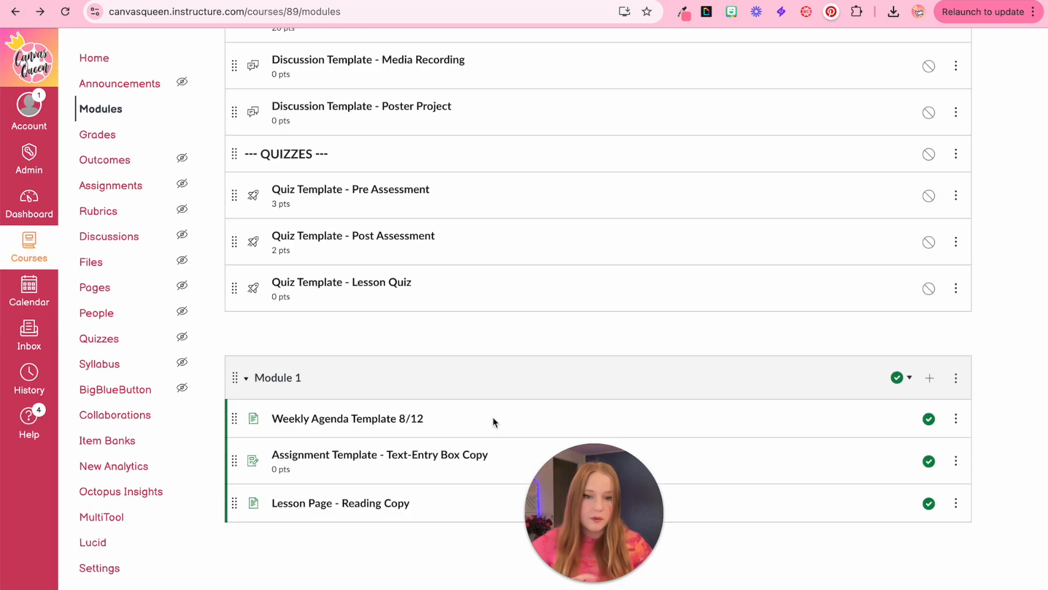
- Copy Module 1 into the Math course via Copy To
{"action": "left_click", "coordinate": [955, 378]}
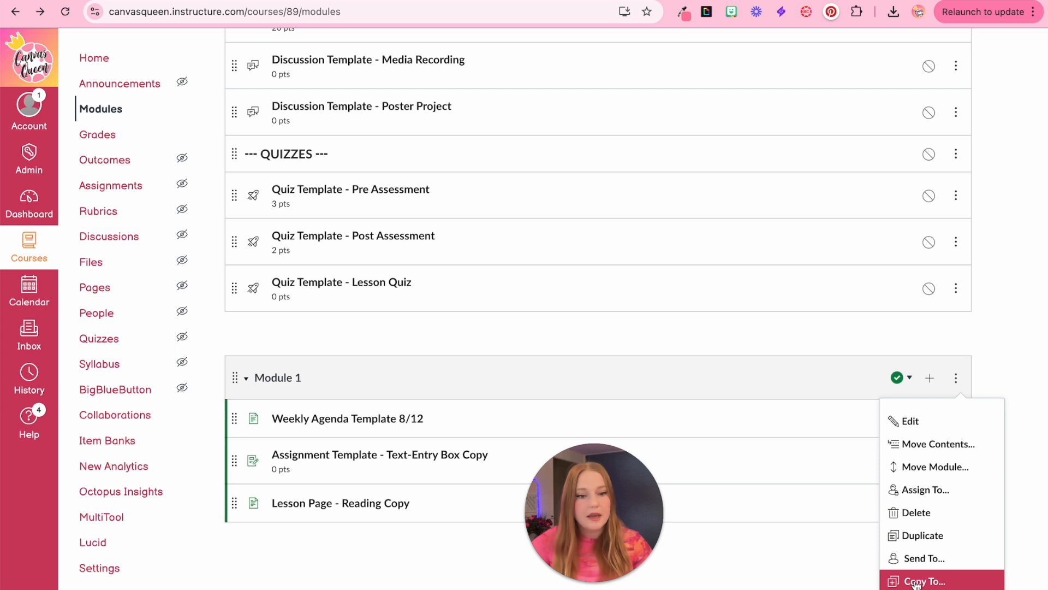
{"action": "left_click", "coordinate": [925, 580]}
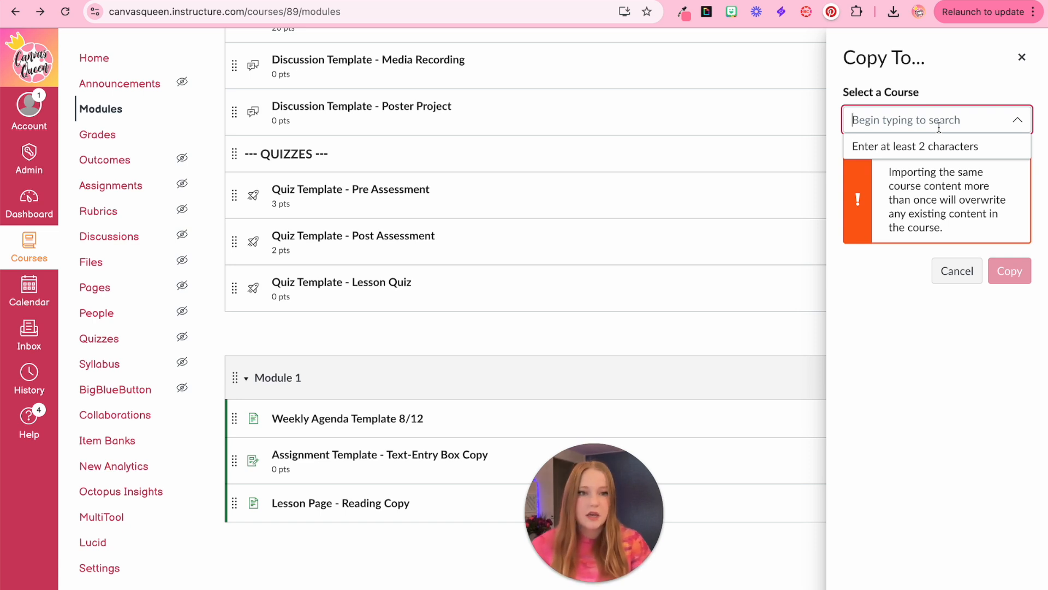
{"action": "type", "text": "math"}
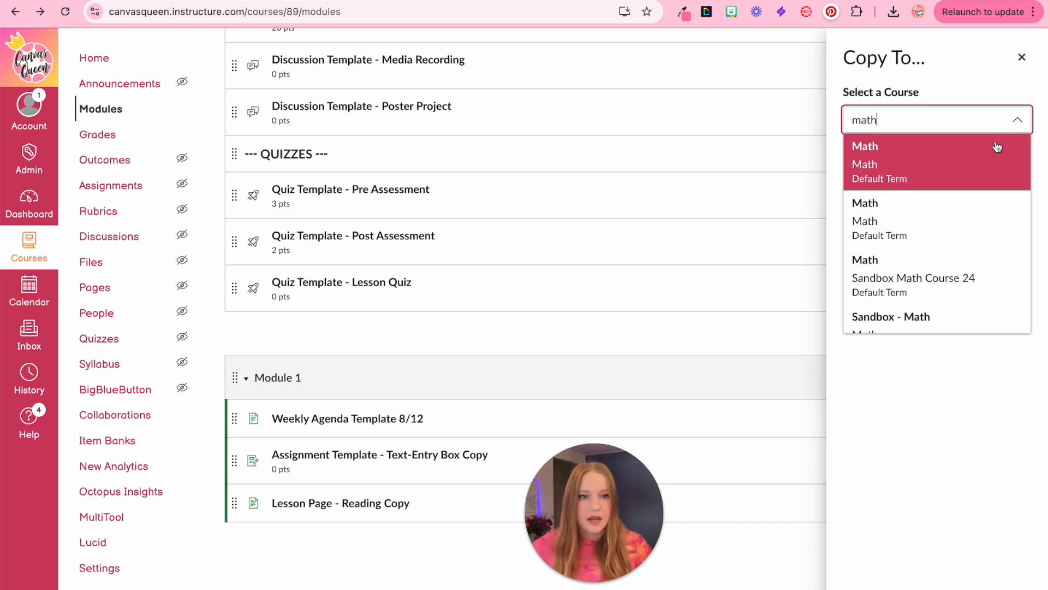
{"action": "left_click", "coordinate": [865, 145]}
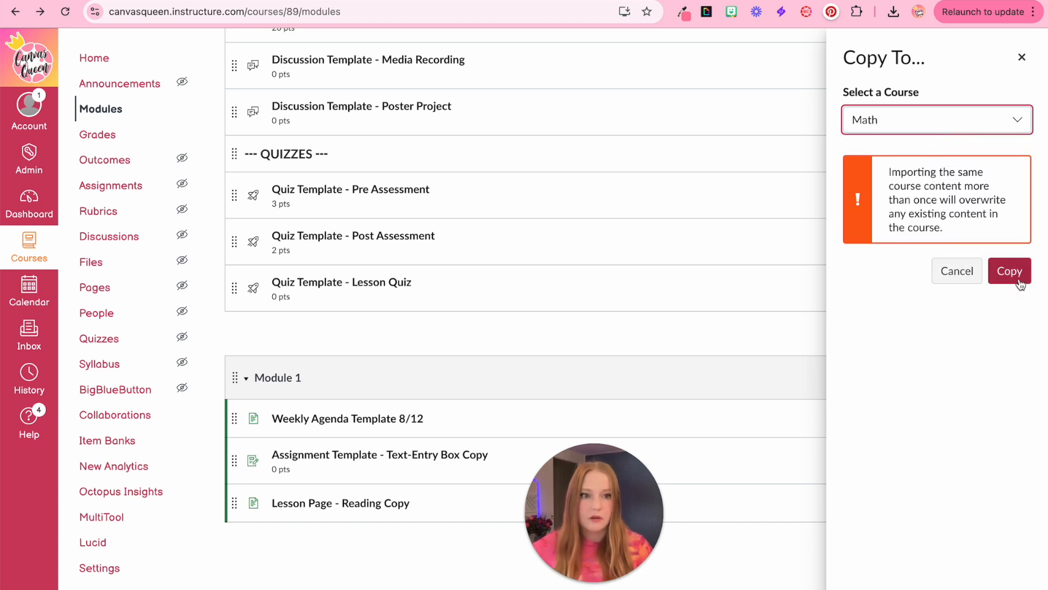
{"action": "left_click", "coordinate": [1009, 271]}
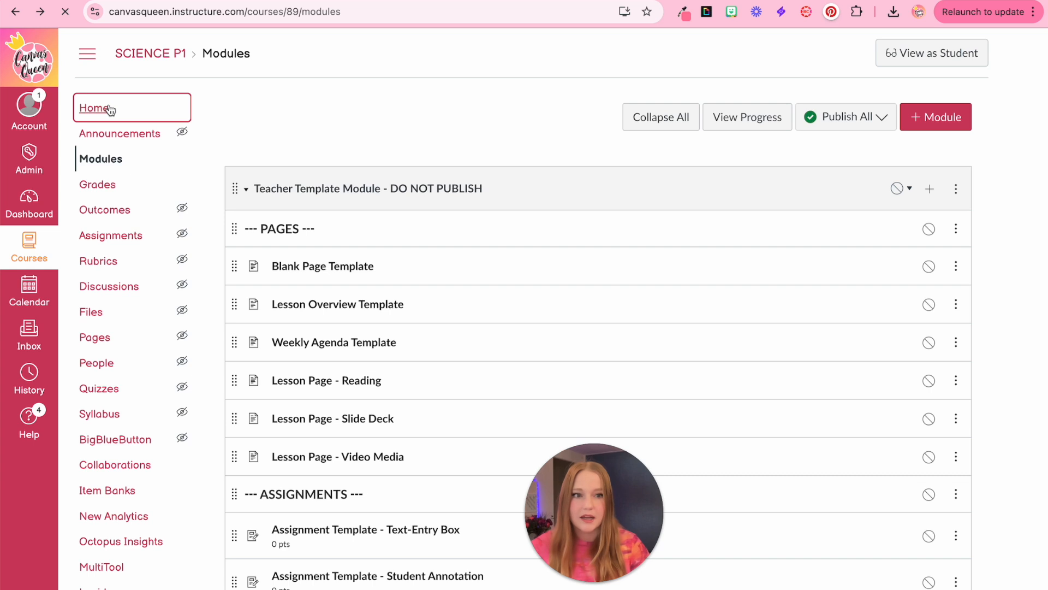
- Go from the course Home to the empty SCIENCE P1 Announcements page
{"action": "left_click", "coordinate": [94, 108]}
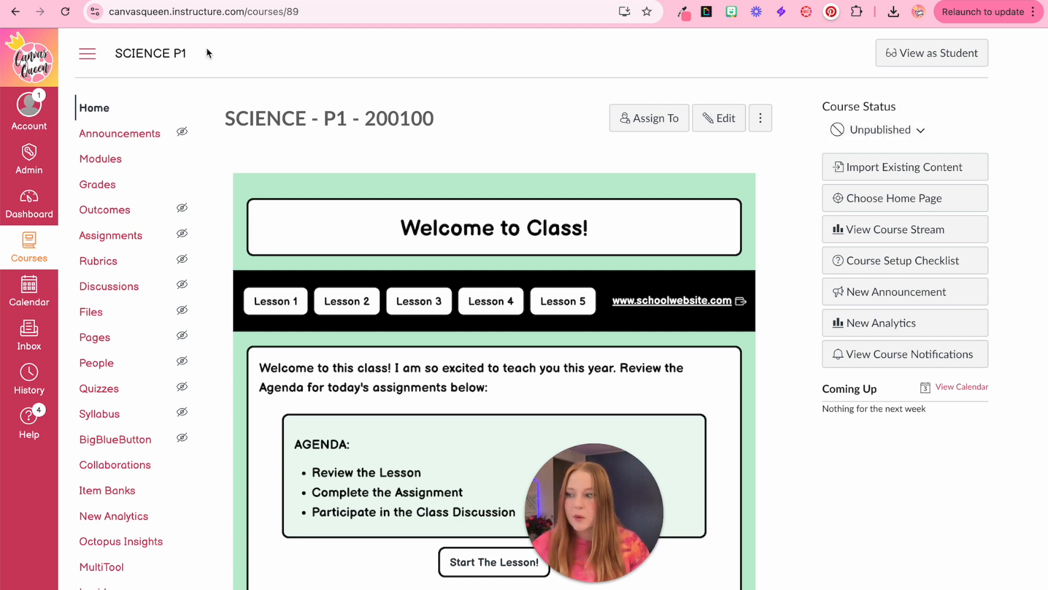
{"action": "mouse_move", "coordinate": [120, 133]}
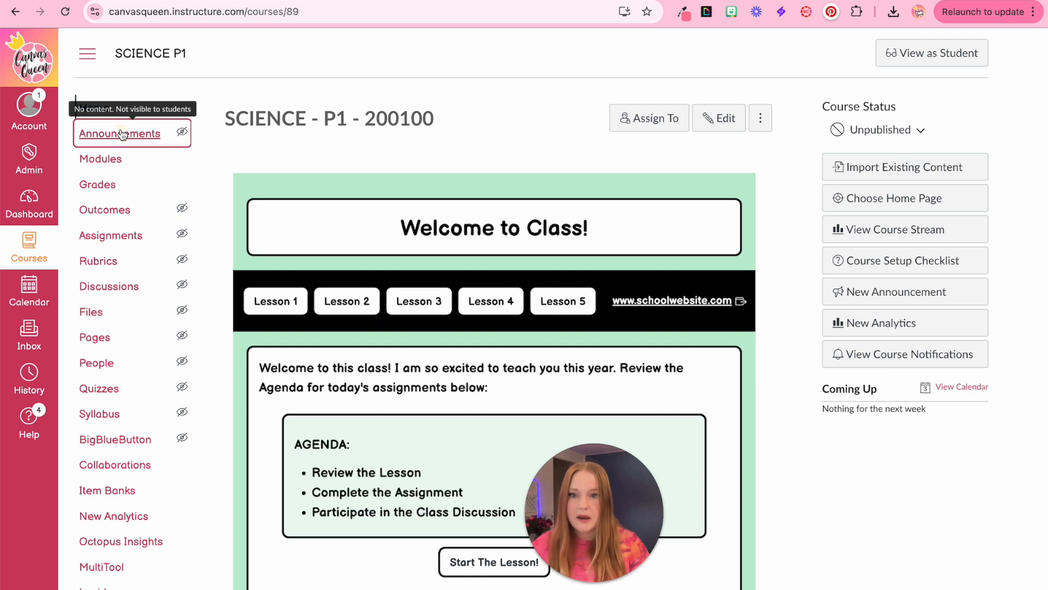
{"action": "left_click", "coordinate": [120, 133]}
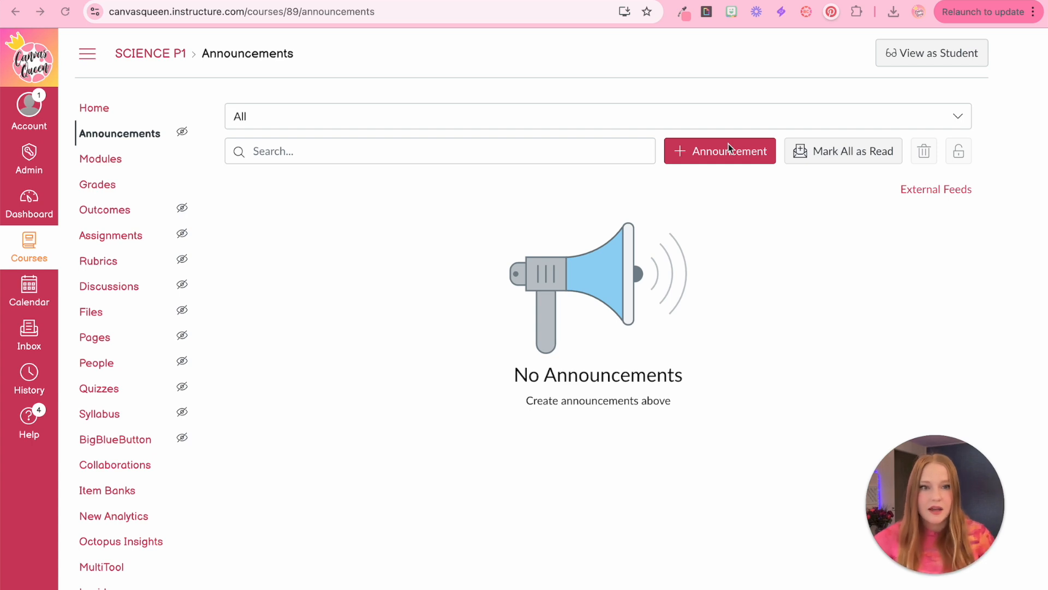
- Create a 'Welcome to the Course!' announcement with commenting off and liking allowed
{"action": "left_click", "coordinate": [720, 151]}
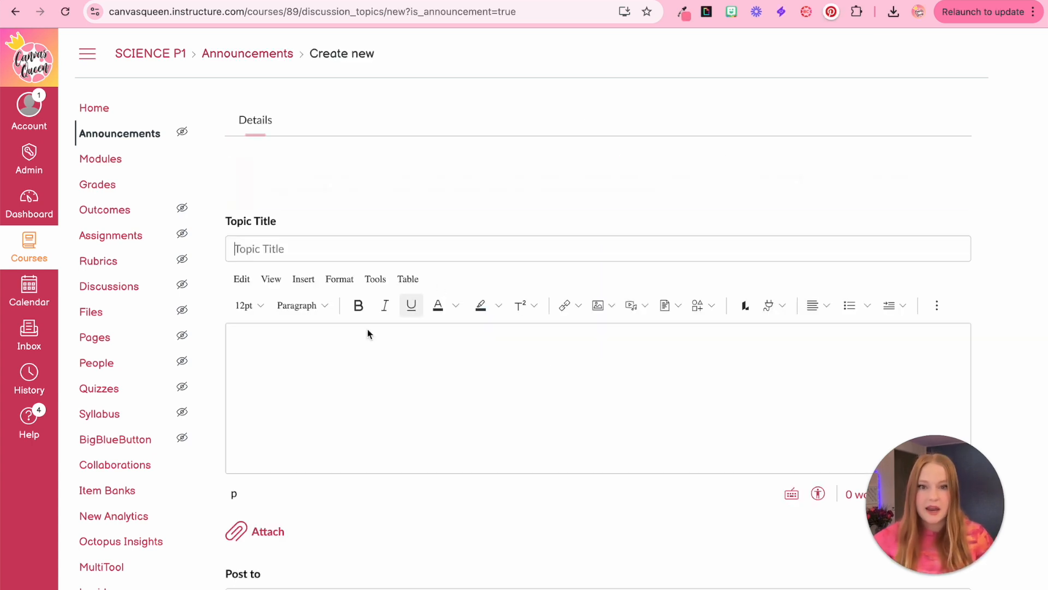
{"action": "type", "text": "Welcome to the Course!"}
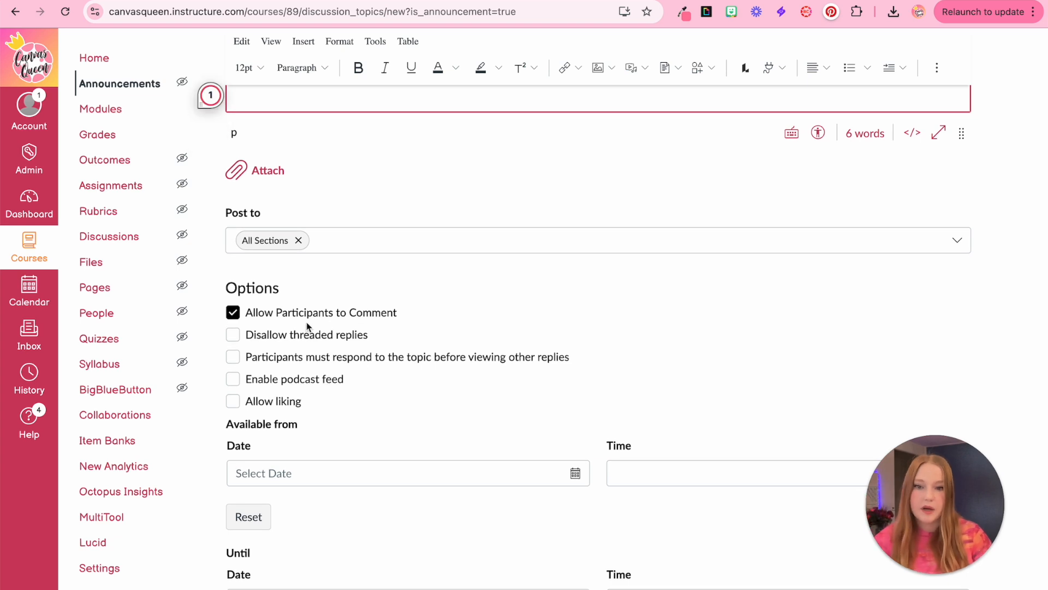
{"action": "left_click", "coordinate": [232, 312]}
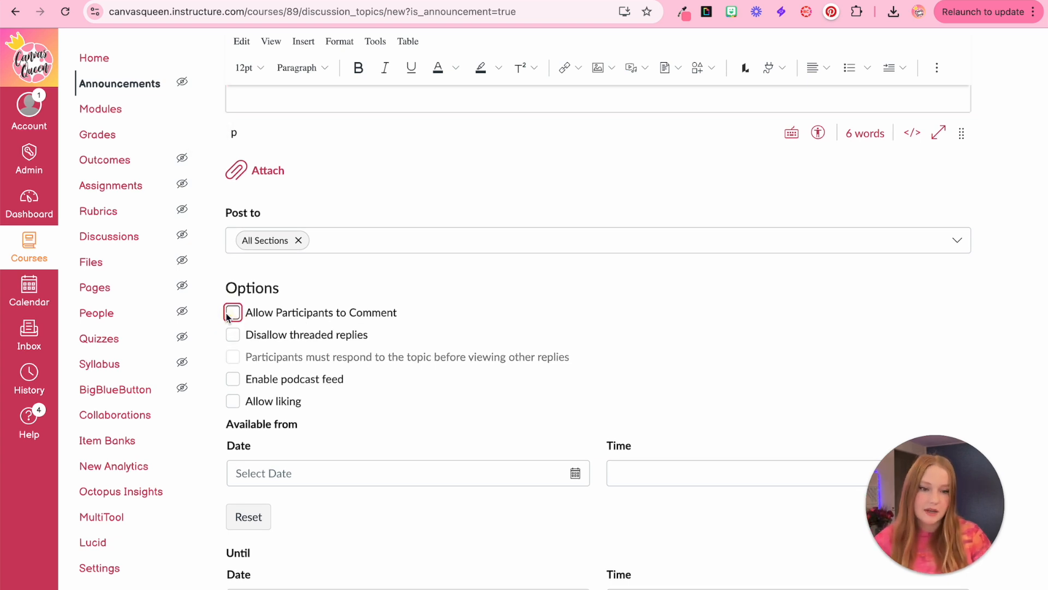
{"action": "left_click", "coordinate": [233, 401]}
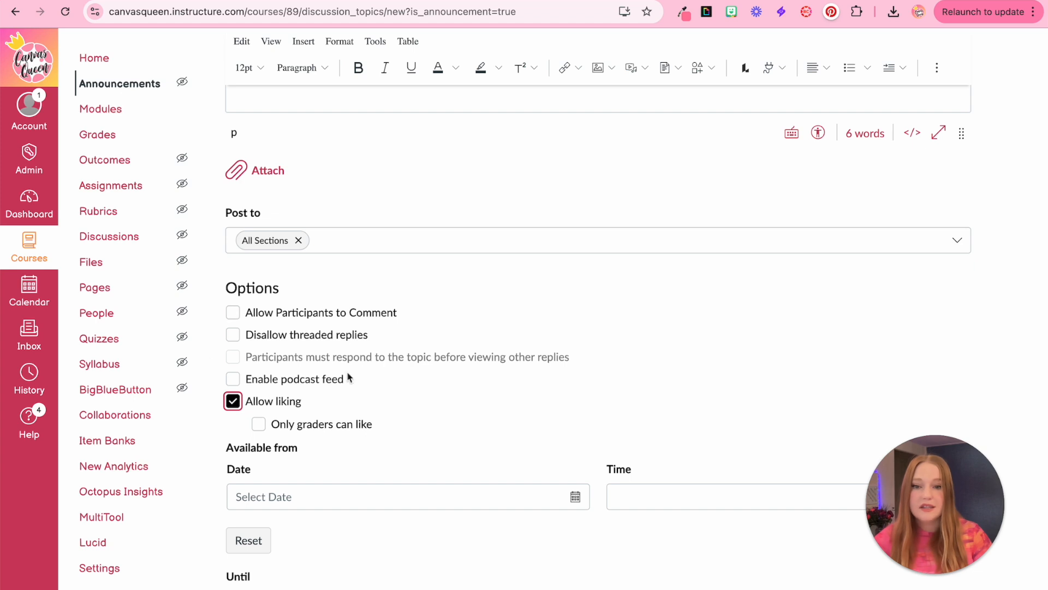
{"action": "scroll", "scroll_direction": "down", "scroll_amount": 3}
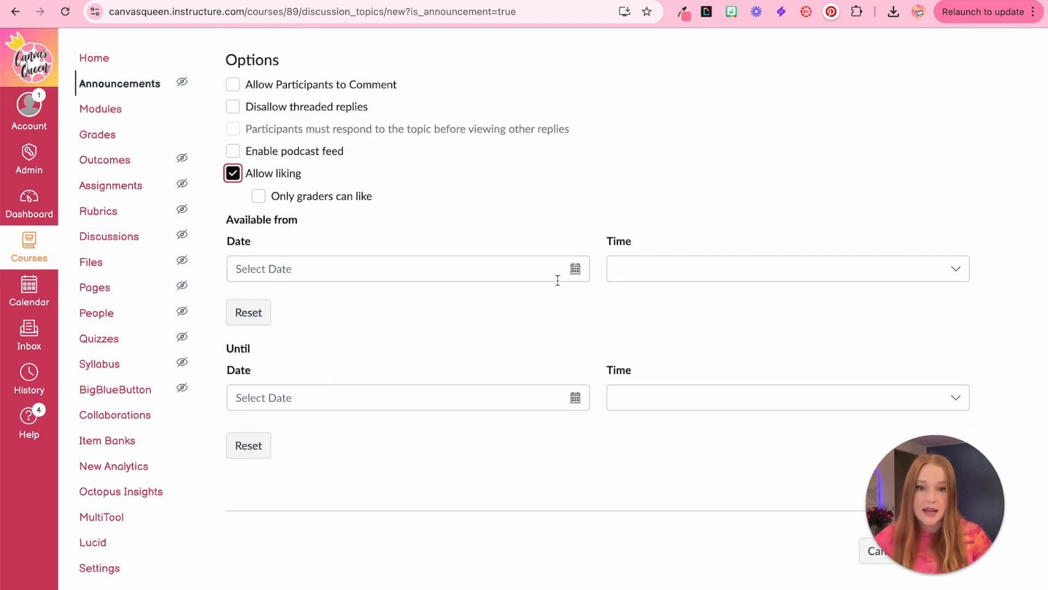
- Set the announcement available from August 26 until August 30, 2024
{"action": "left_click", "coordinate": [401, 269]}
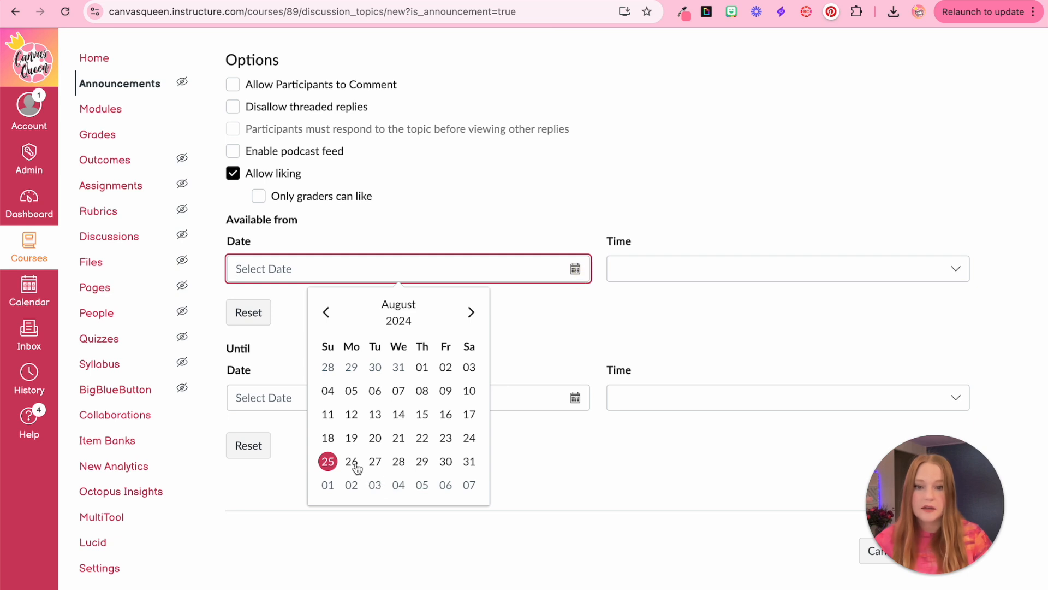
{"action": "left_click", "coordinate": [351, 461]}
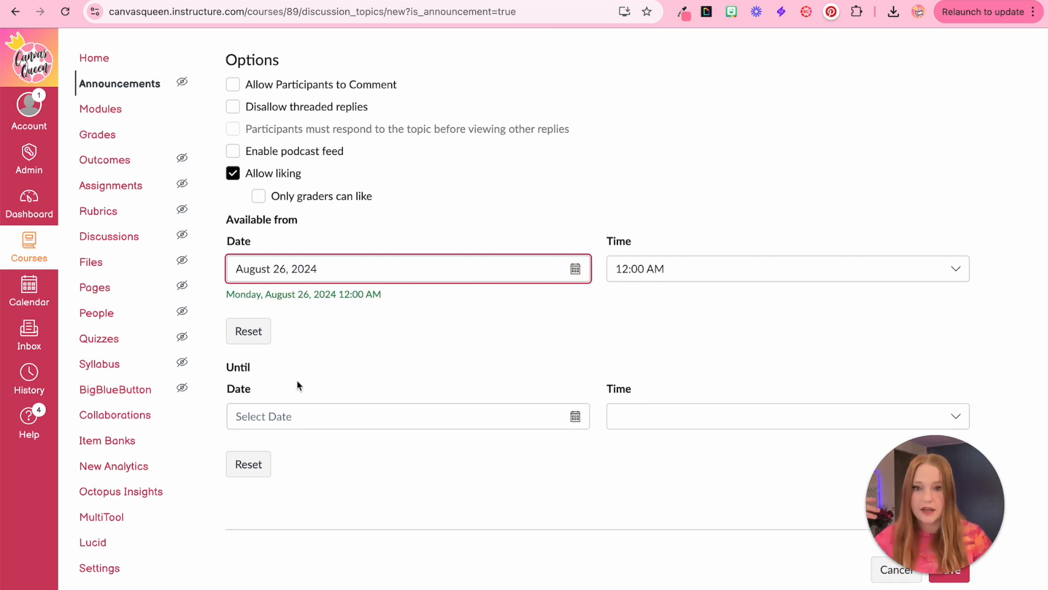
{"action": "scroll", "scroll_direction": "down", "scroll_amount": 3}
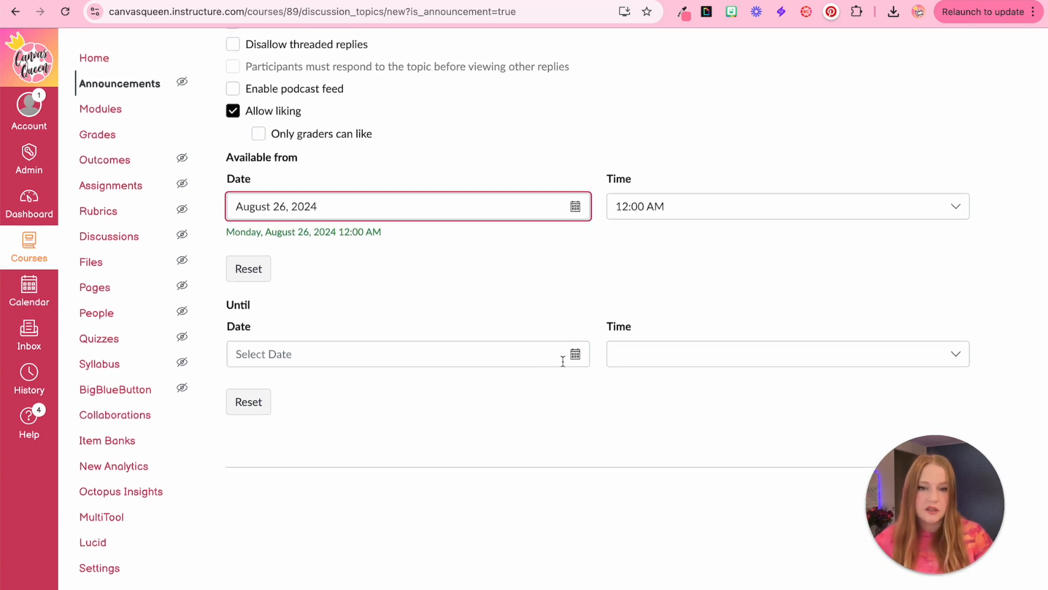
{"action": "left_click", "coordinate": [573, 354]}
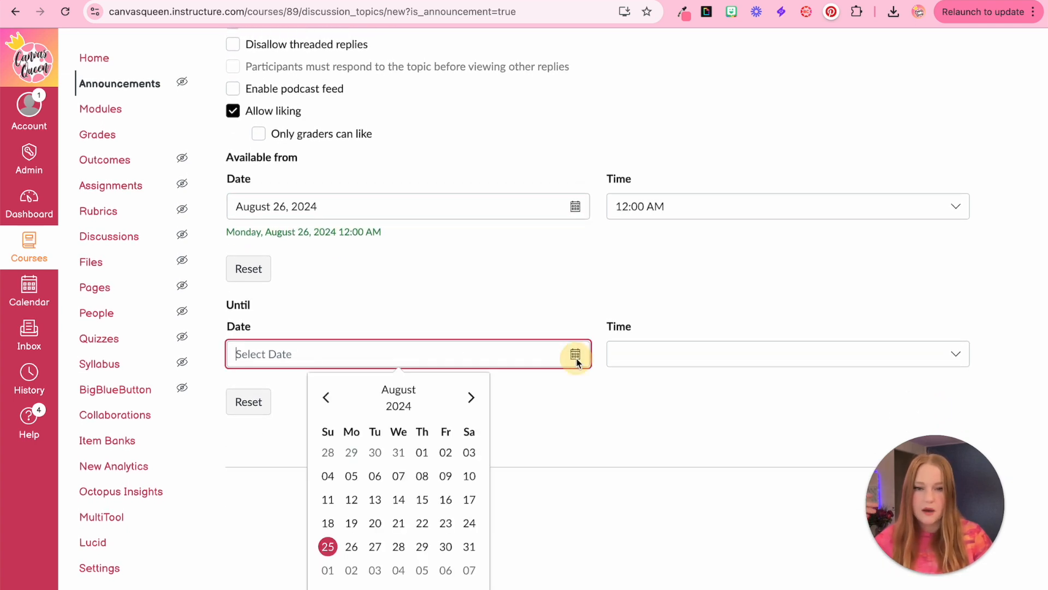
{"action": "left_click", "coordinate": [445, 546]}
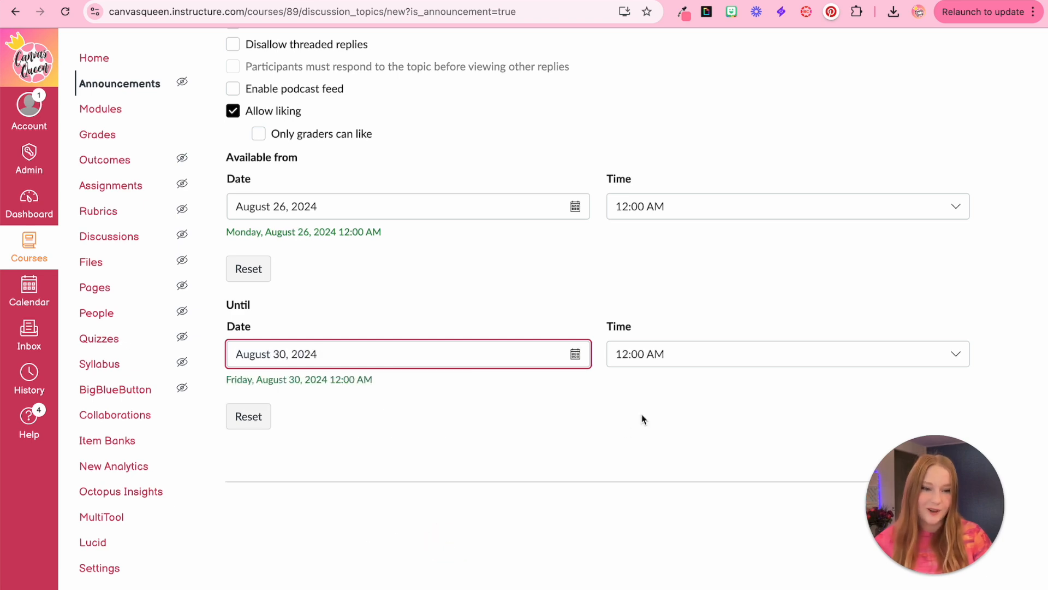
{"action": "scroll", "scroll_direction": "down", "scroll_amount": 3}
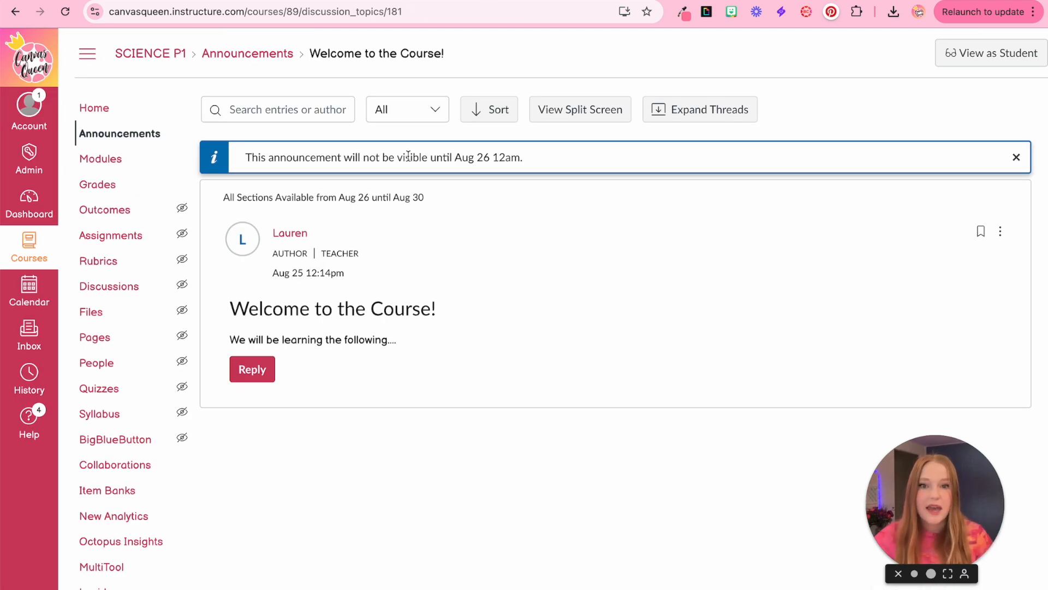
{"action": "left_click_drag", "start_coordinate": [395, 158], "coordinate": [523, 158]}
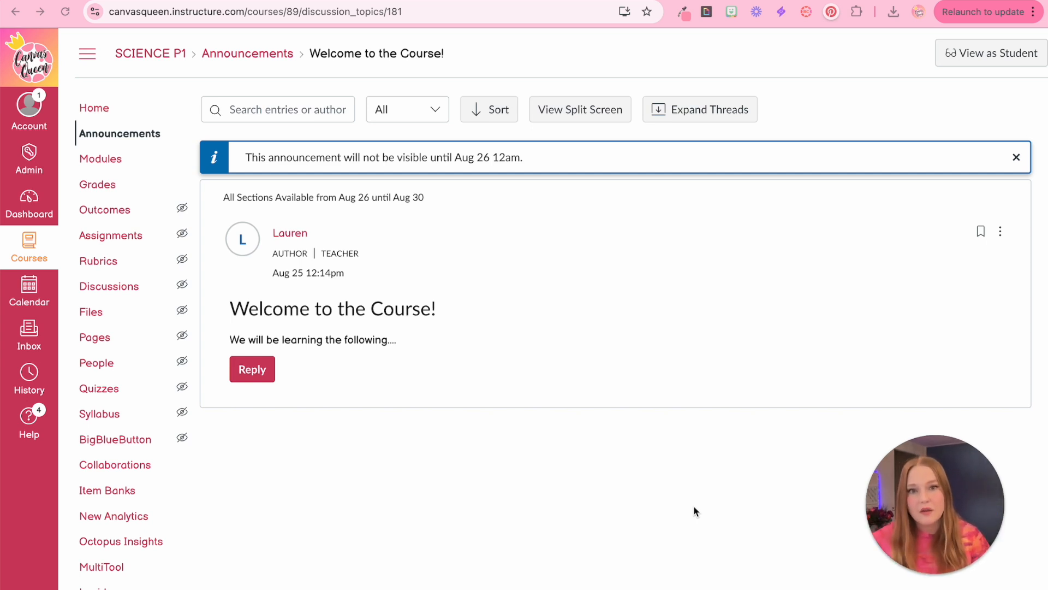
{"action": "scroll", "scroll_direction": "down", "scroll_amount": 3}
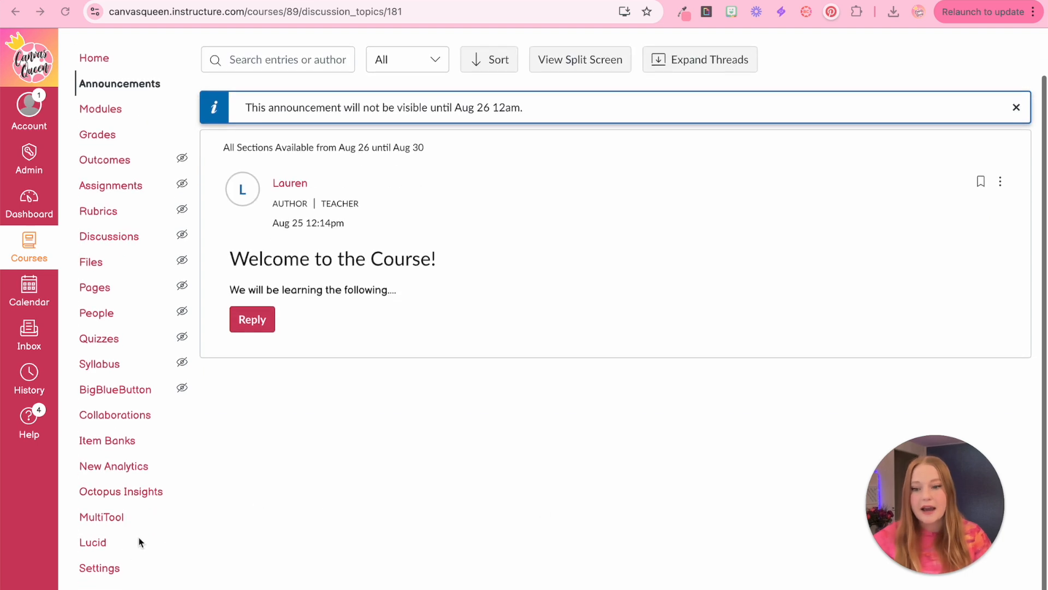
- Show 1 recent announcement on the course home page and update the course details
{"action": "left_click", "coordinate": [99, 568]}
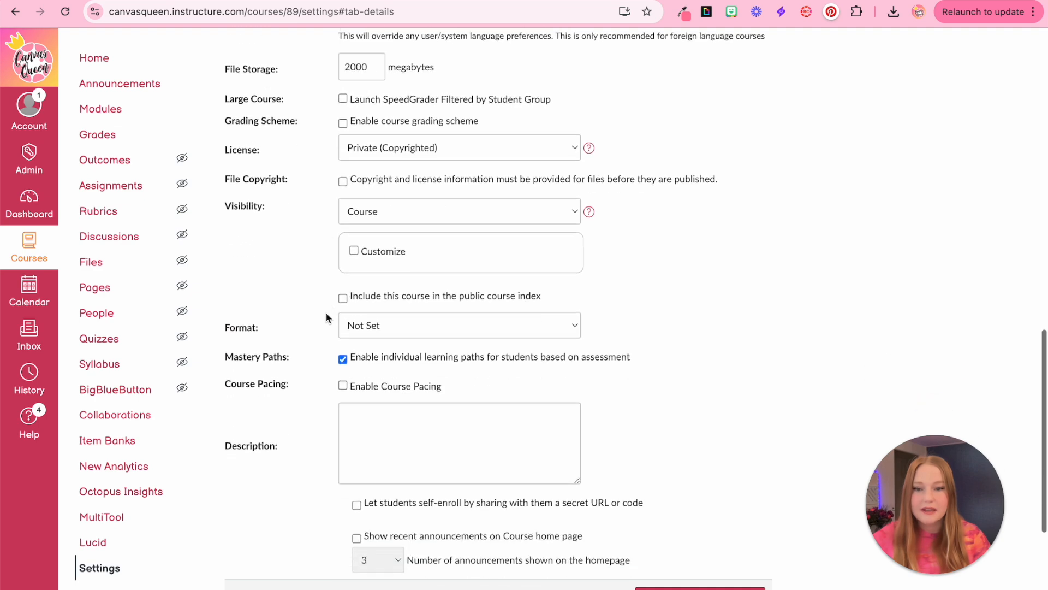
{"action": "scroll", "scroll_direction": "down", "scroll_amount": 3}
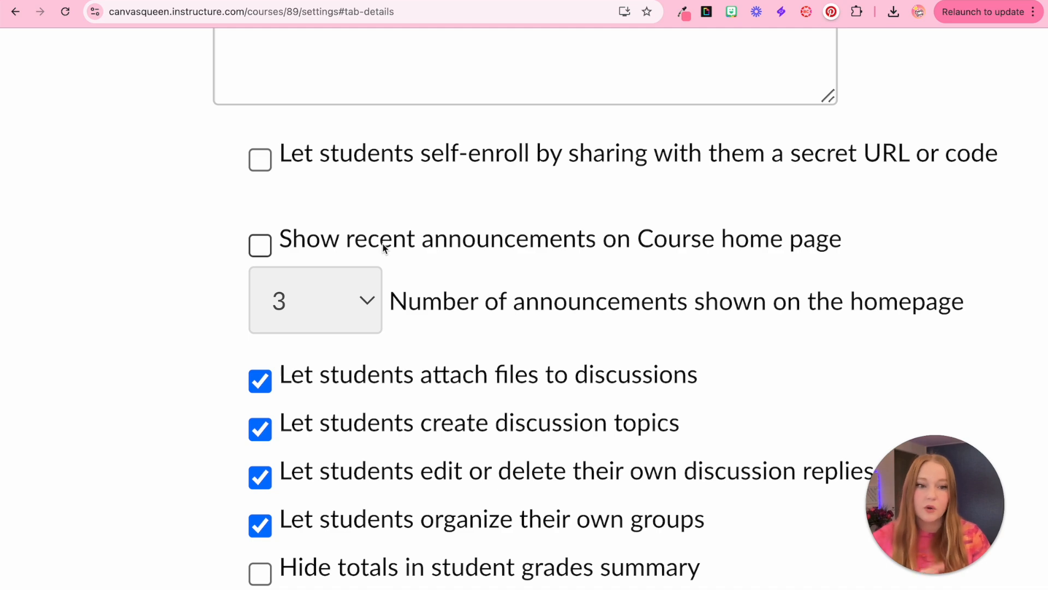
{"action": "left_click", "coordinate": [260, 246]}
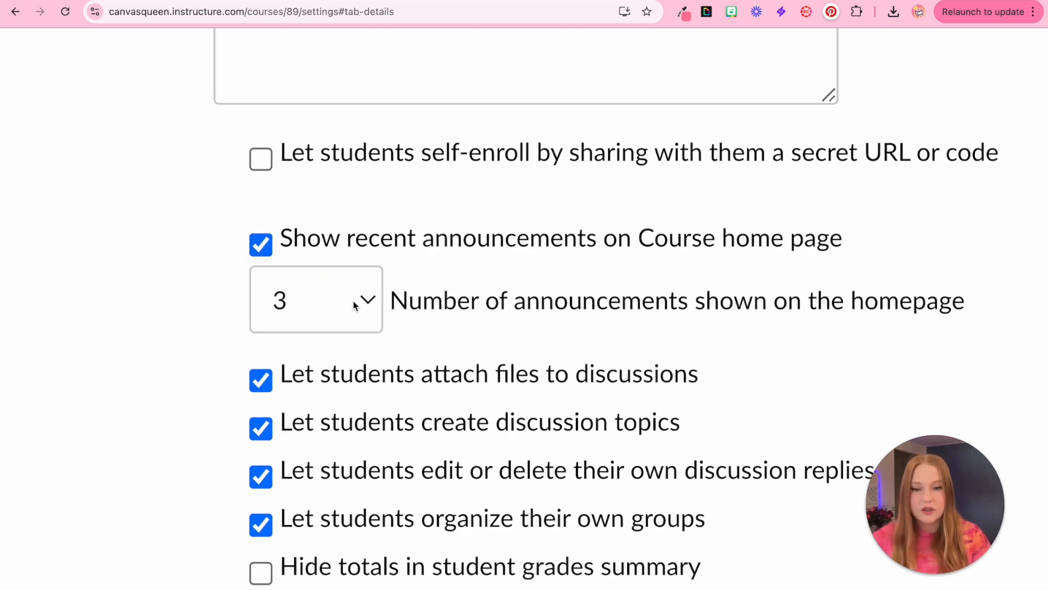
{"action": "left_click", "coordinate": [315, 299]}
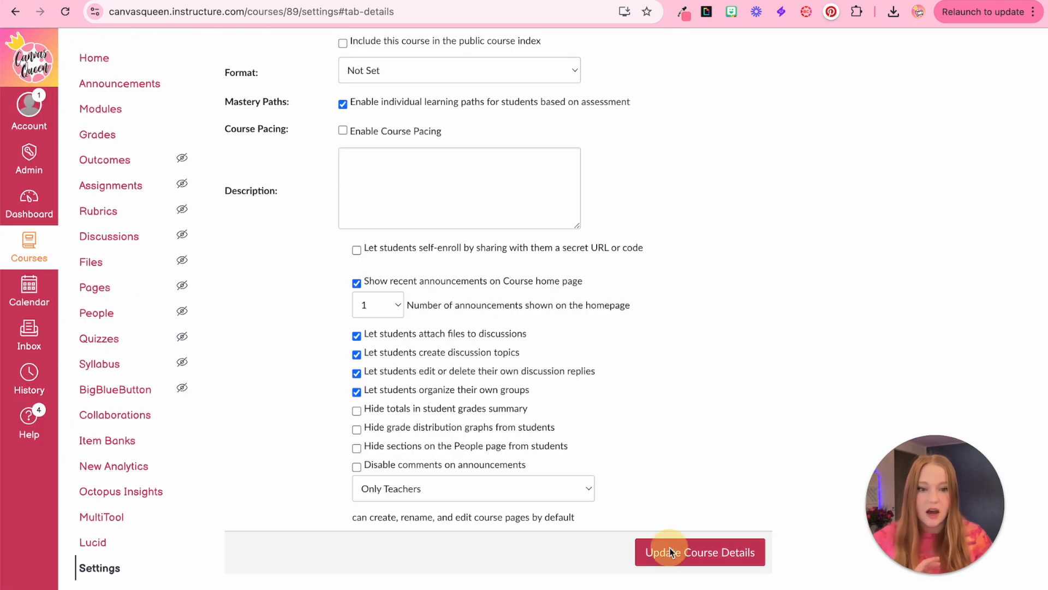
{"action": "left_click", "coordinate": [699, 551]}
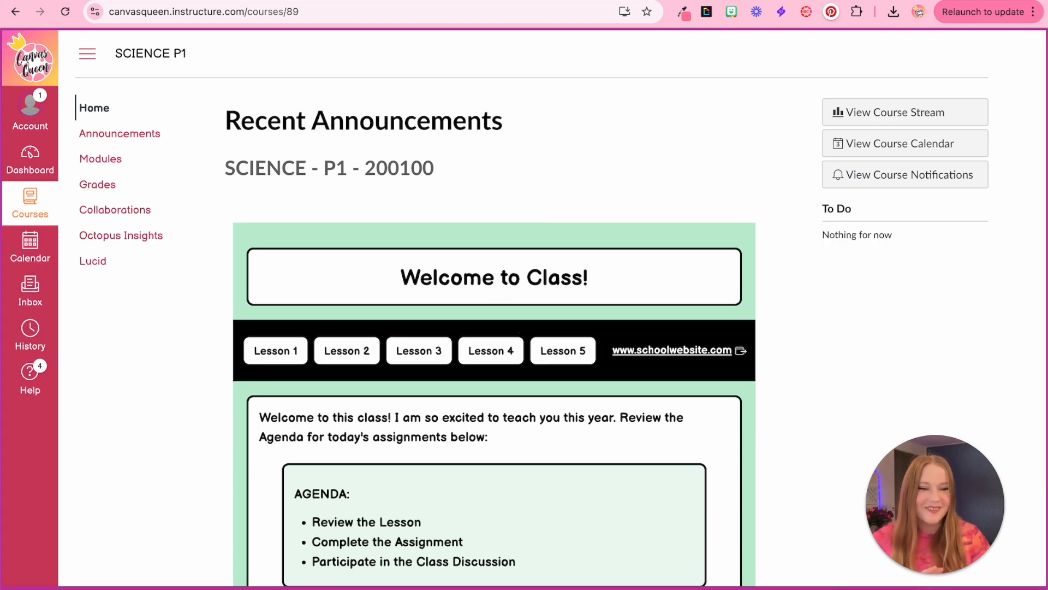
- Edit the 'Welcome to the Course!' announcement to be available from August 25, then return Home
{"action": "left_click", "coordinate": [120, 134]}
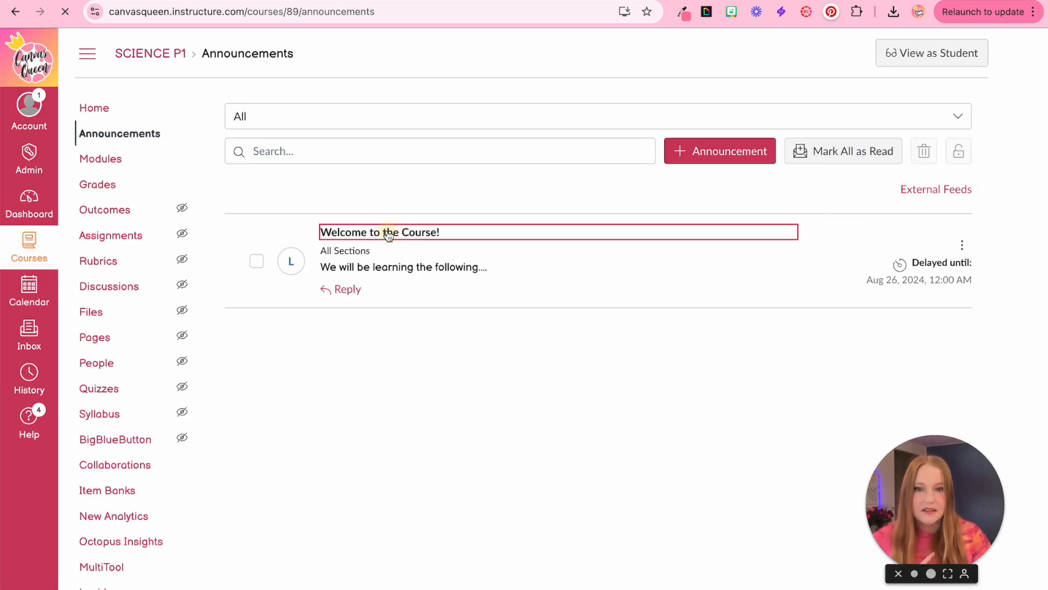
{"action": "left_click", "coordinate": [379, 232]}
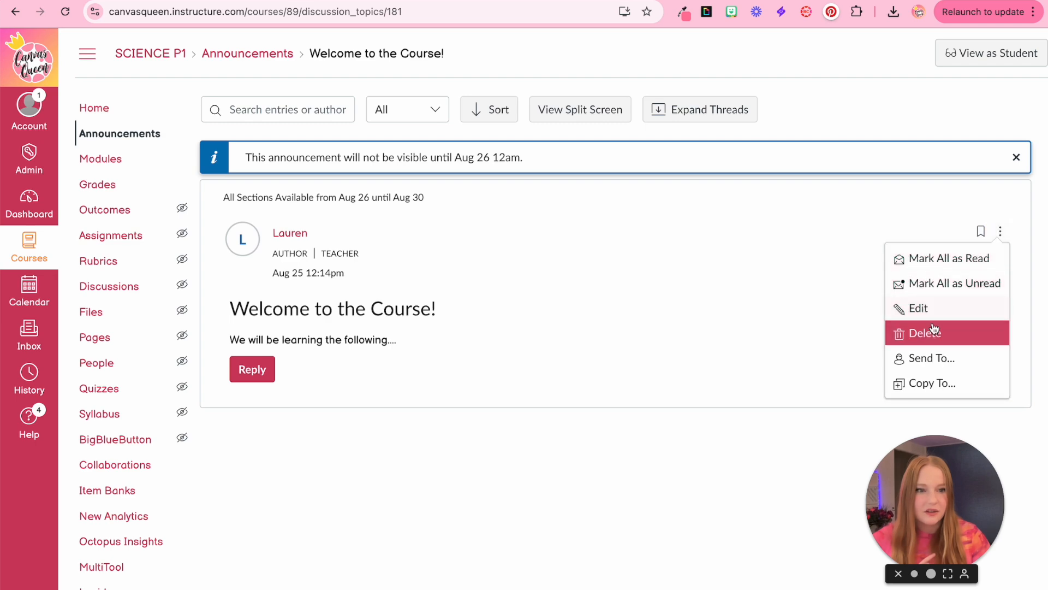
{"action": "left_click", "coordinate": [918, 308]}
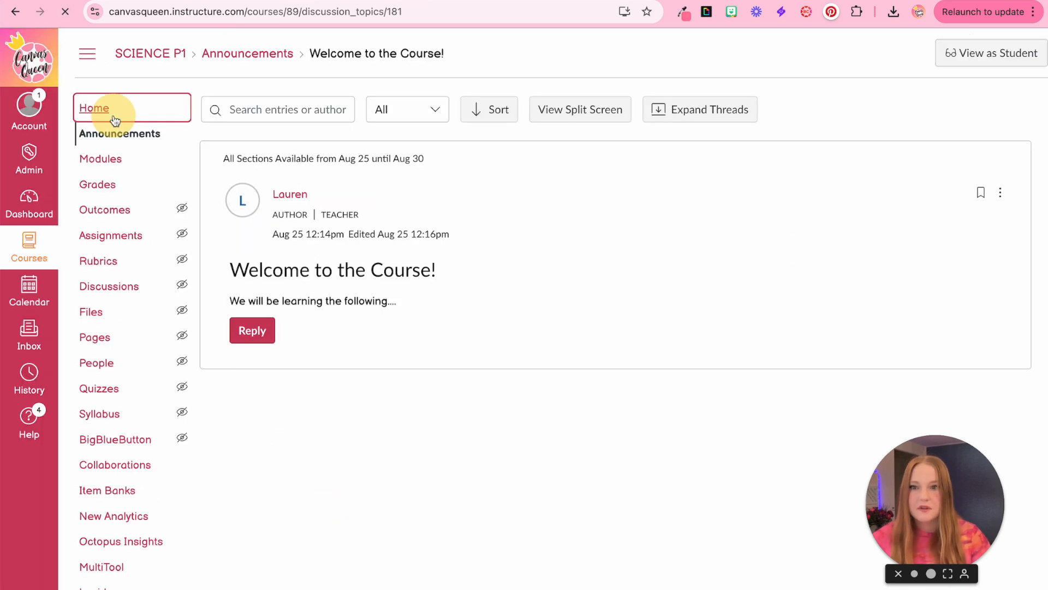
{"action": "left_click", "coordinate": [94, 108]}
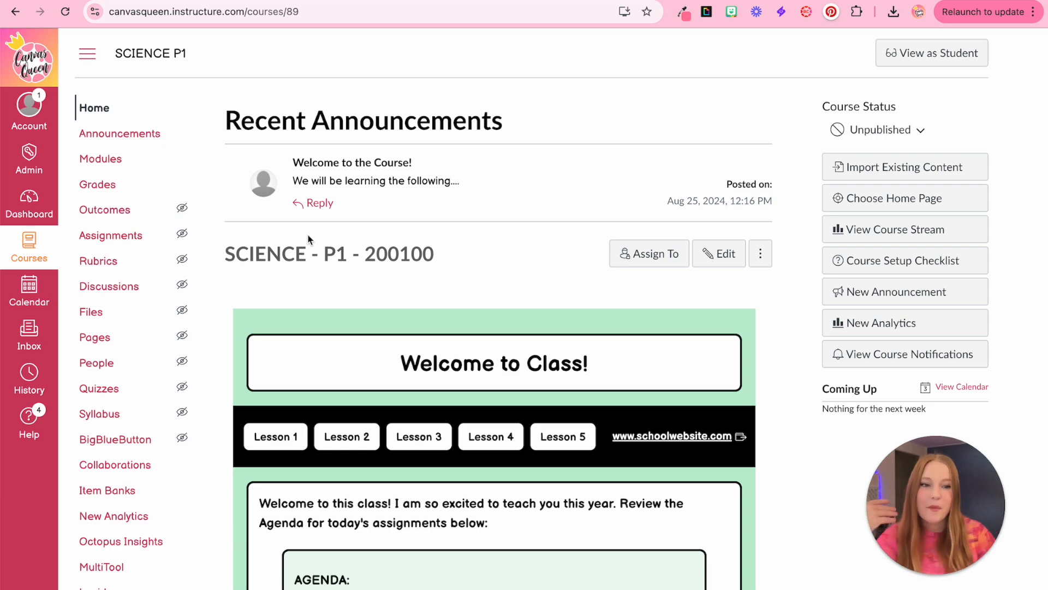
- Set the SCIENCE P1 Course Status to Published
{"action": "scroll", "scroll_direction": "down", "scroll_amount": 3}
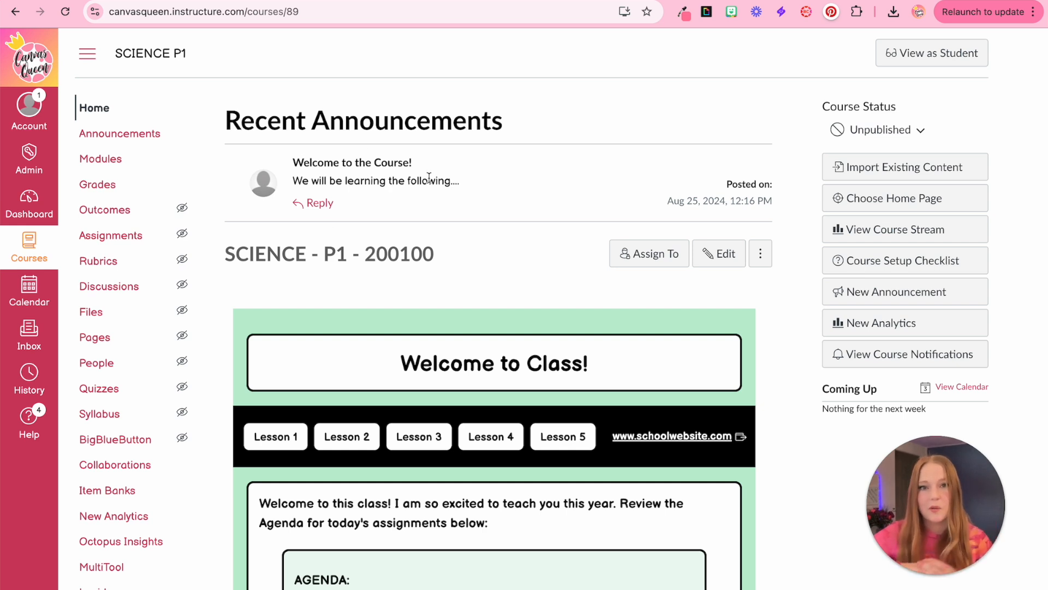
{"action": "mouse_move", "coordinate": [240, 224]}
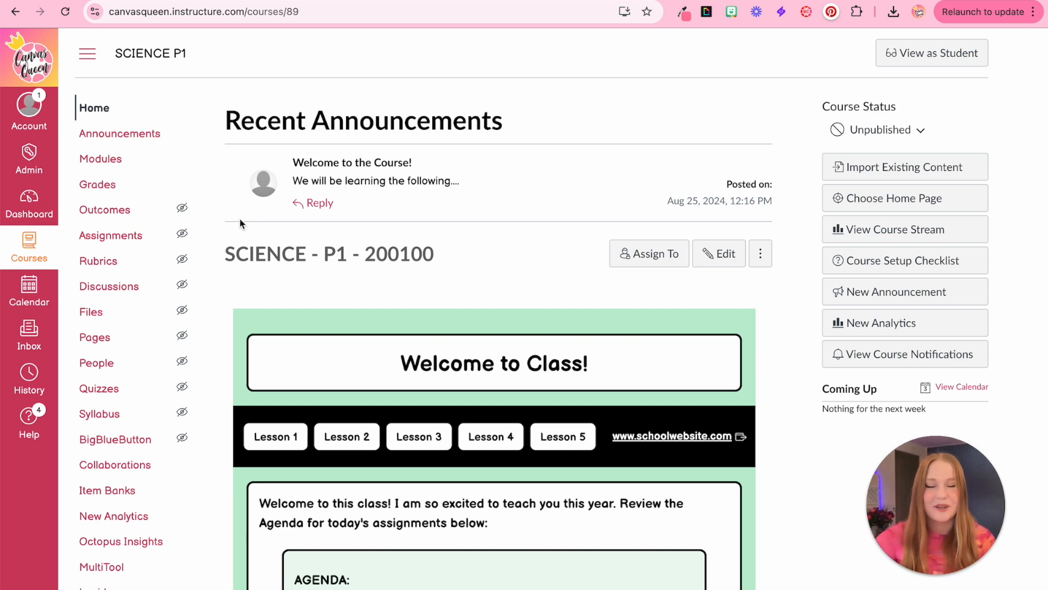
{"action": "mouse_move", "coordinate": [722, 145]}
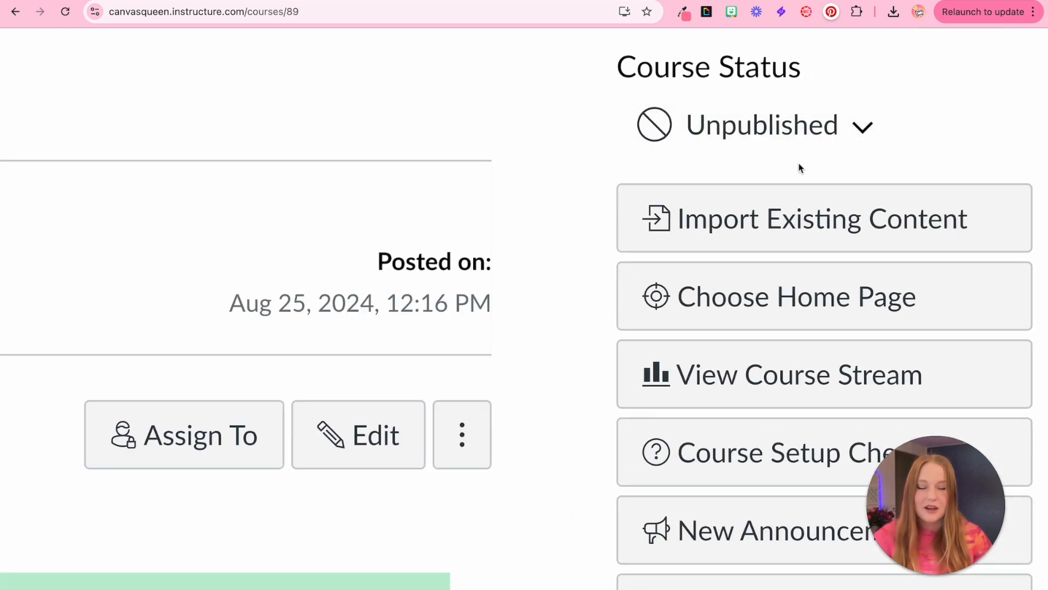
{"action": "left_click", "coordinate": [756, 125]}
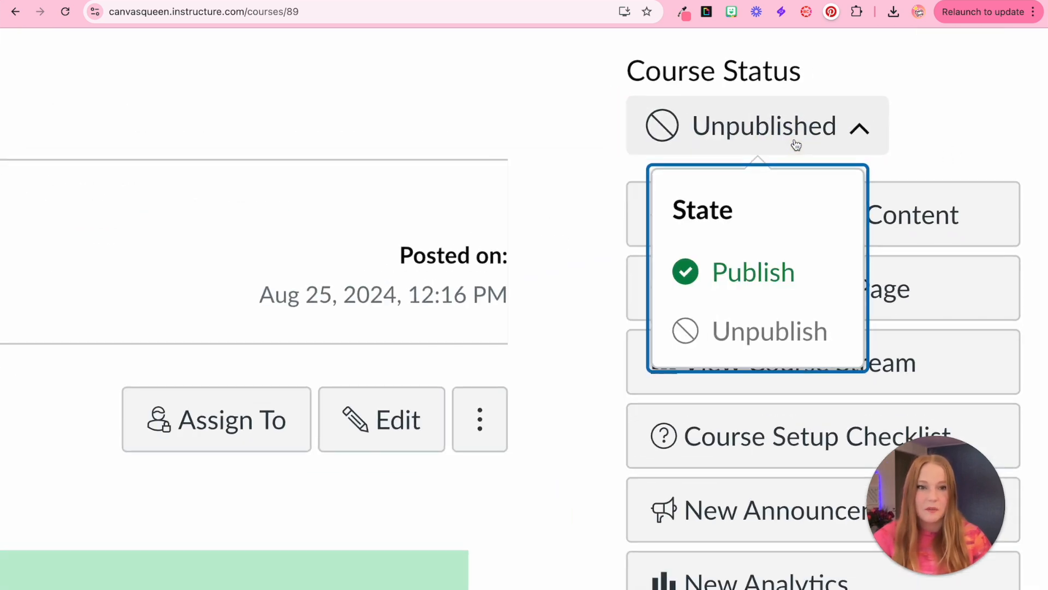
{"action": "left_click", "coordinate": [752, 272]}
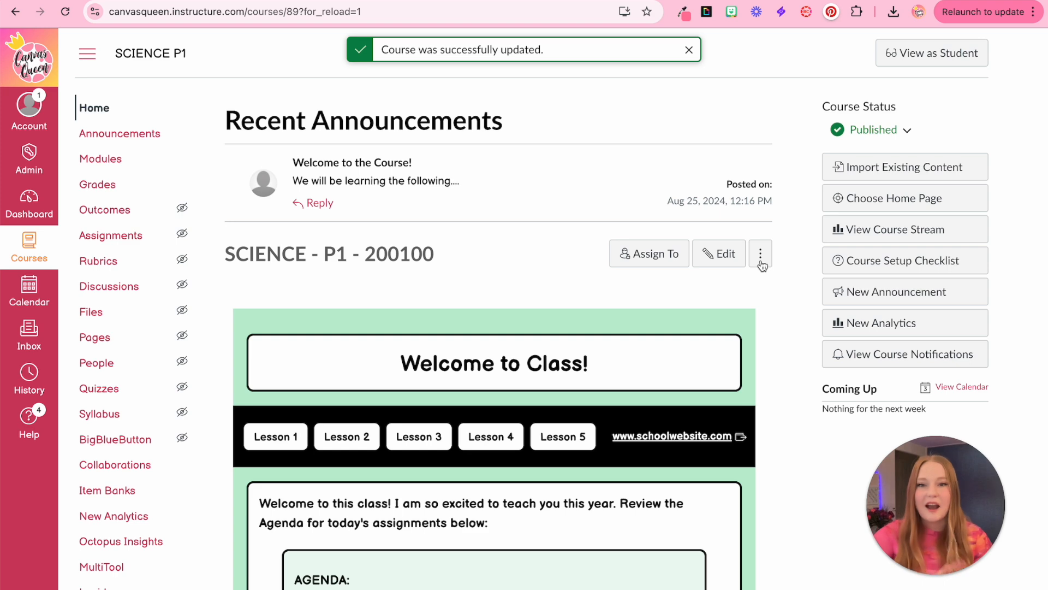